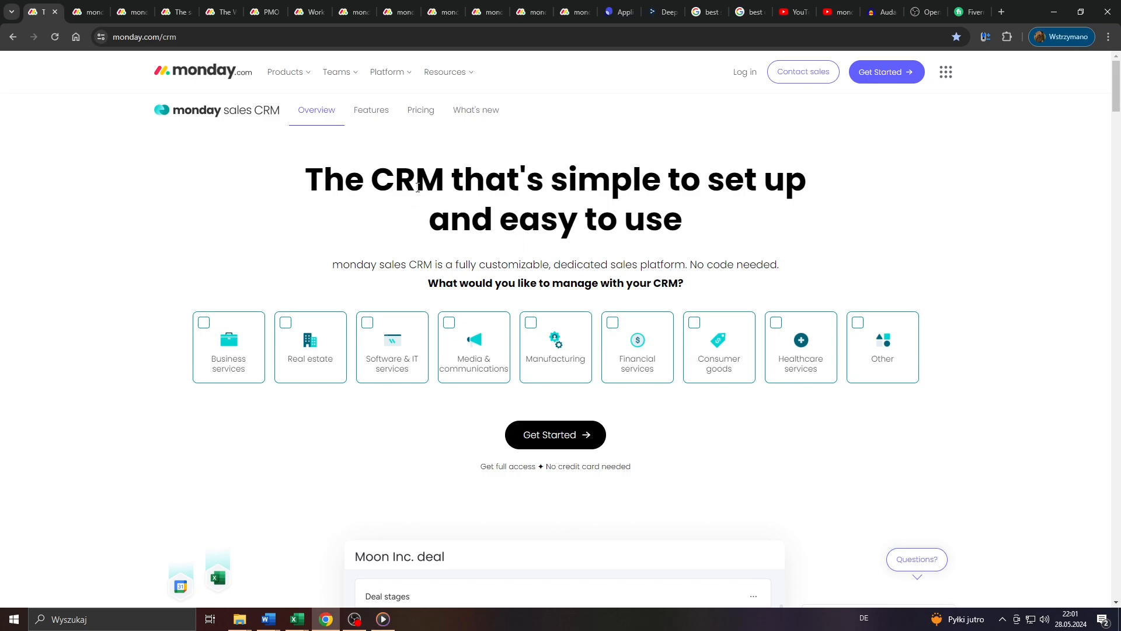
Browse the sales CRM page's AI and automation features, then switch to the affiliate program tab.
scroll("down", 3)
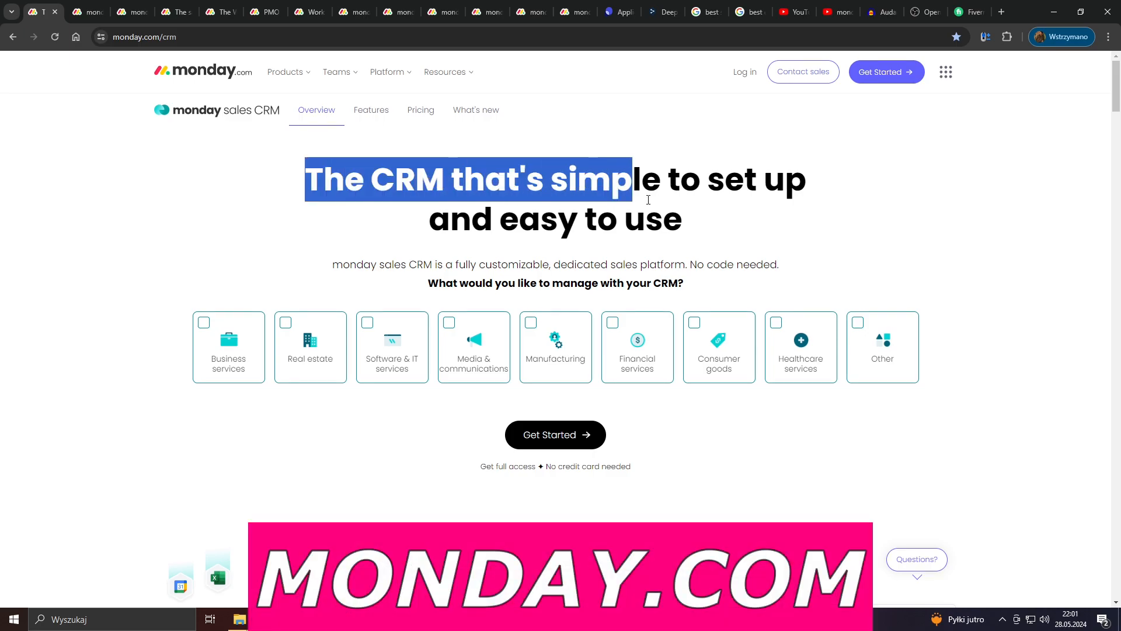
left_click(294, 195)
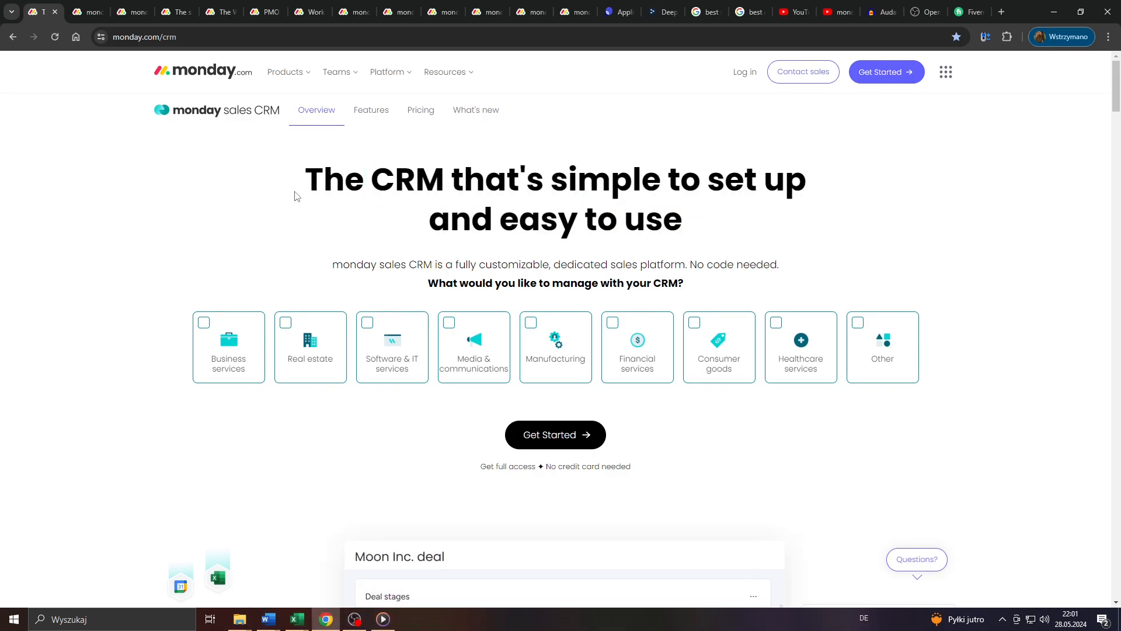
scroll("down", 3)
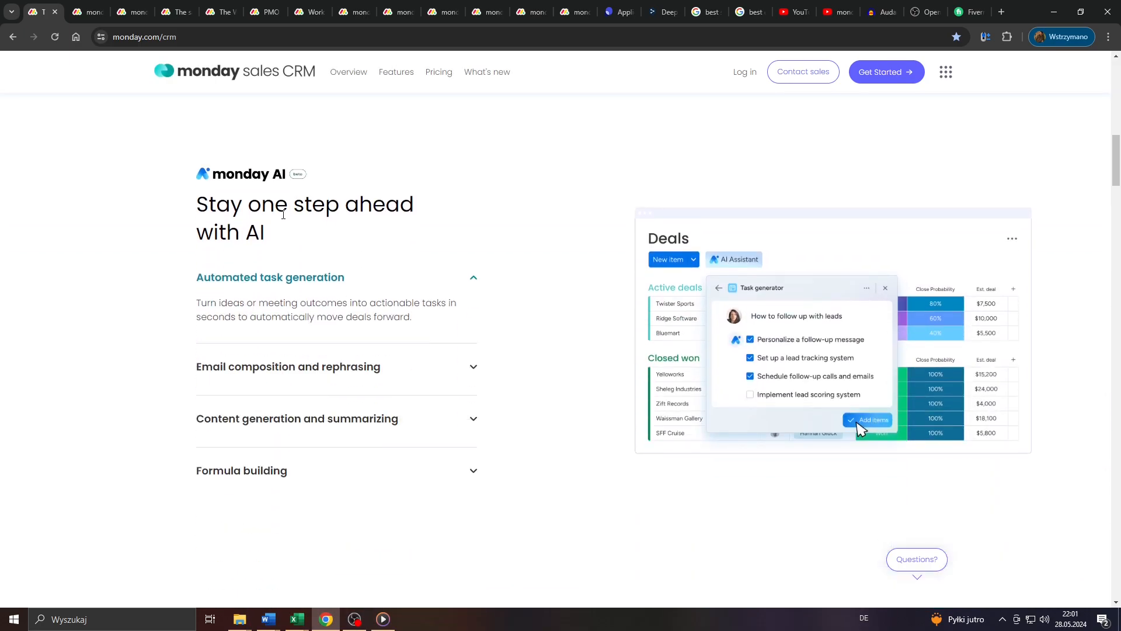
scroll("down", 3)
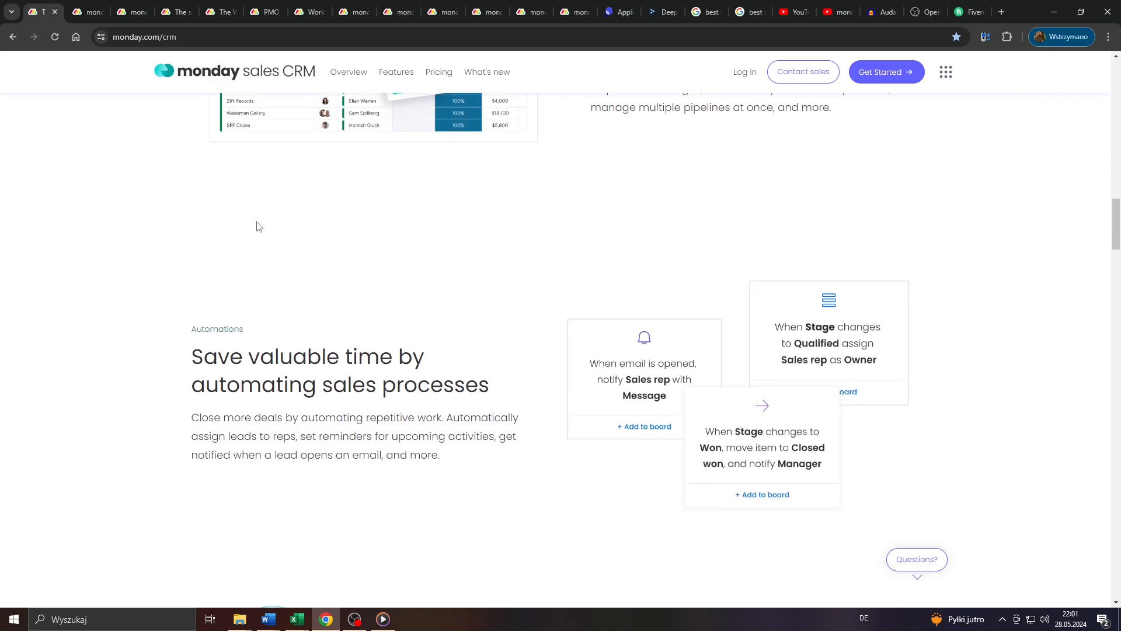
scroll("down", 3)
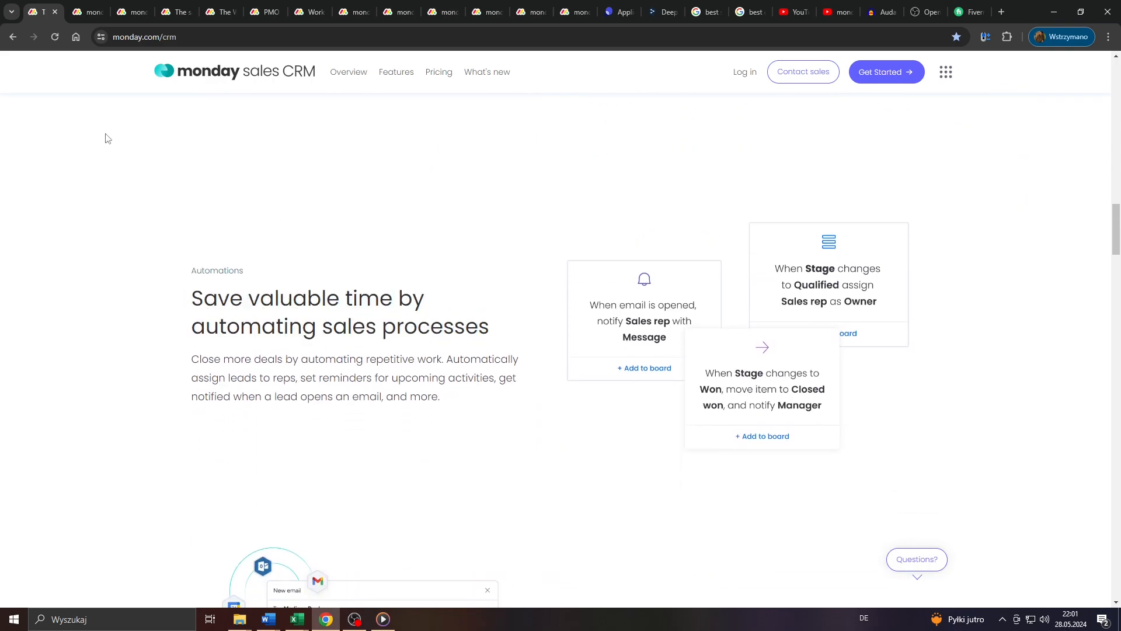
left_click(88, 12)
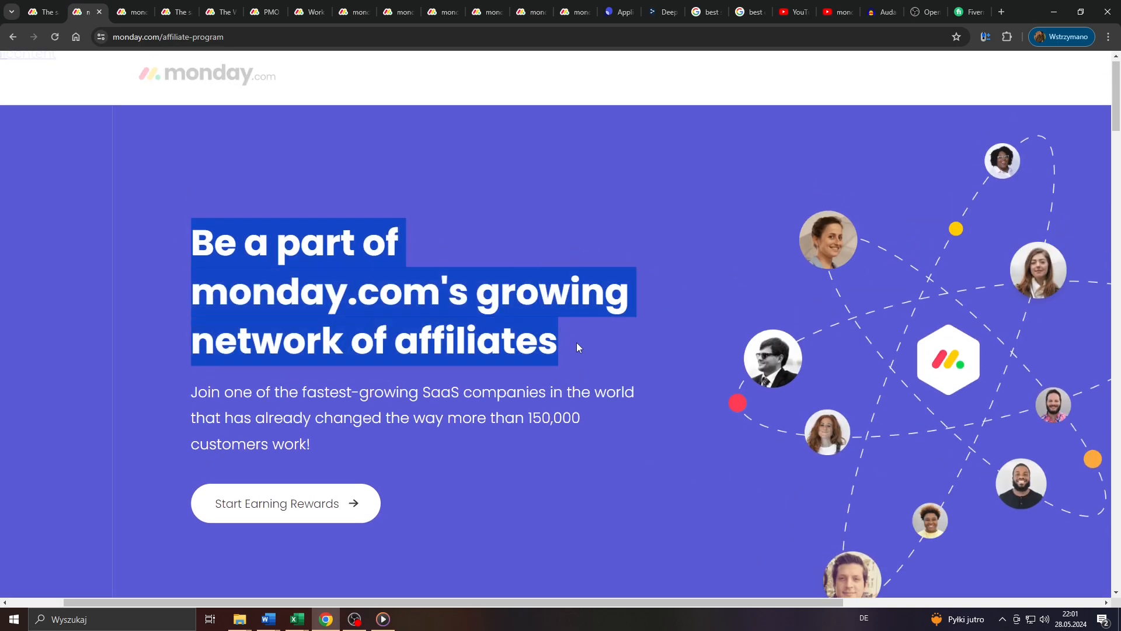
Read through the affiliate program's join steps and instant rewards tier down to step 3.
scroll("down", 3)
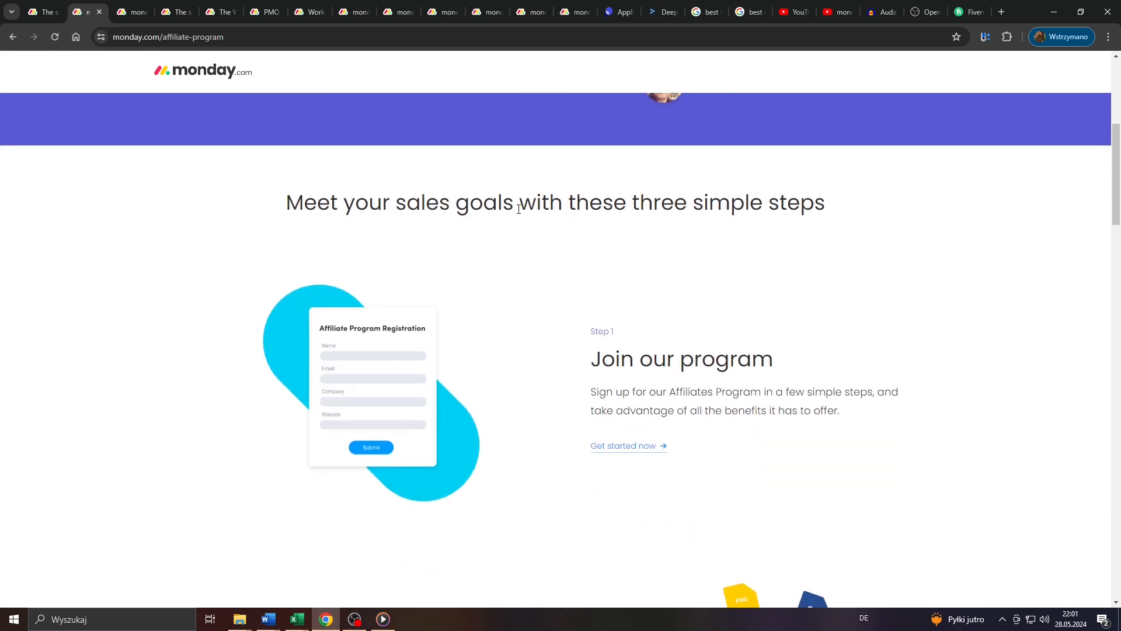
scroll("down", 3)
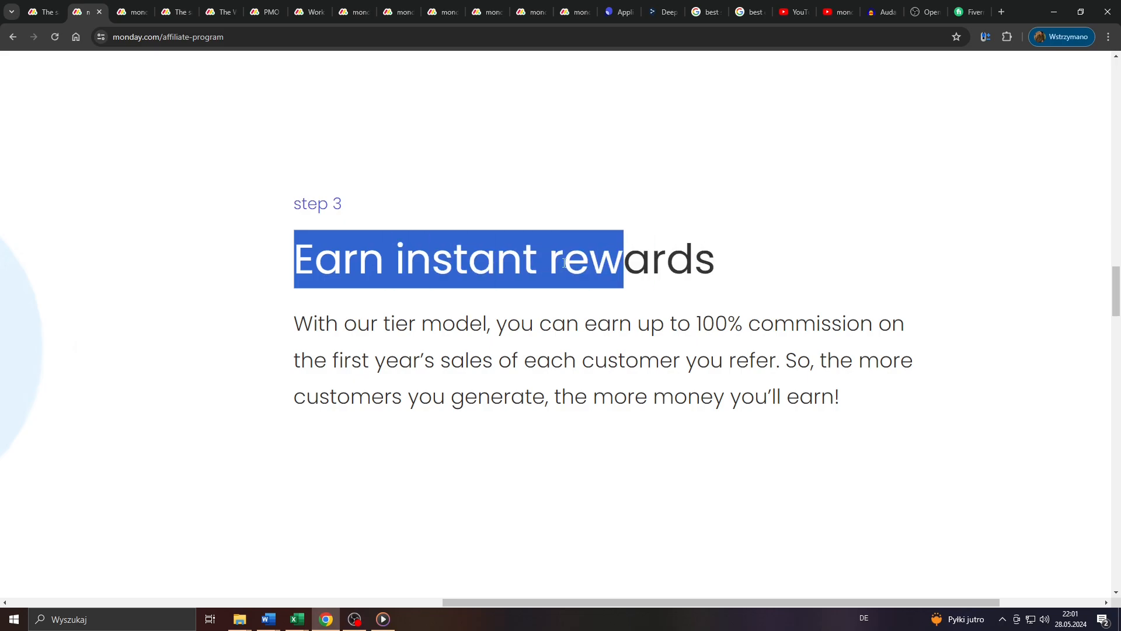
scroll("up", 3)
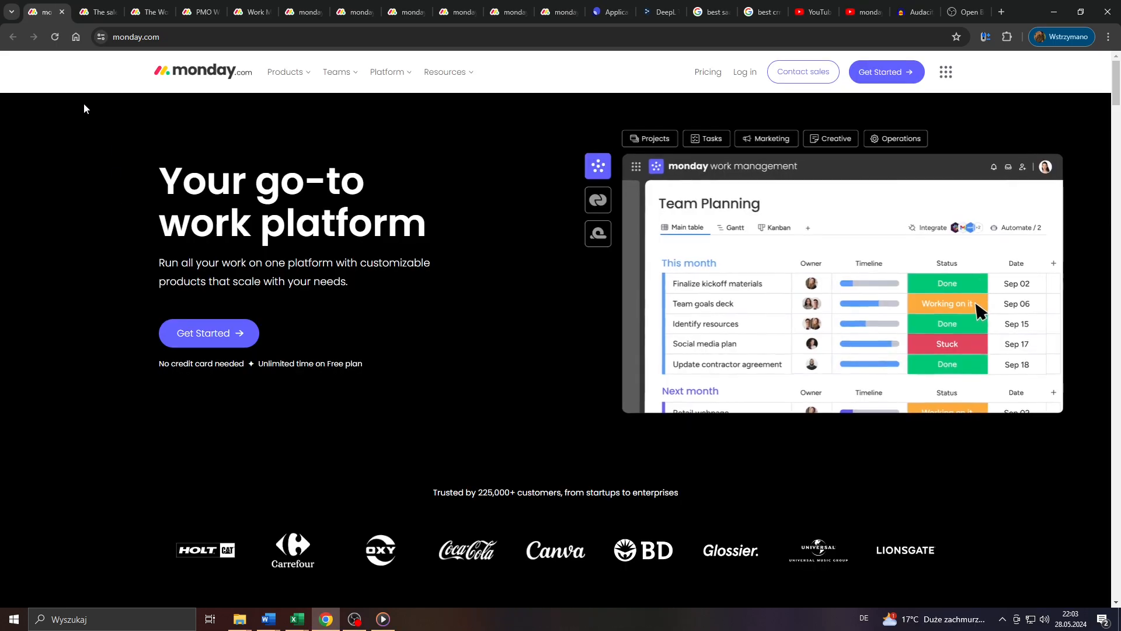
scroll("down", 3)
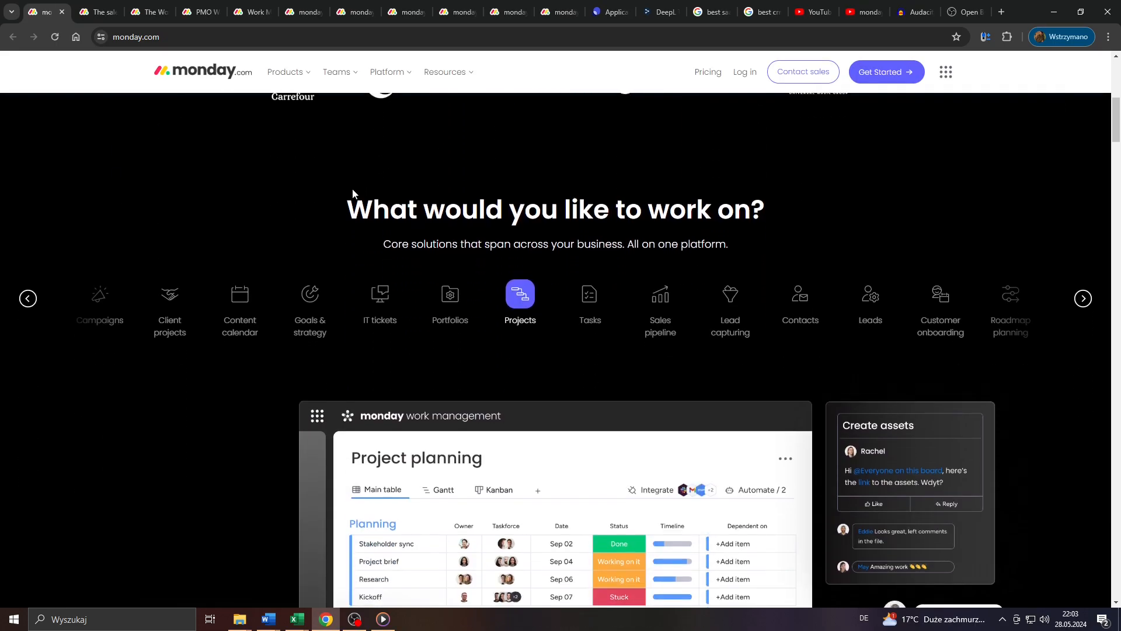
mouse_move(313, 212)
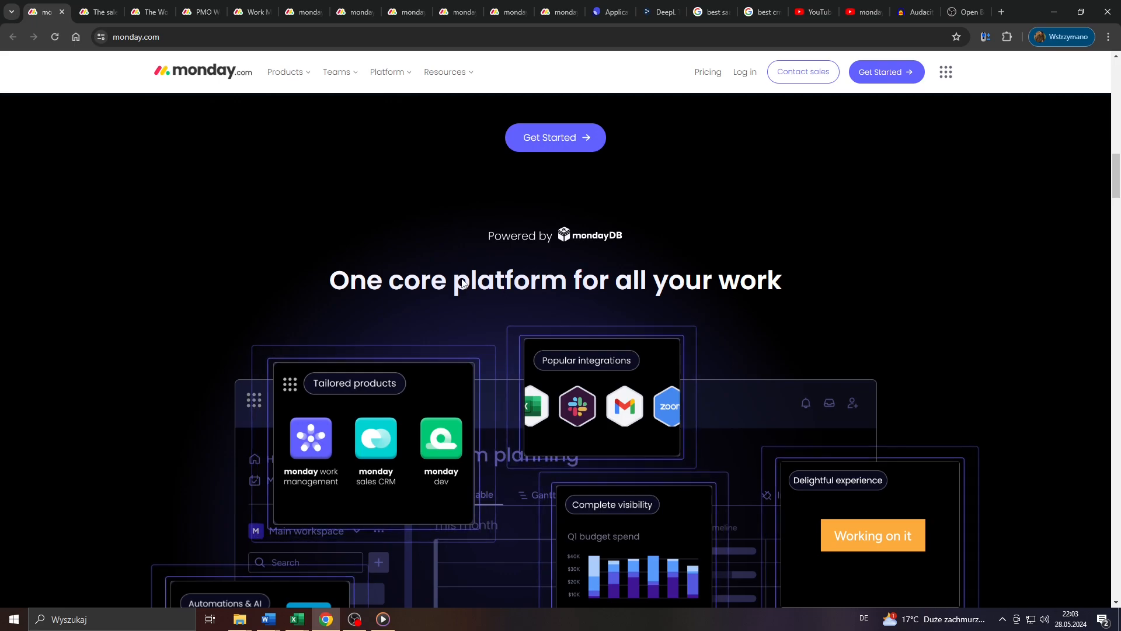
scroll("down", 3)
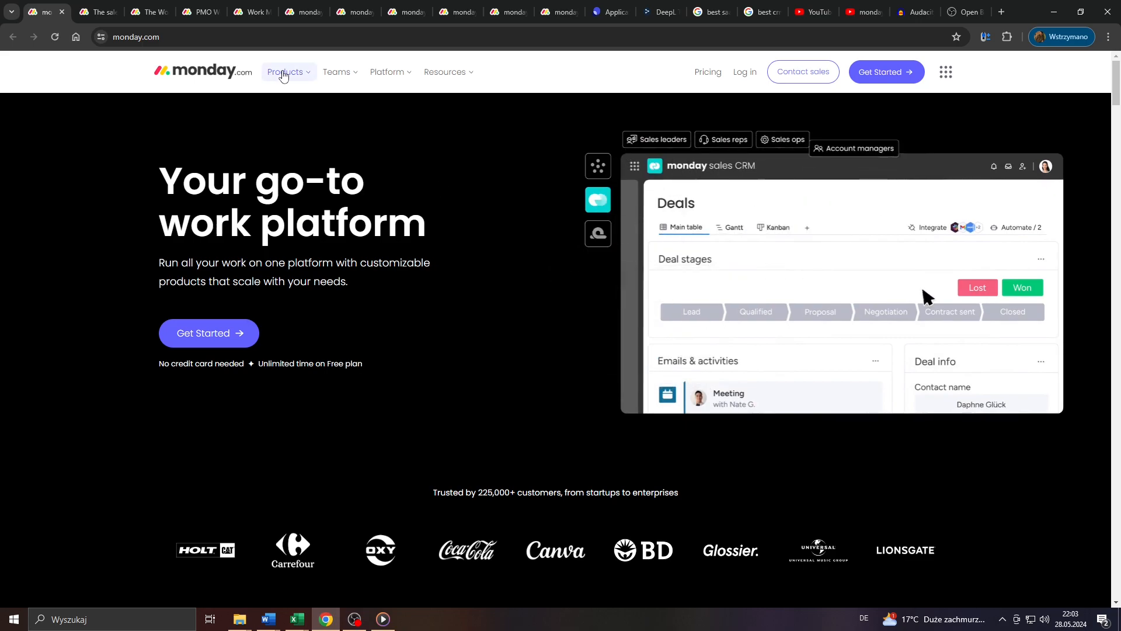
left_click(286, 71)
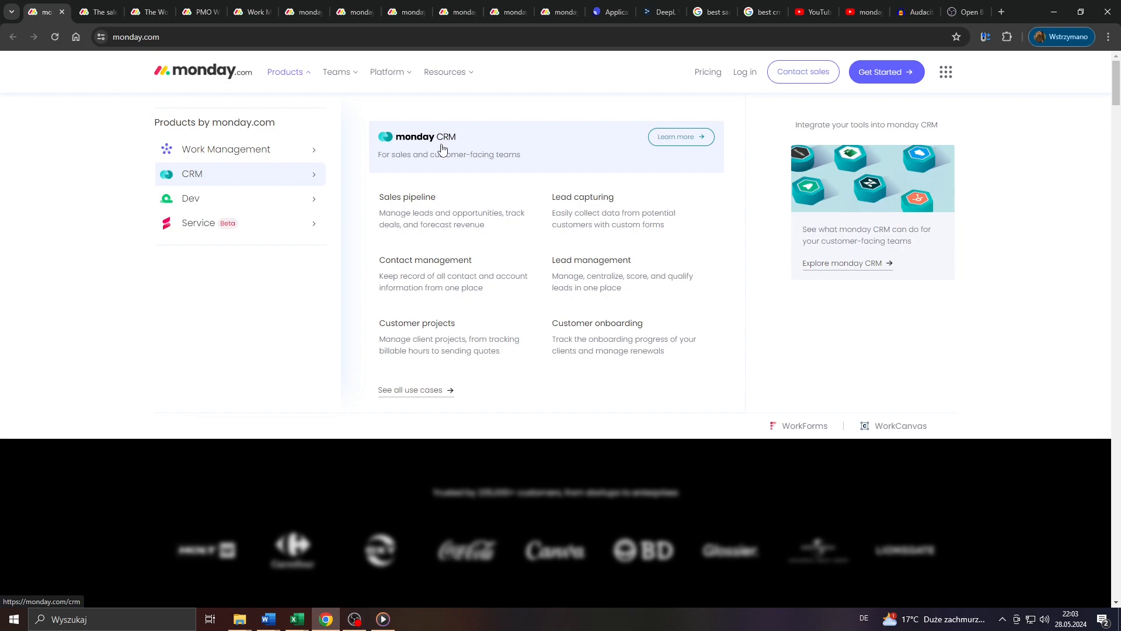
mouse_move(431, 156)
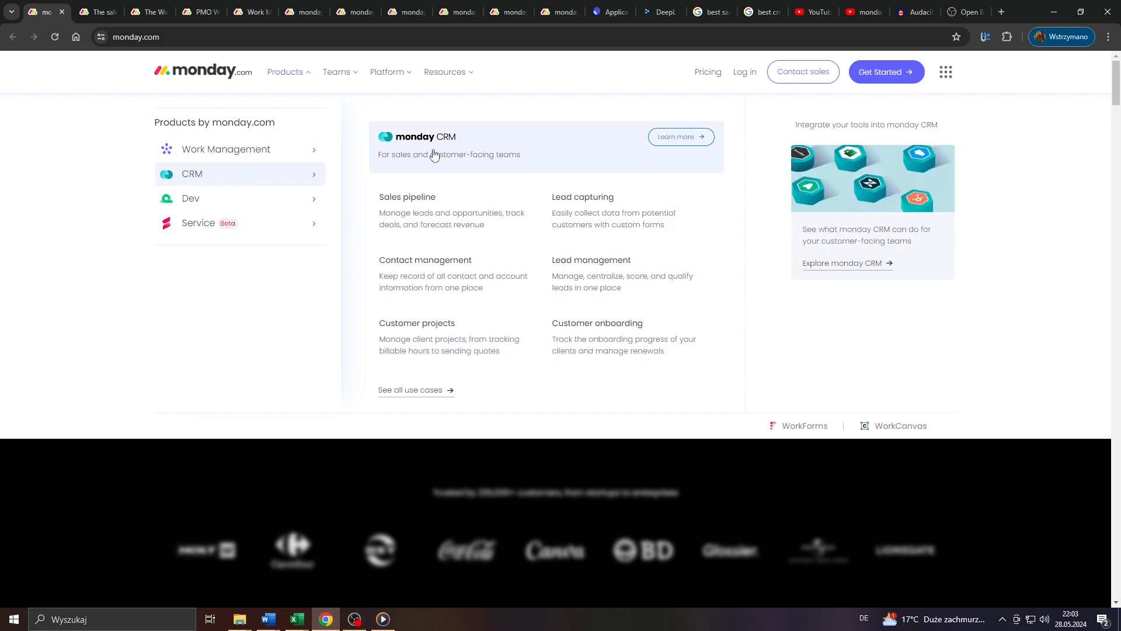
mouse_move(337, 71)
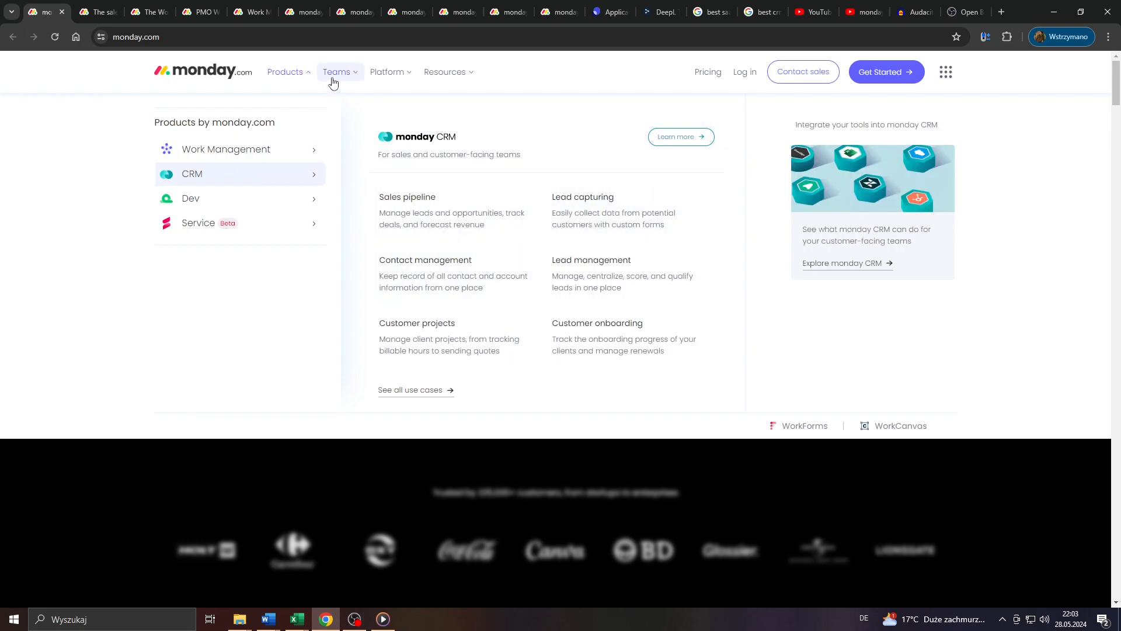
mouse_move(390, 73)
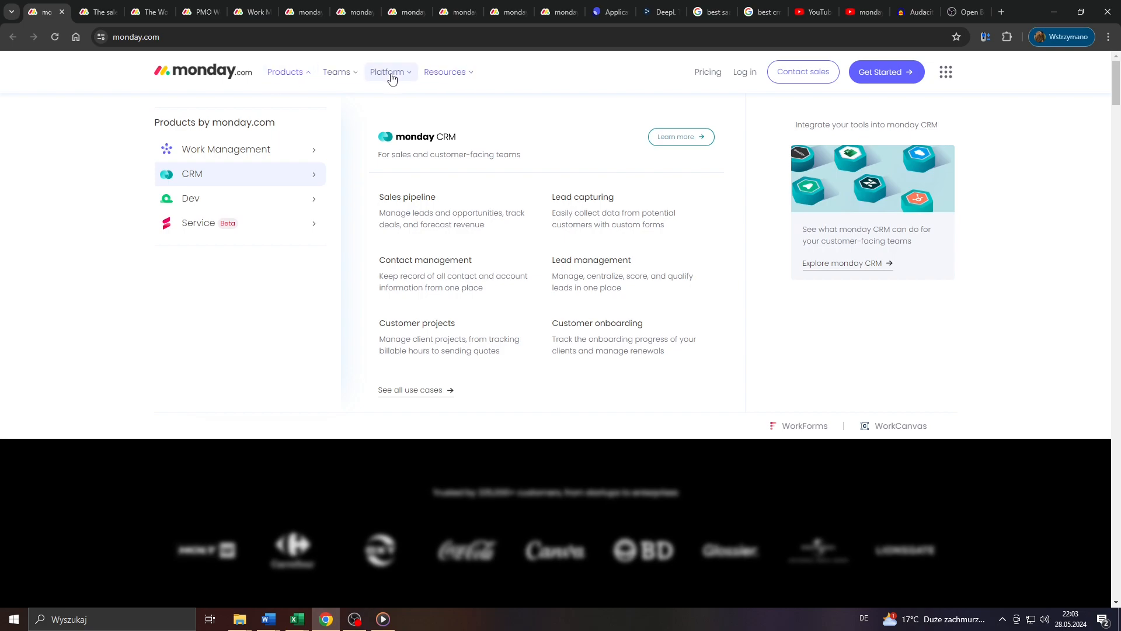
left_click(388, 71)
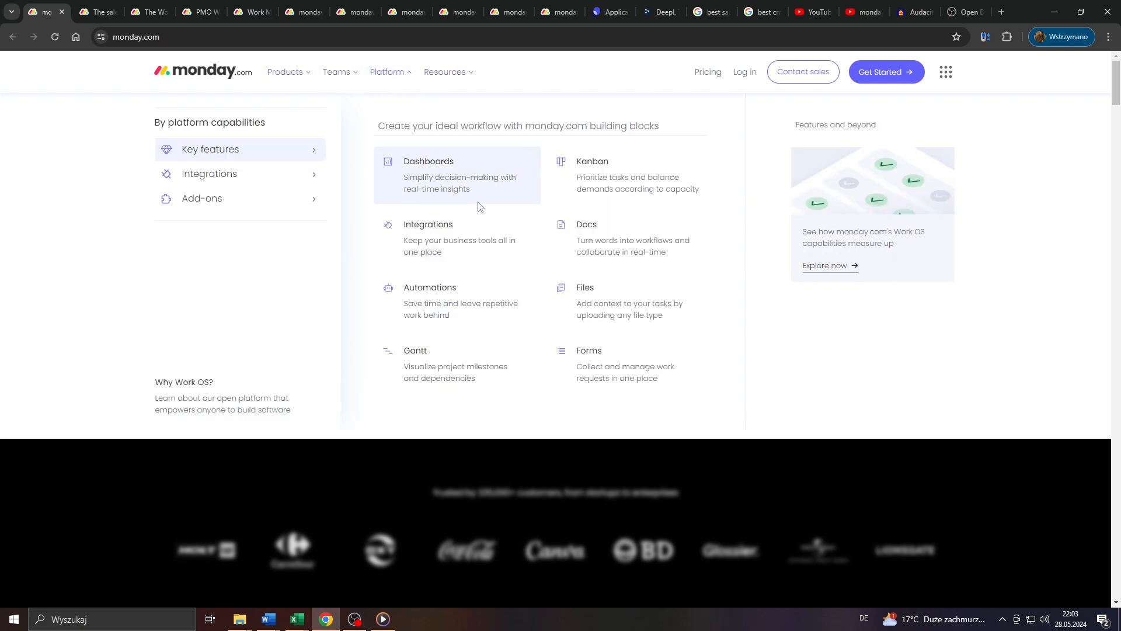
mouse_move(454, 230)
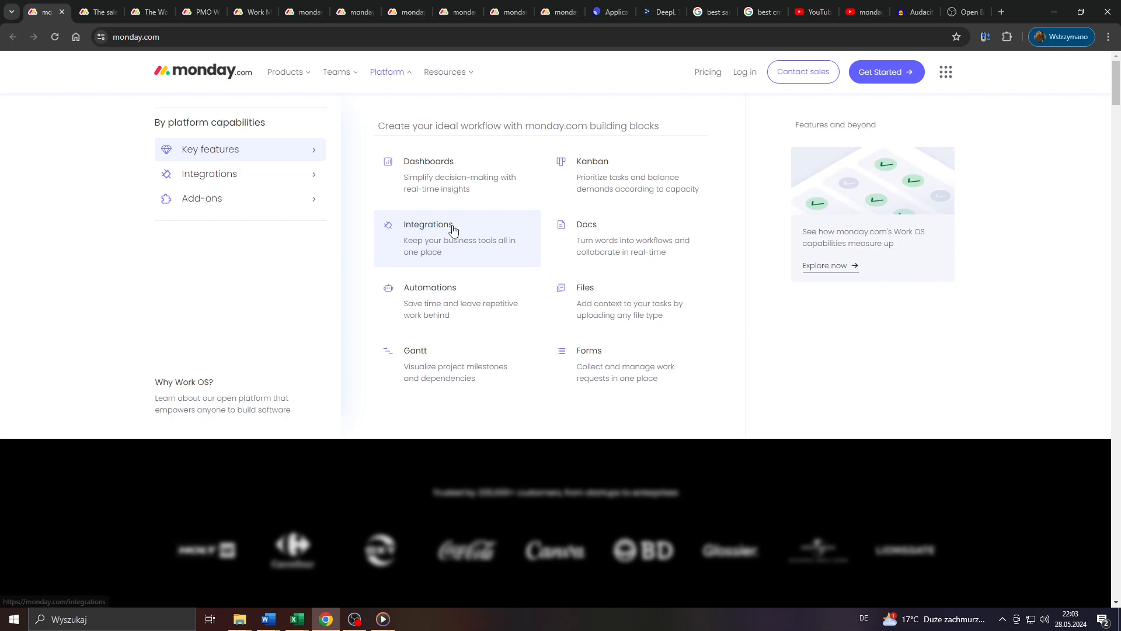
scroll("down", 3)
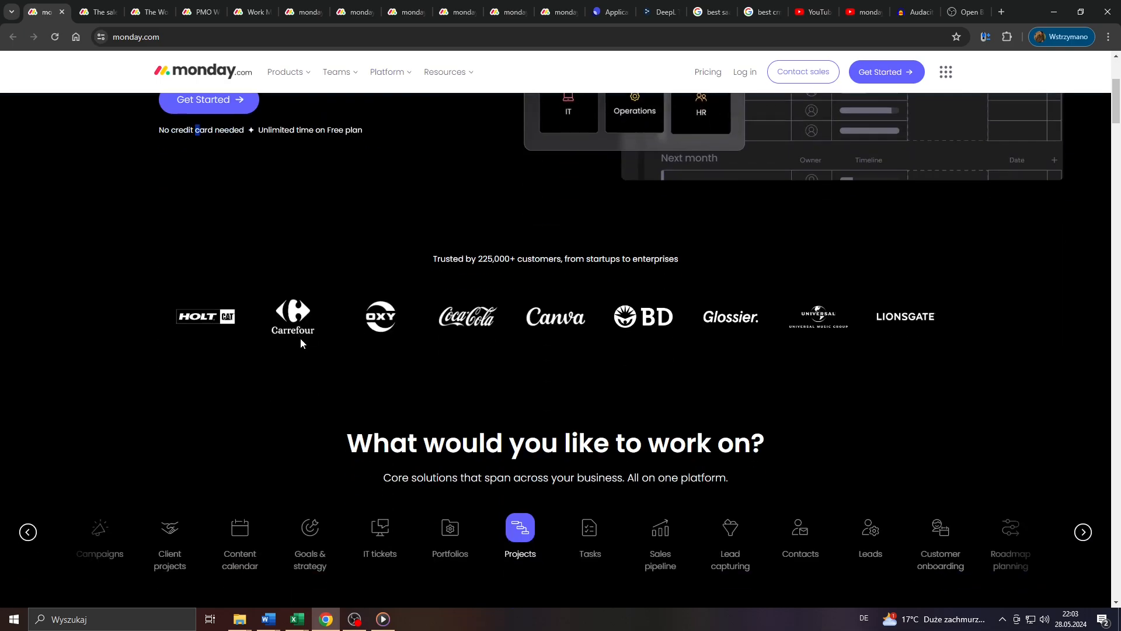
scroll("down", 3)
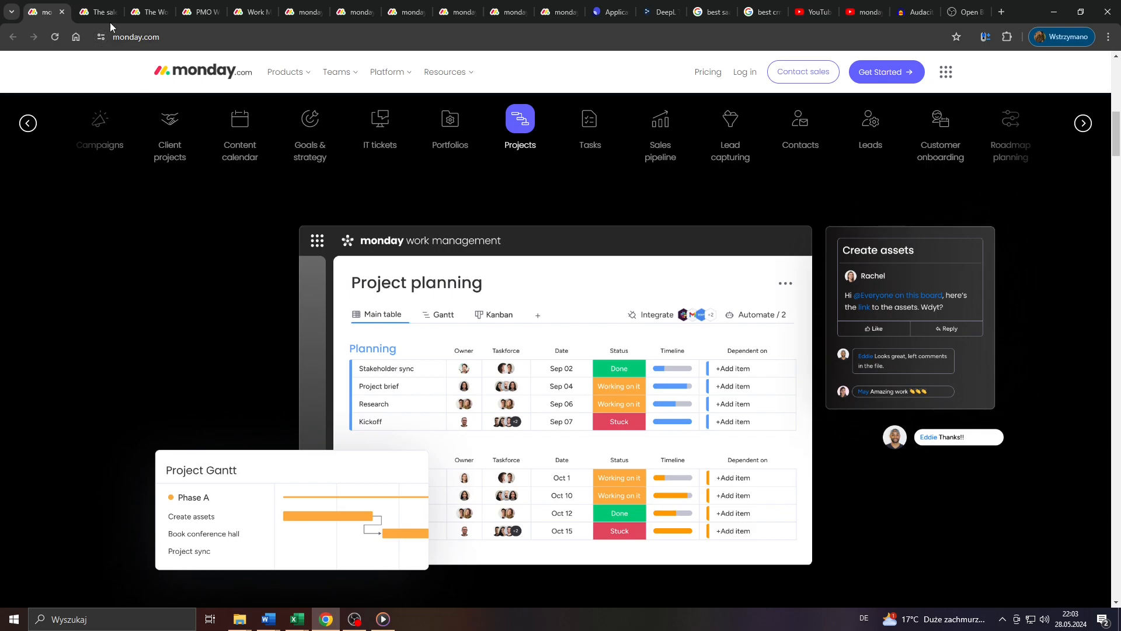
Compare the sales CRM, work management and project portfolio management pages.
left_click(97, 12)
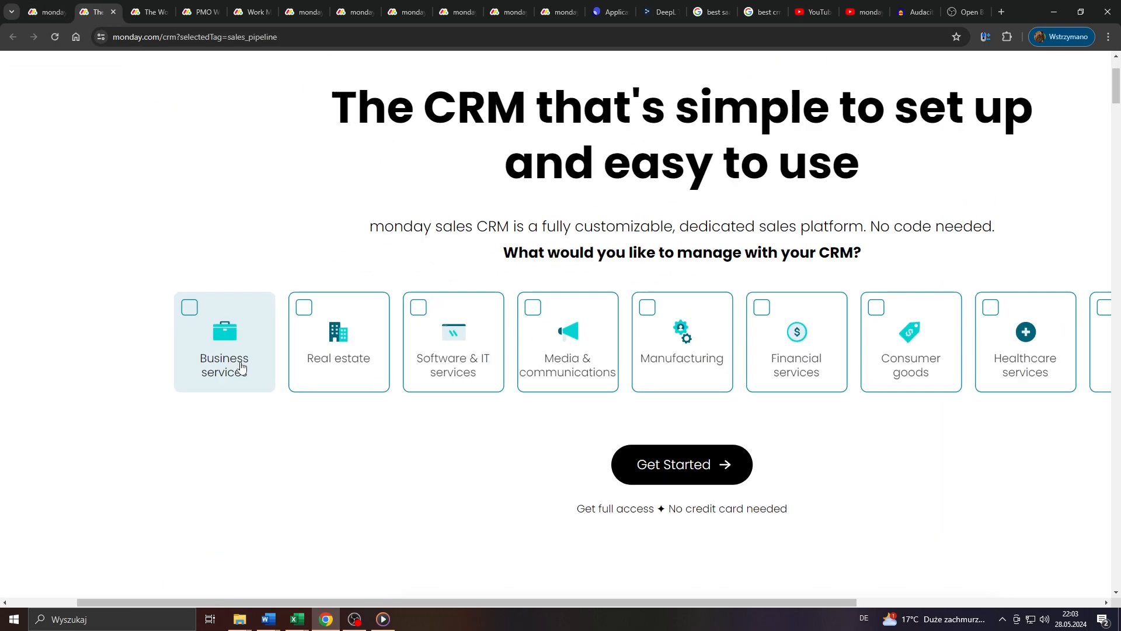
scroll("up", 3)
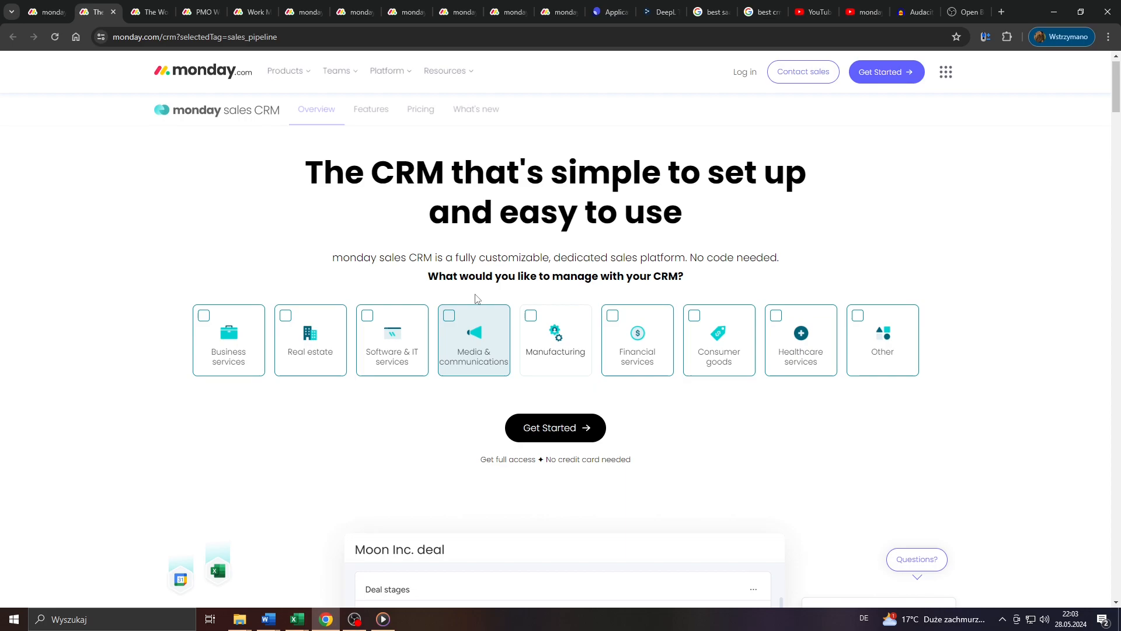
left_click(148, 12)
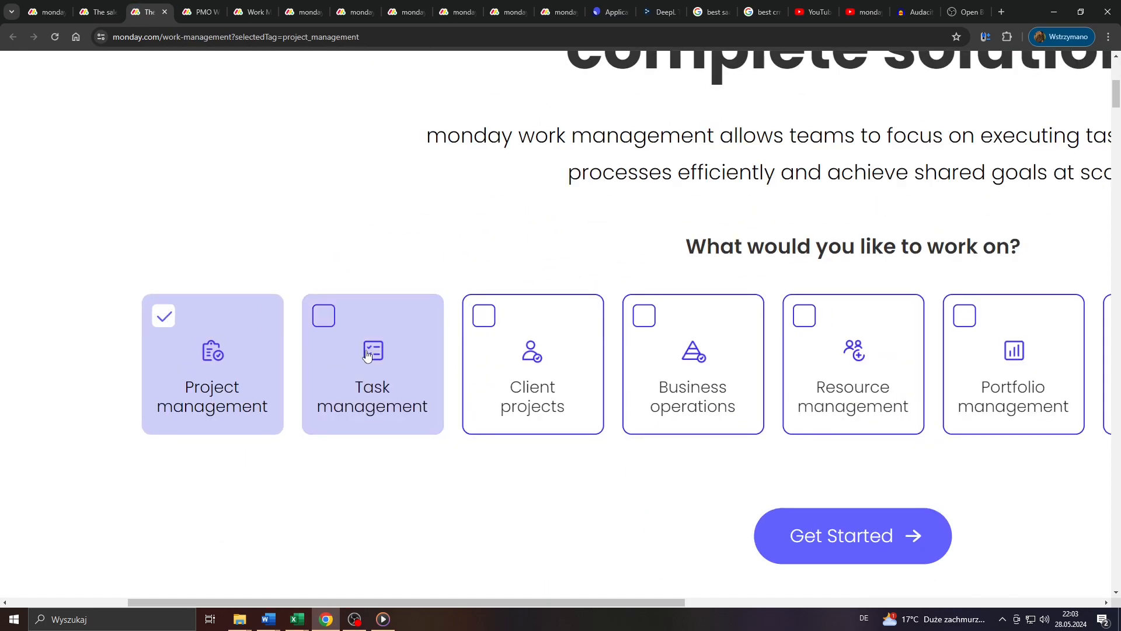
left_click(199, 12)
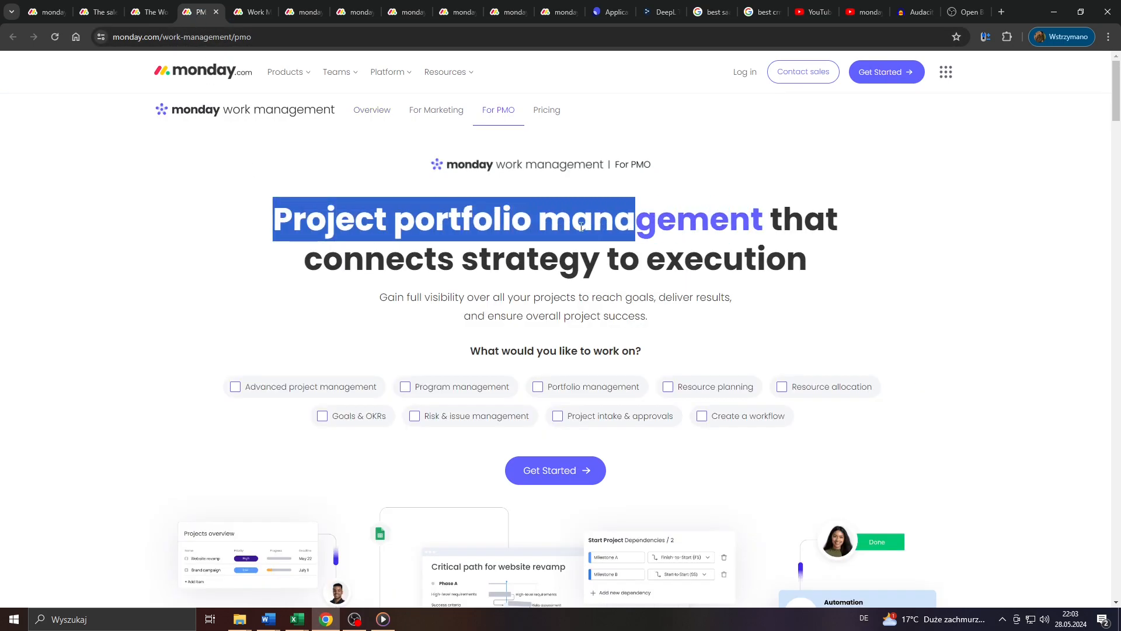
scroll("down", 3)
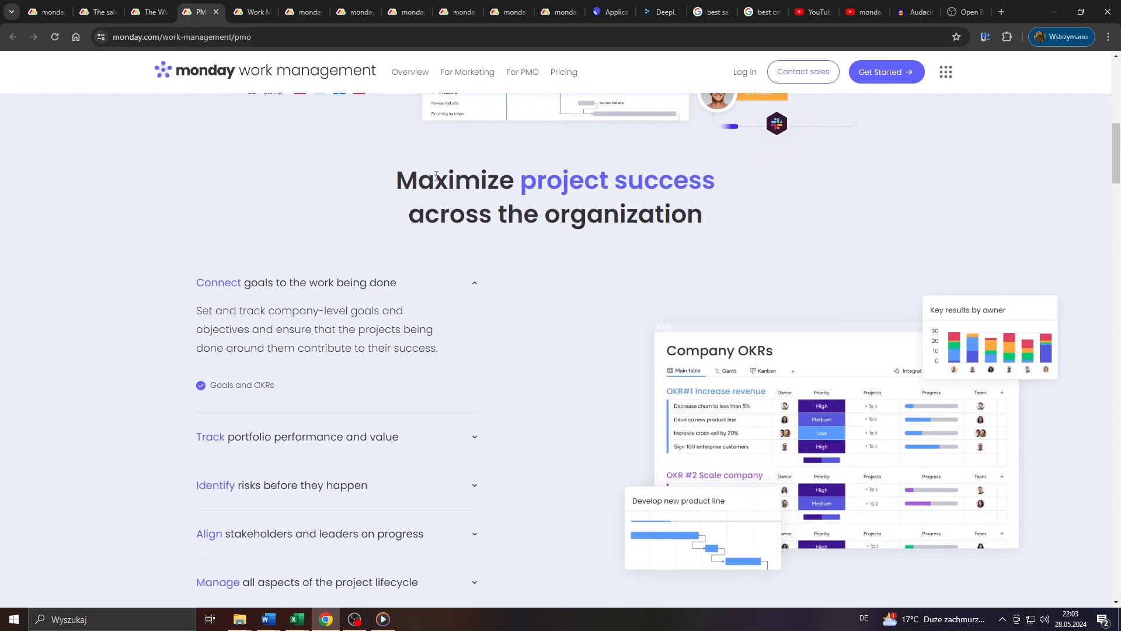
scroll("down", 3)
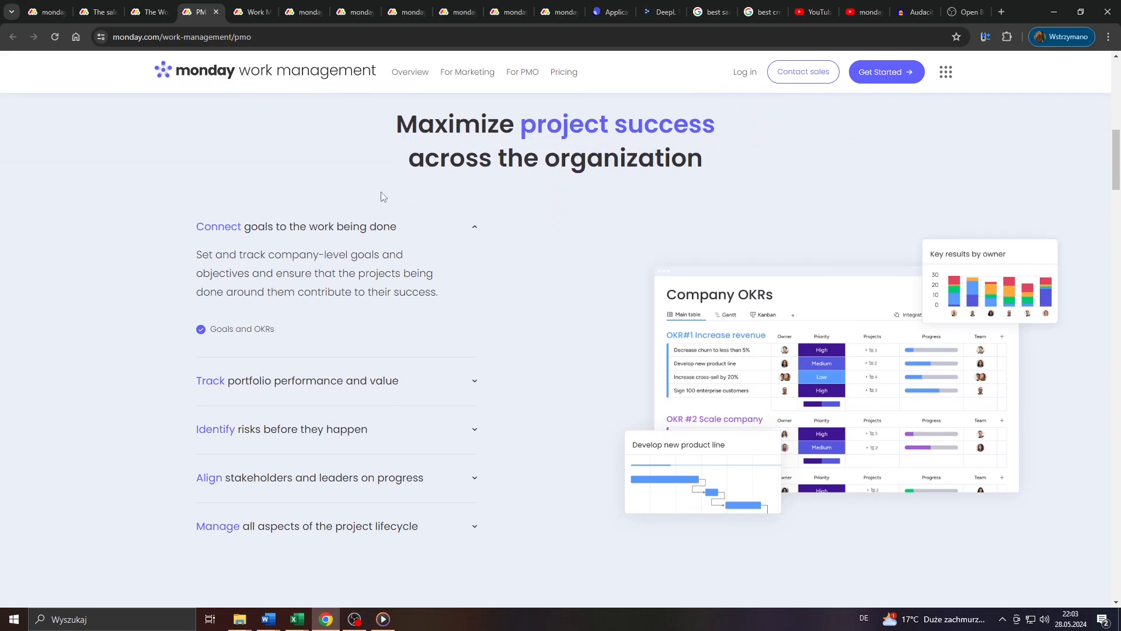
scroll("down", 3)
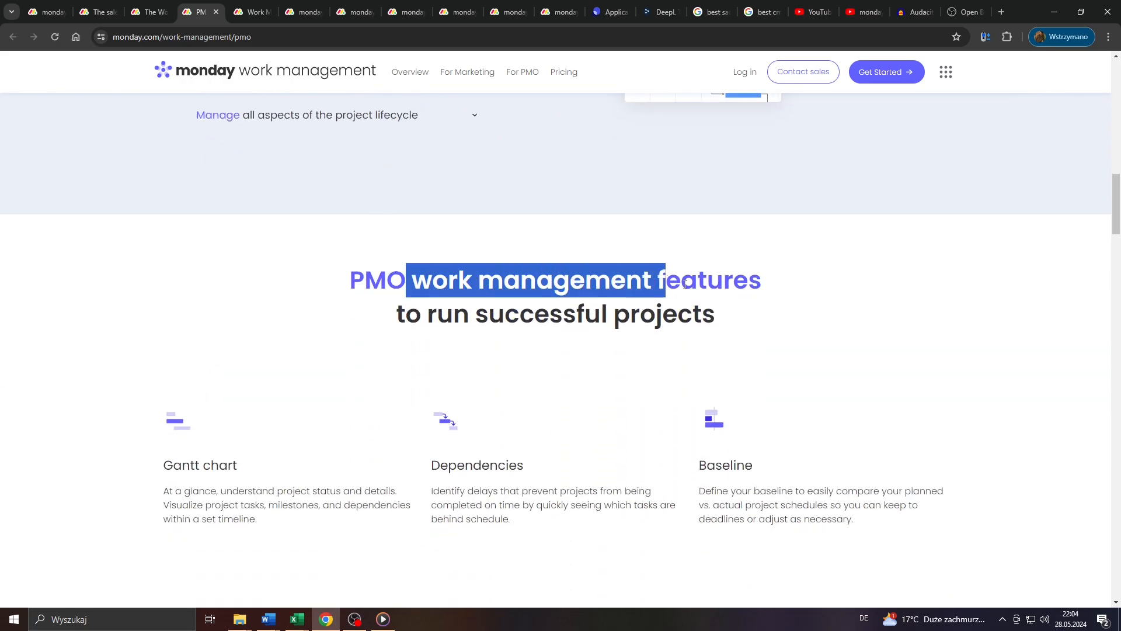
scroll("up", 3)
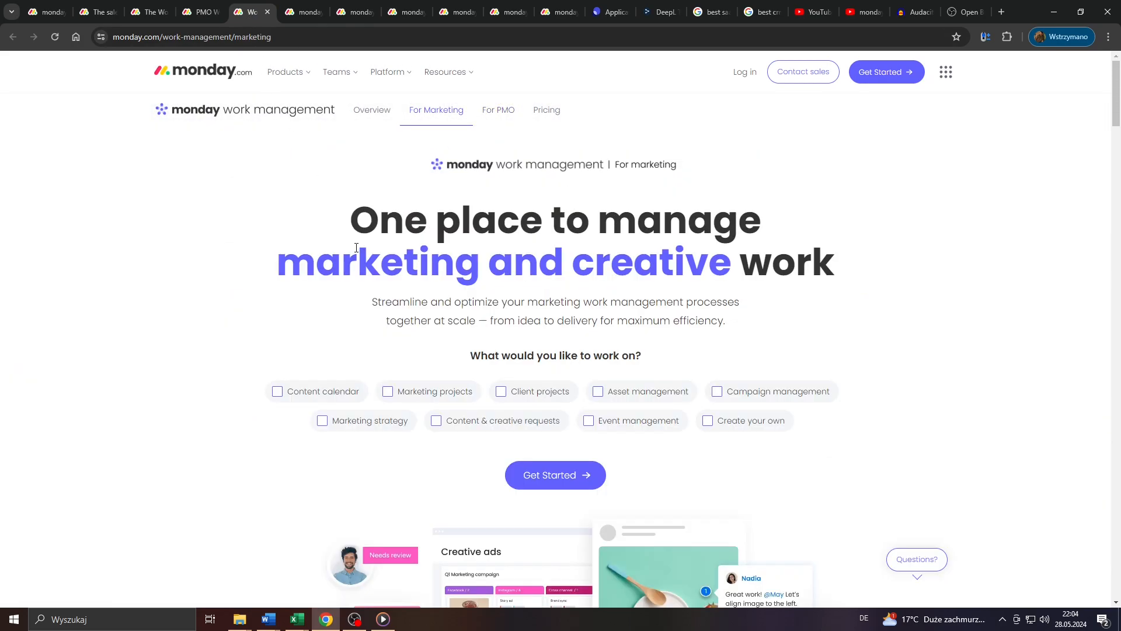
Check the work management marketing page, then switch to the team plan selection page.
double_click(365, 221)
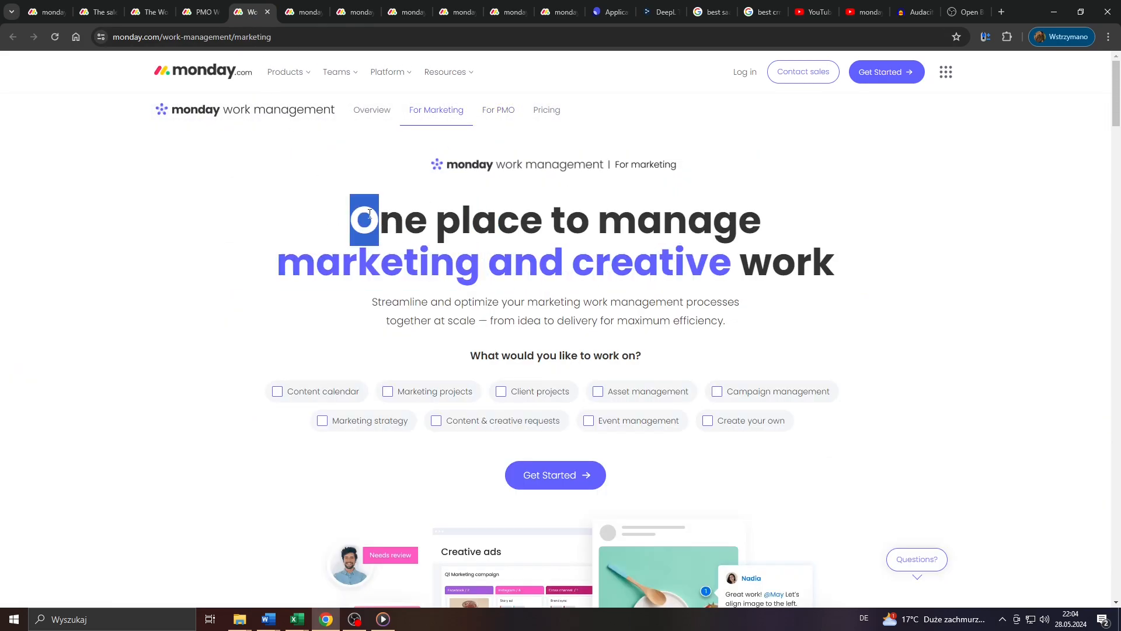
left_click(499, 110)
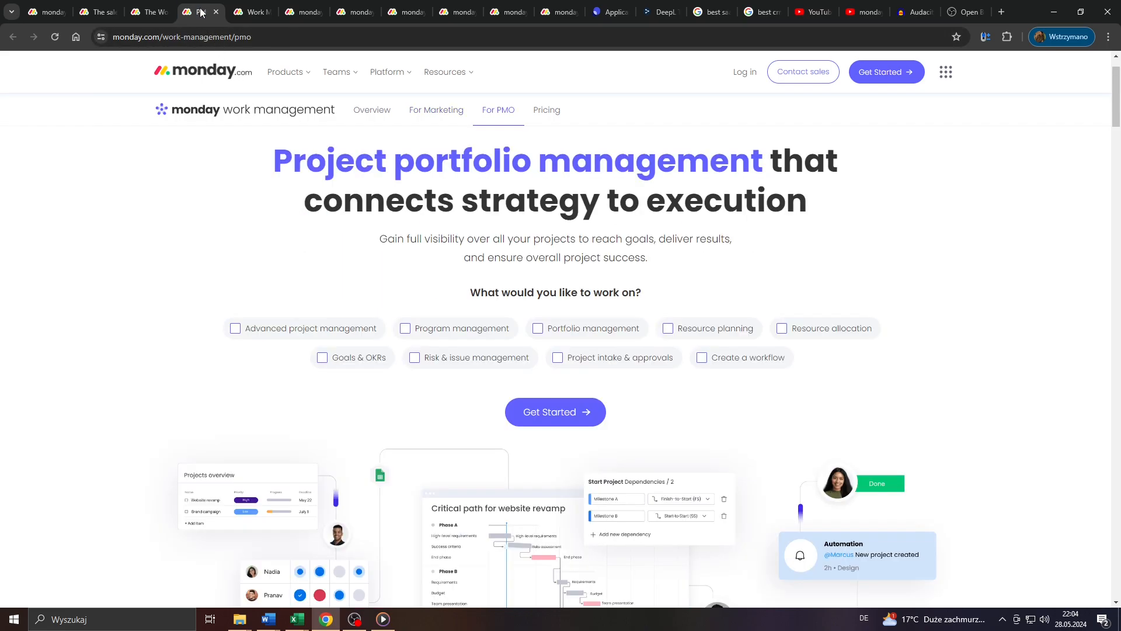
mouse_move(265, 157)
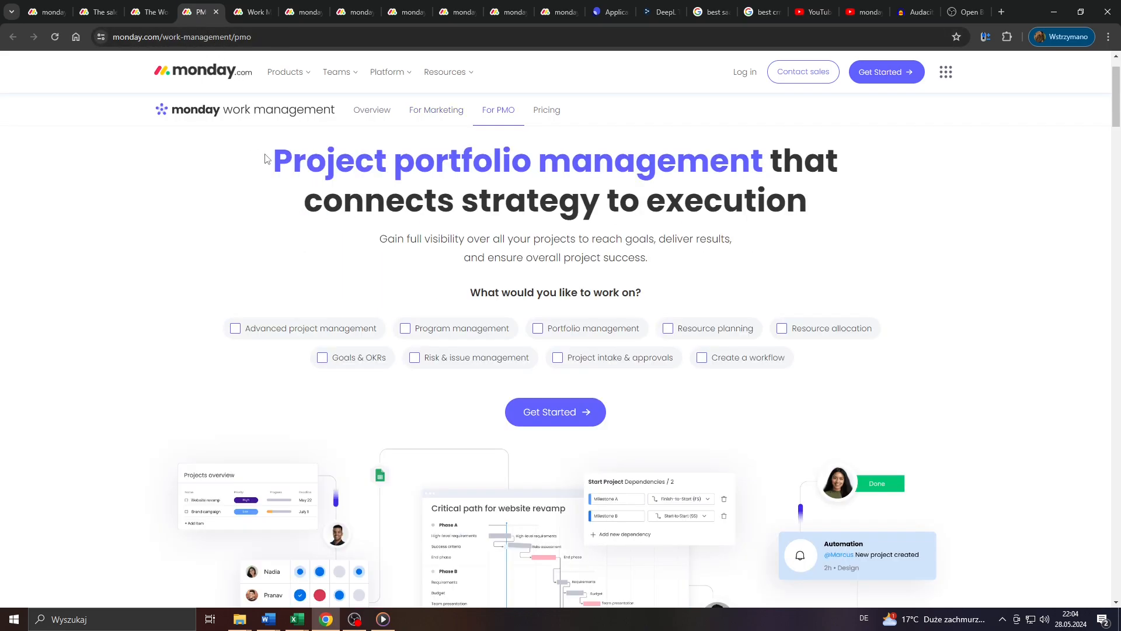
mouse_move(253, 164)
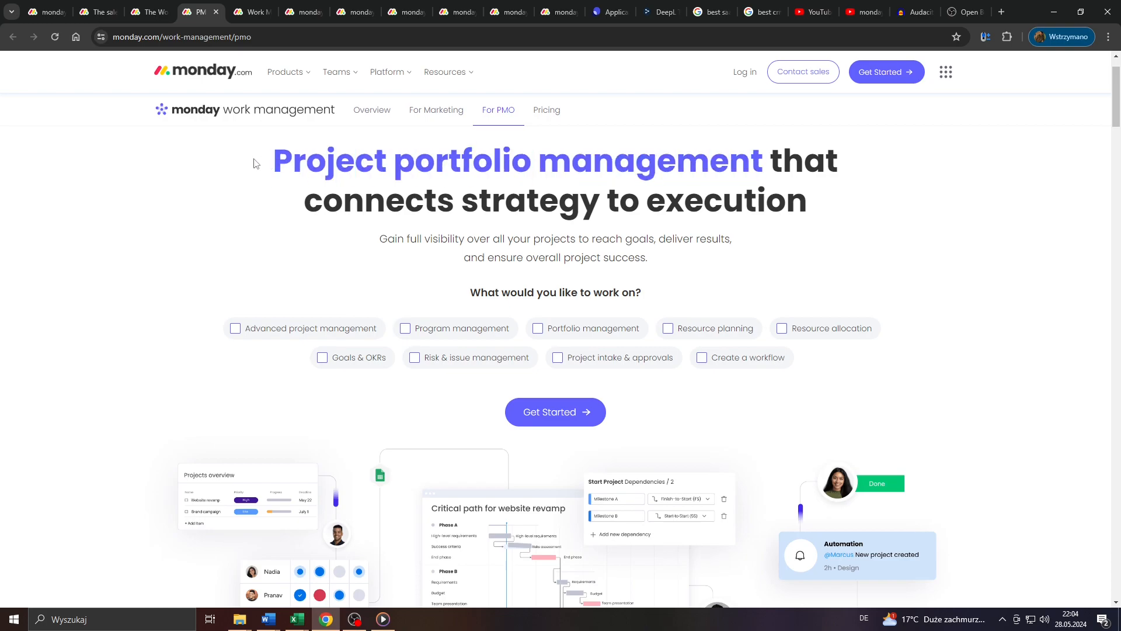
left_click(435, 109)
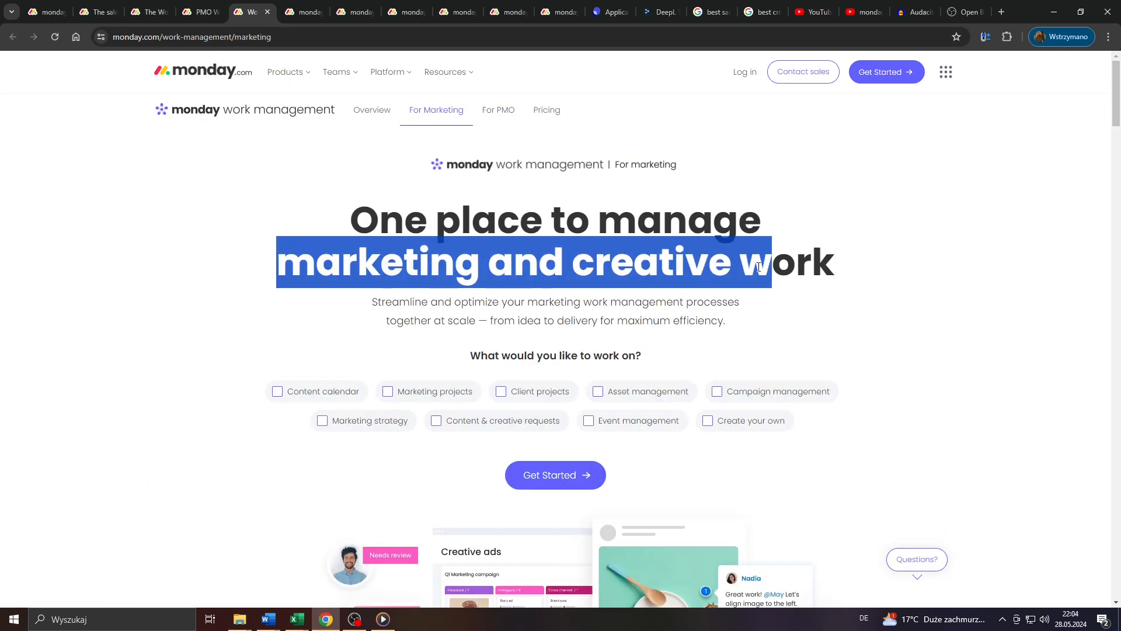
left_click(303, 12)
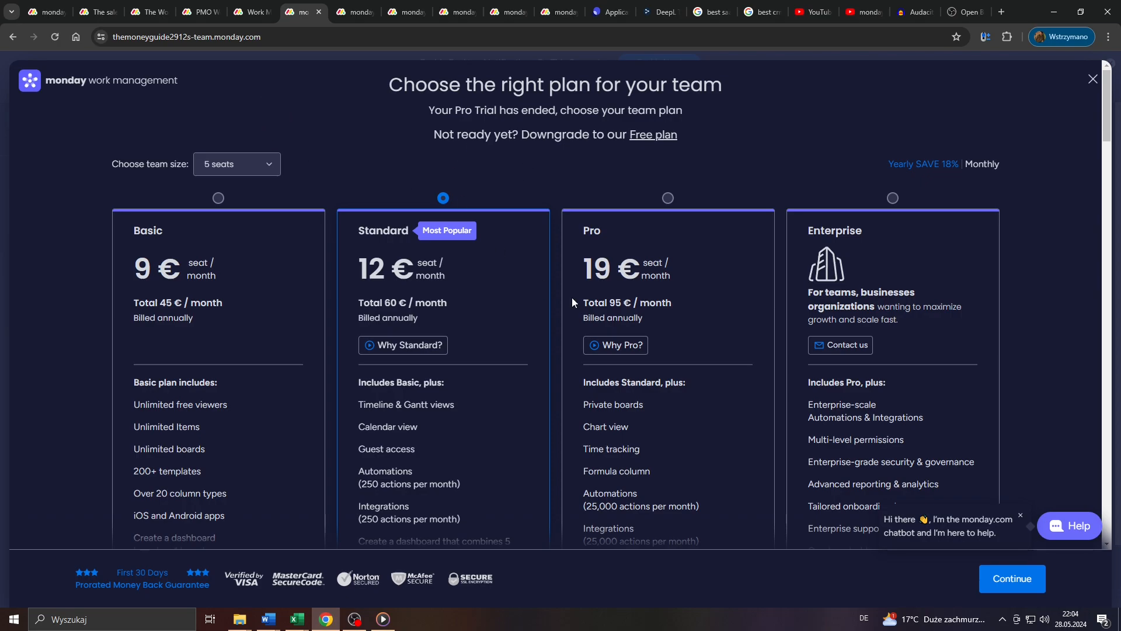
mouse_move(560, 86)
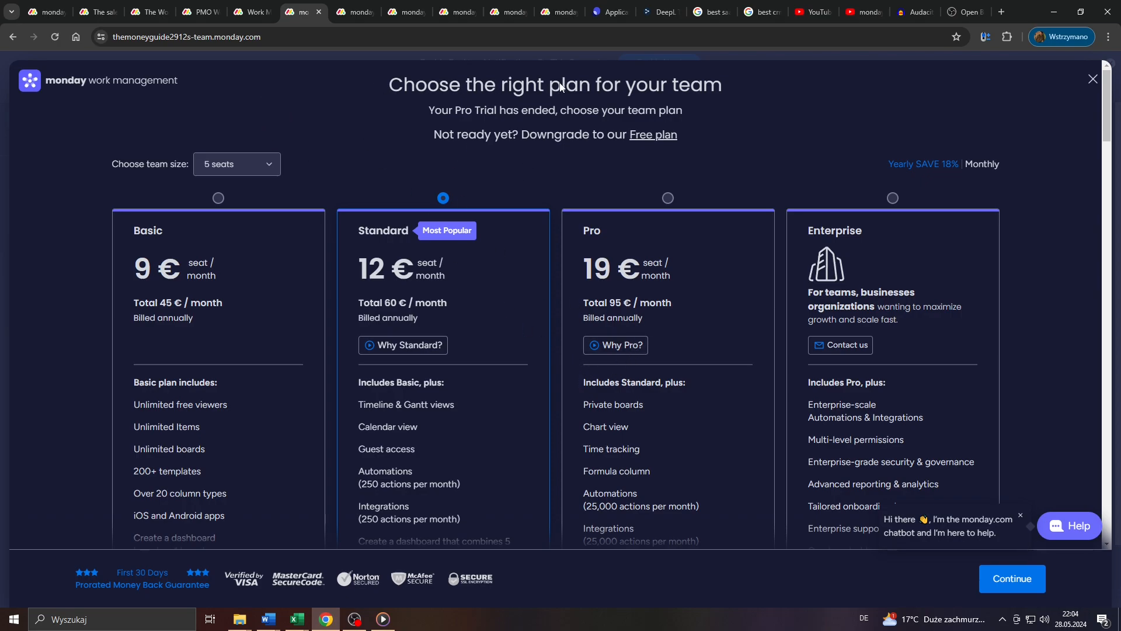
mouse_move(206, 263)
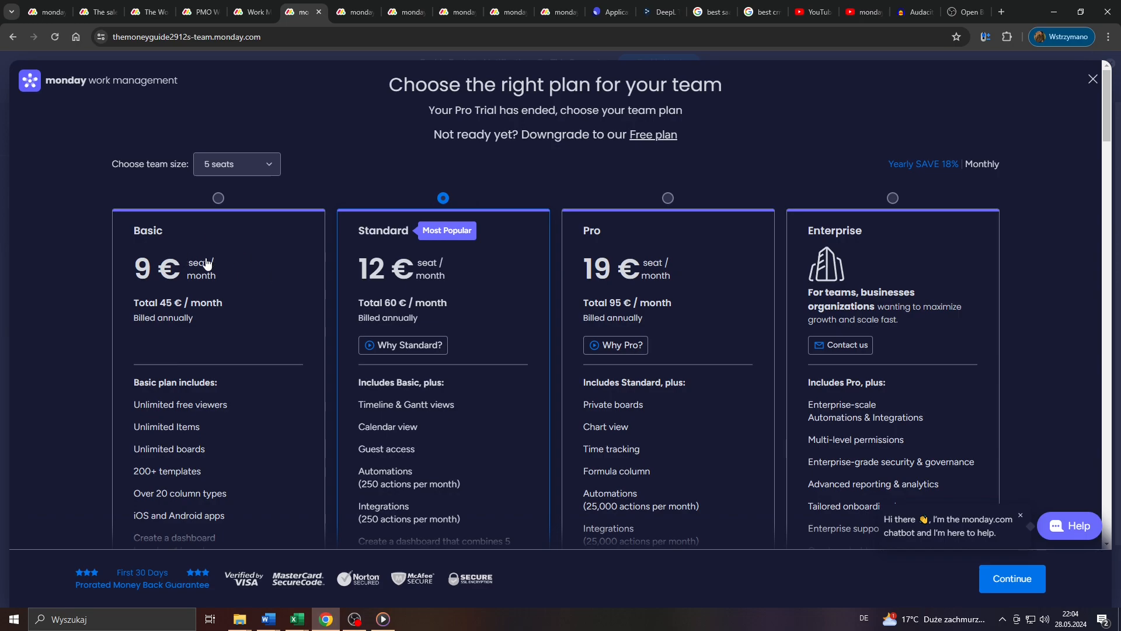
Compare the Basic, Pro and Standard plans in the team plan chooser.
scroll("down", 3)
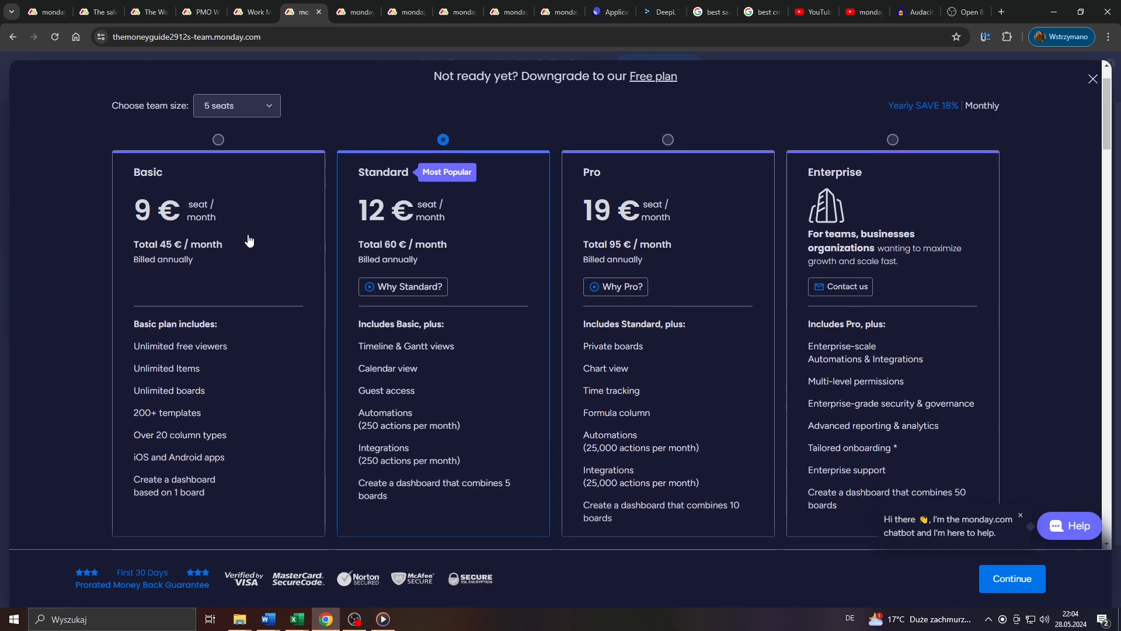
scroll("down", 3)
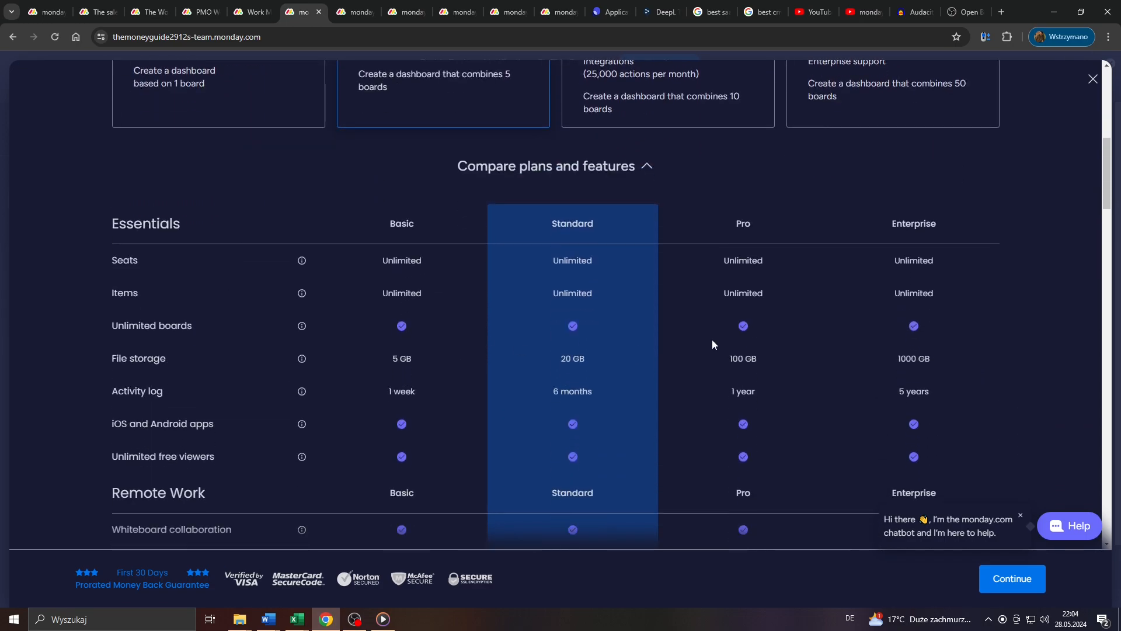
scroll("up", 3)
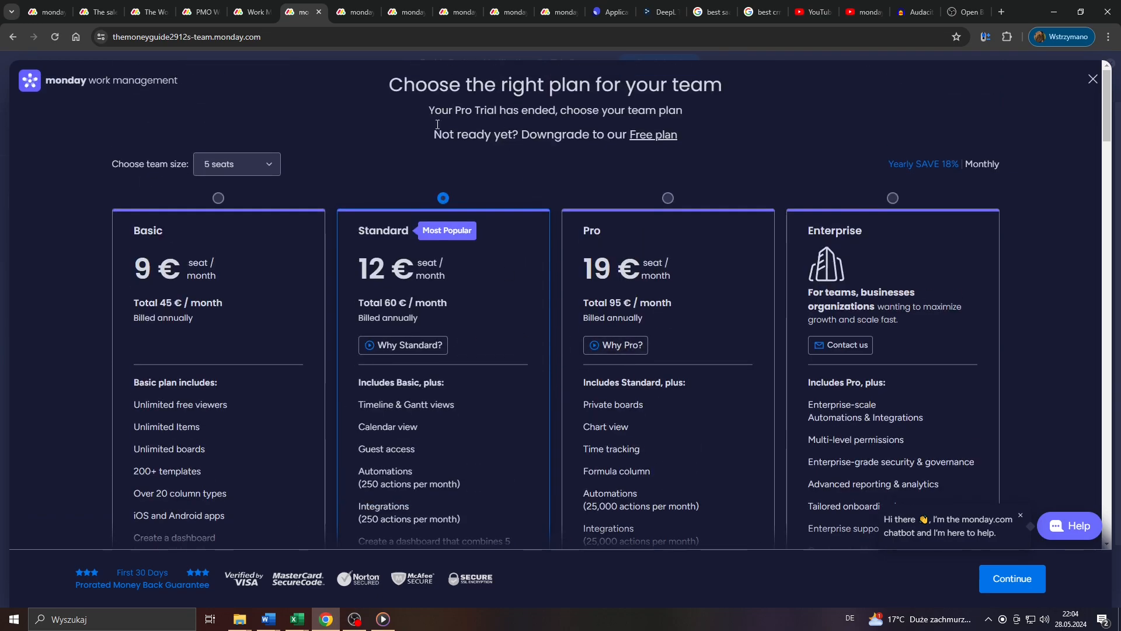
left_click(218, 199)
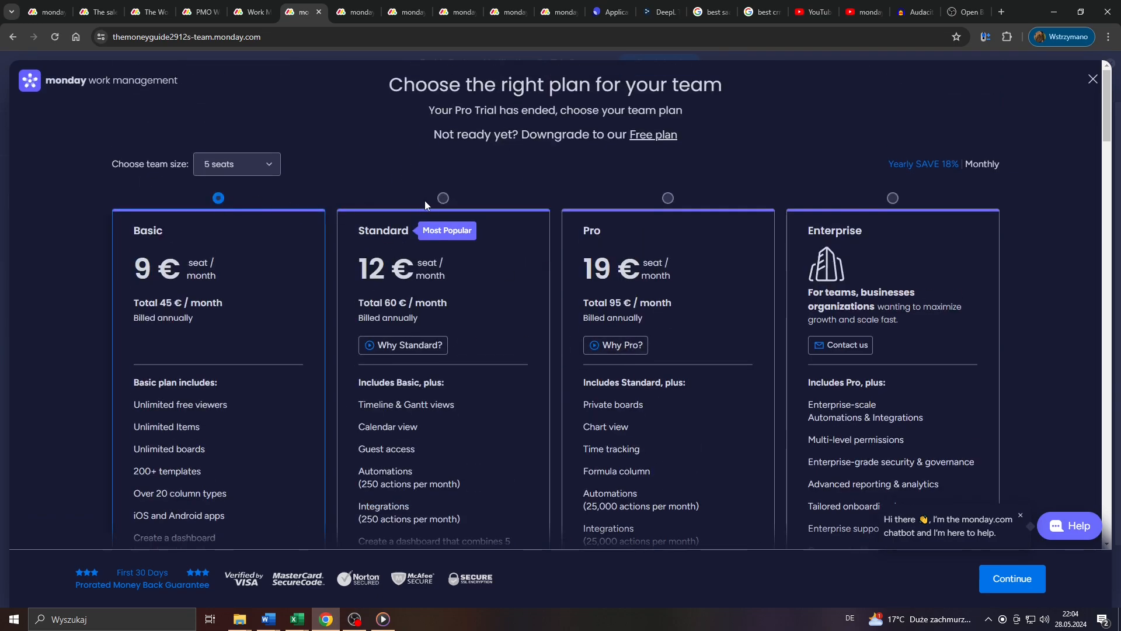
left_click(667, 198)
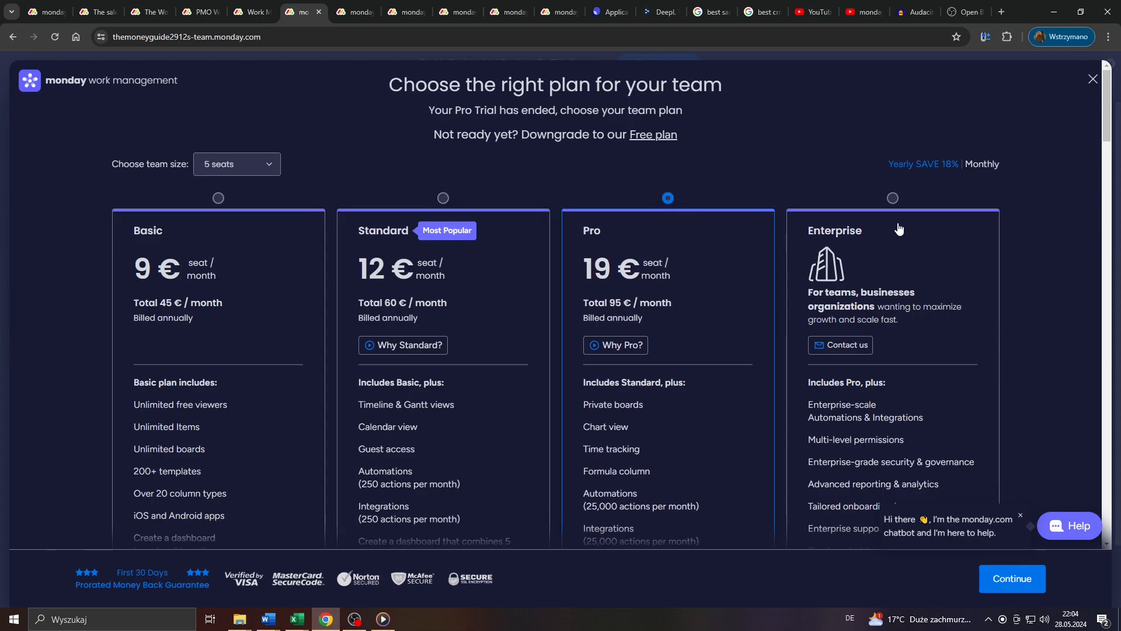
left_click(443, 199)
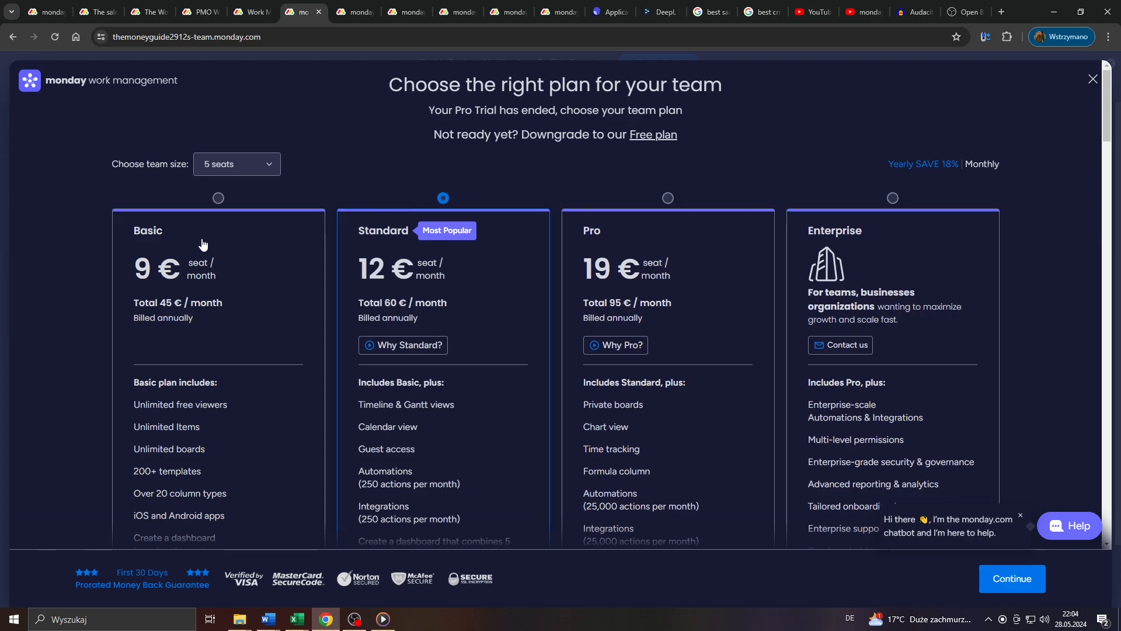
Settle on the Basic plan, then go to the workspace home offering another free Pro week.
scroll("down", 3)
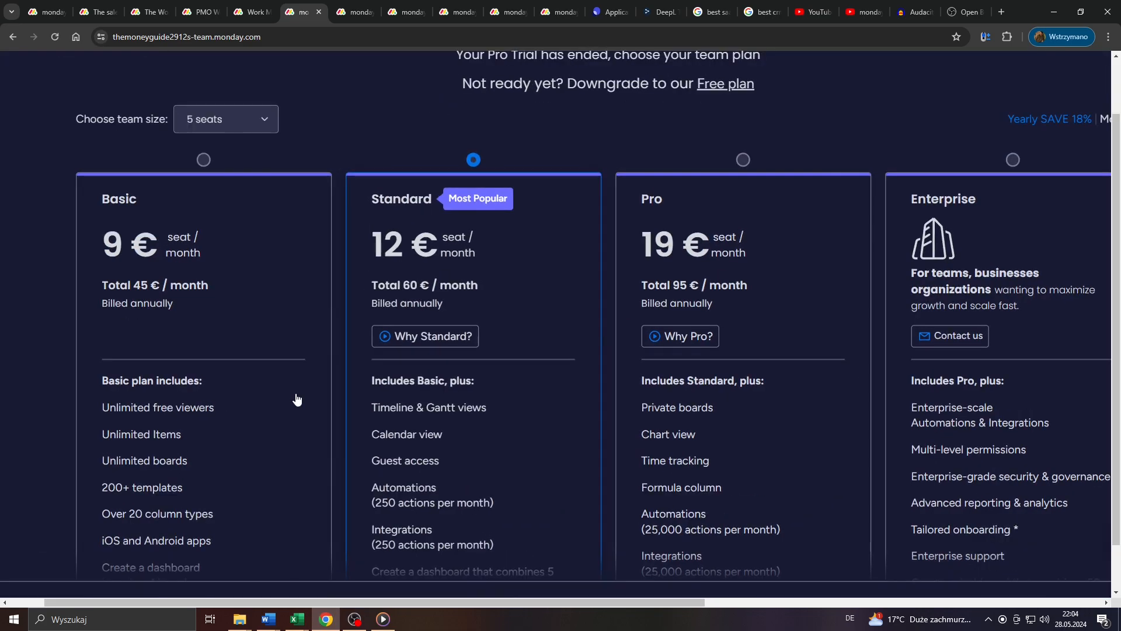
scroll("down", 3)
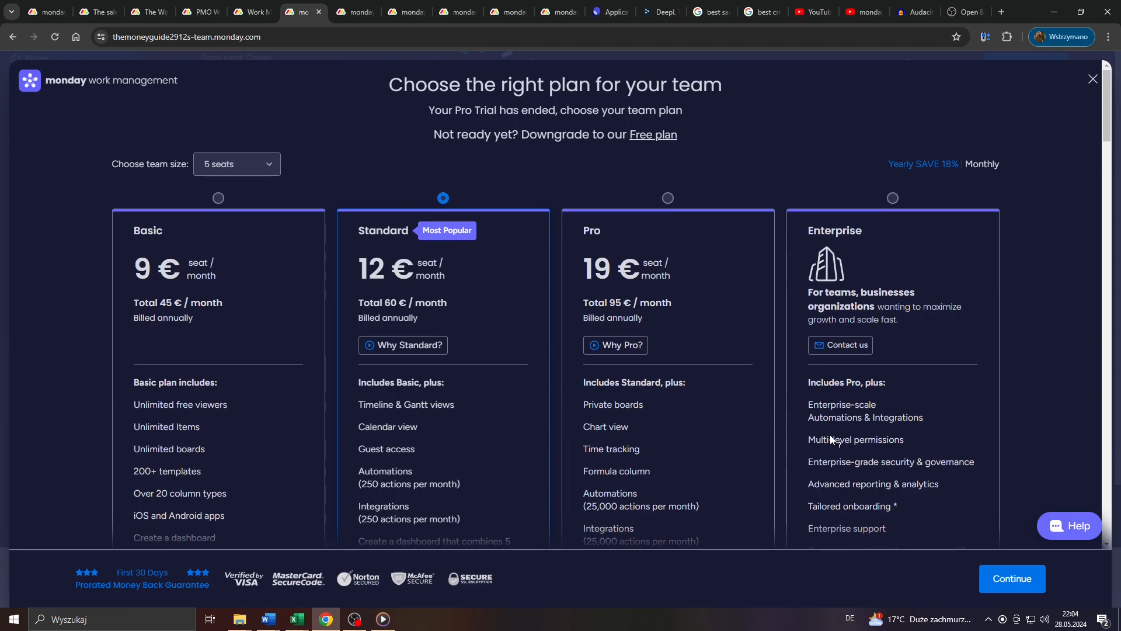
mouse_move(1011, 578)
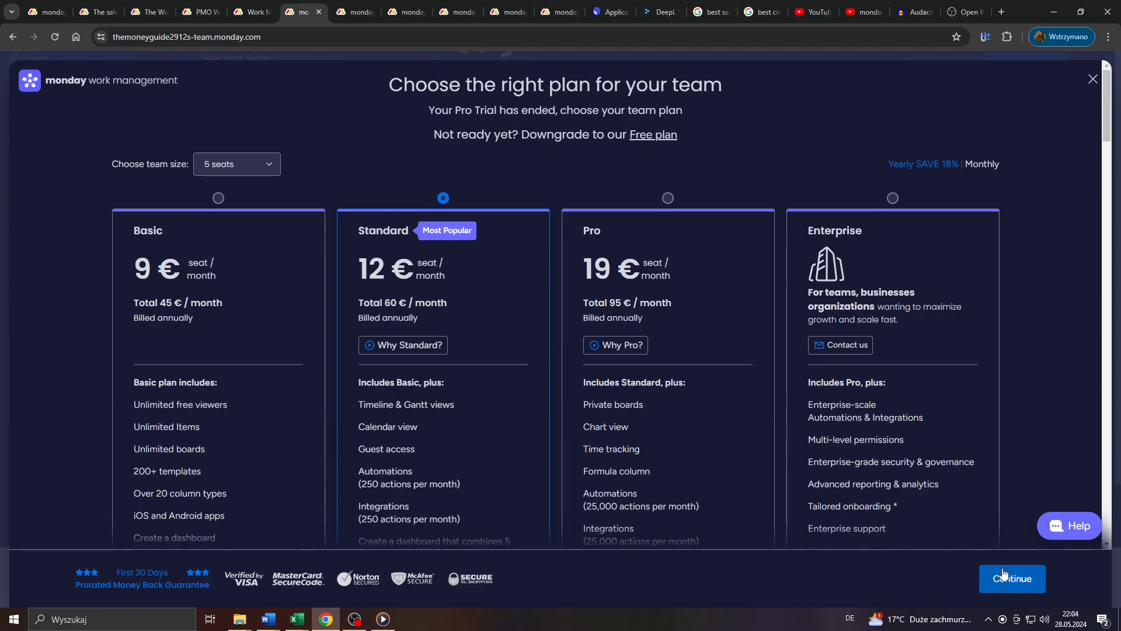
mouse_move(498, 285)
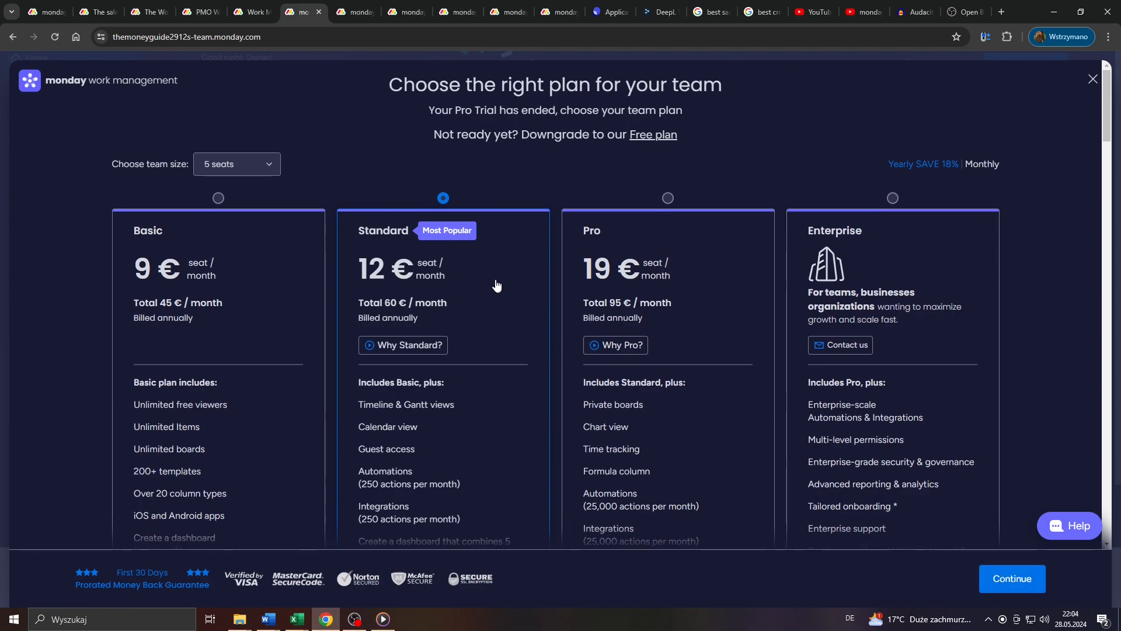
left_click(218, 199)
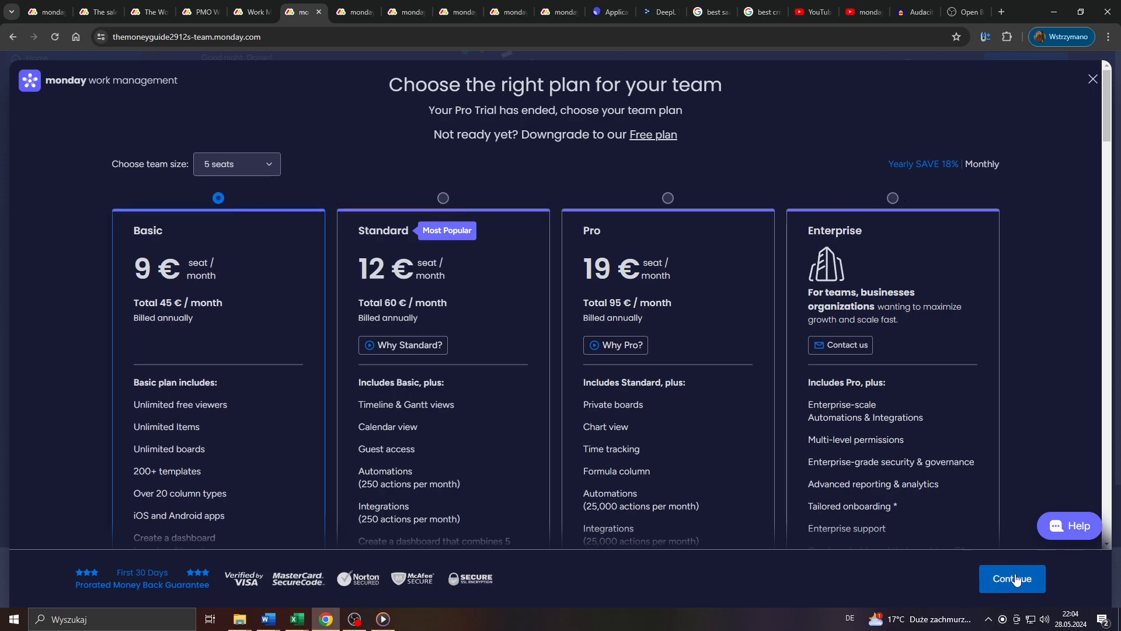
mouse_move(1011, 587)
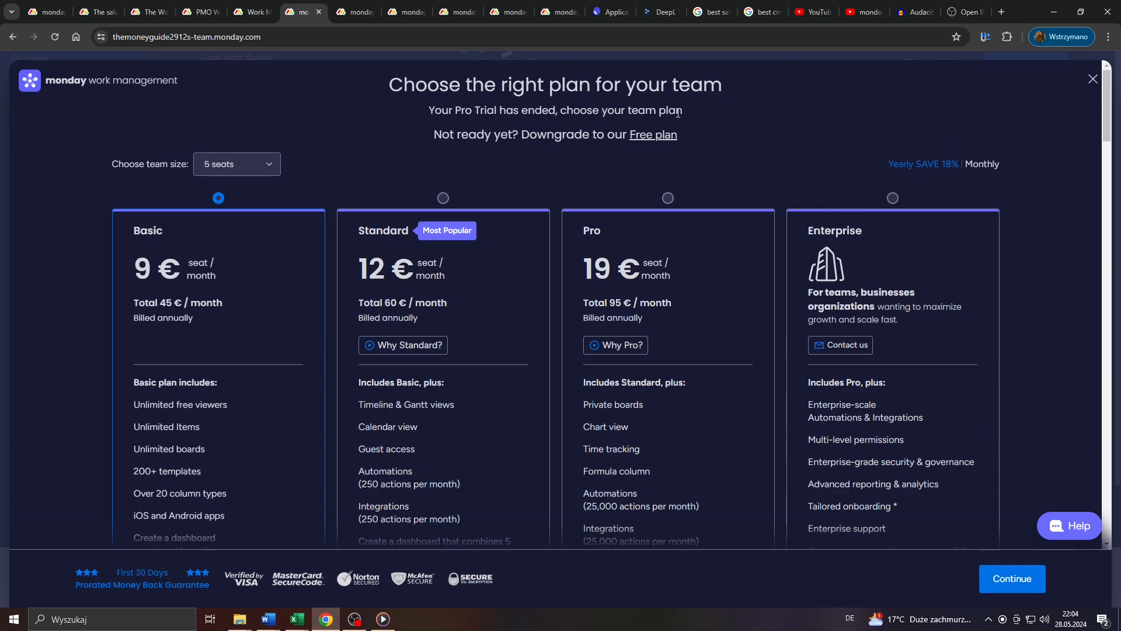
mouse_move(993, 163)
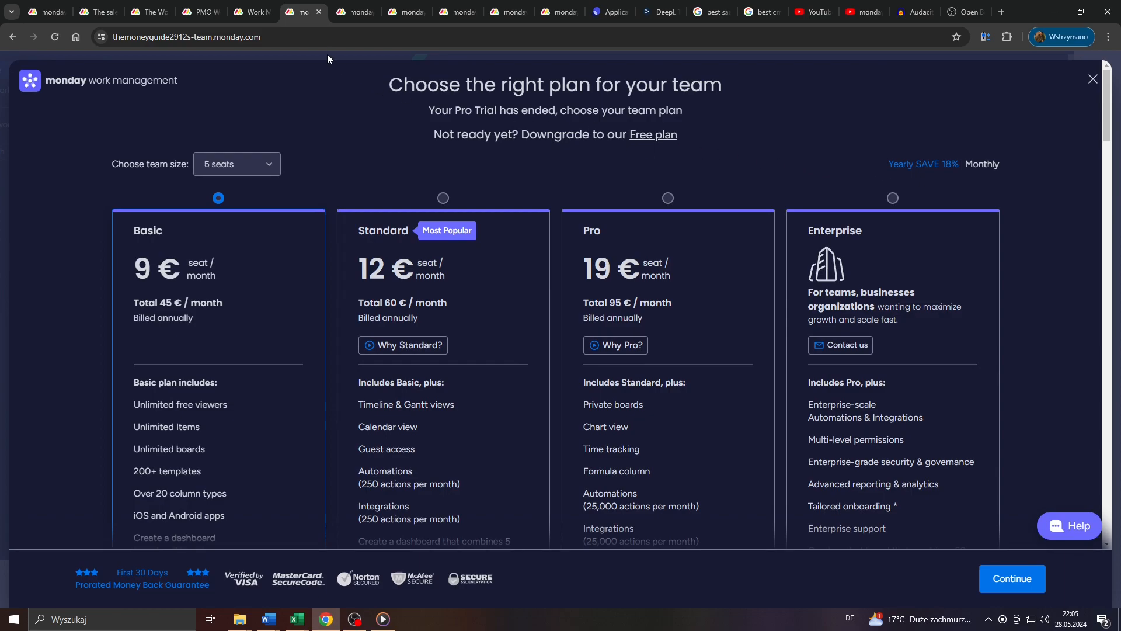
left_click(1094, 78)
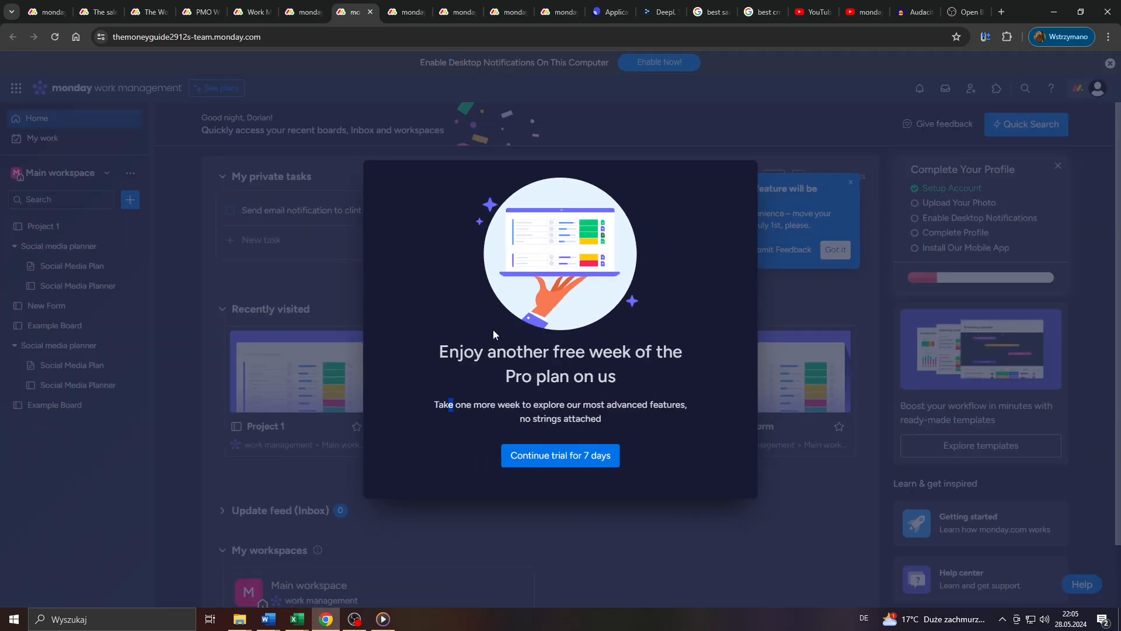
Return to the plan chooser, select Standard and review the Compare plans and features table.
left_click(559, 456)
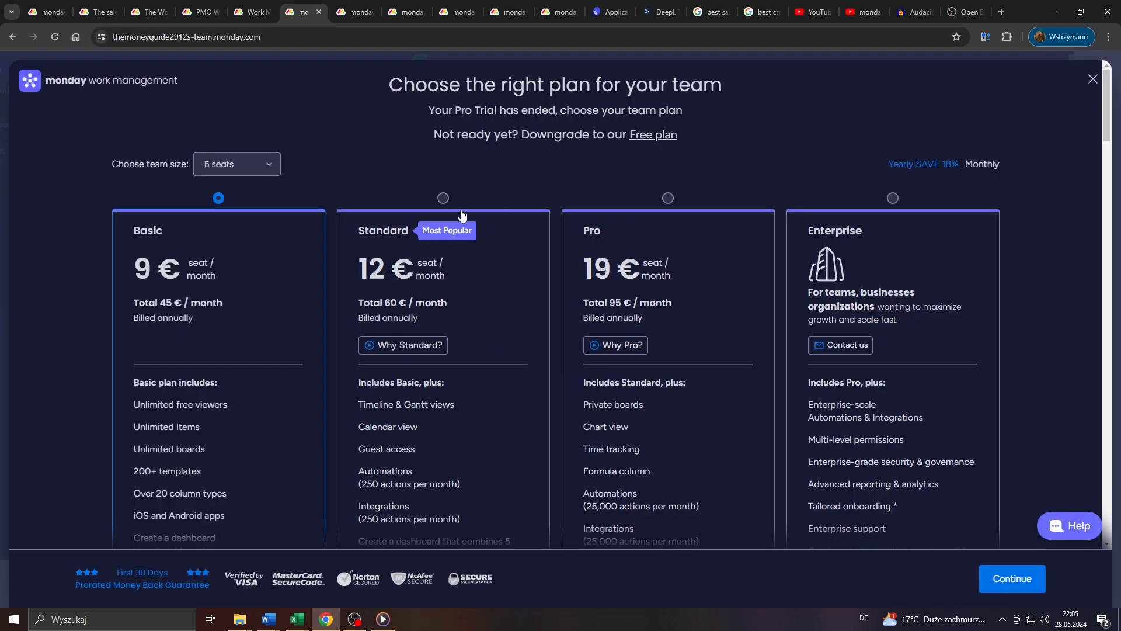
left_click(443, 198)
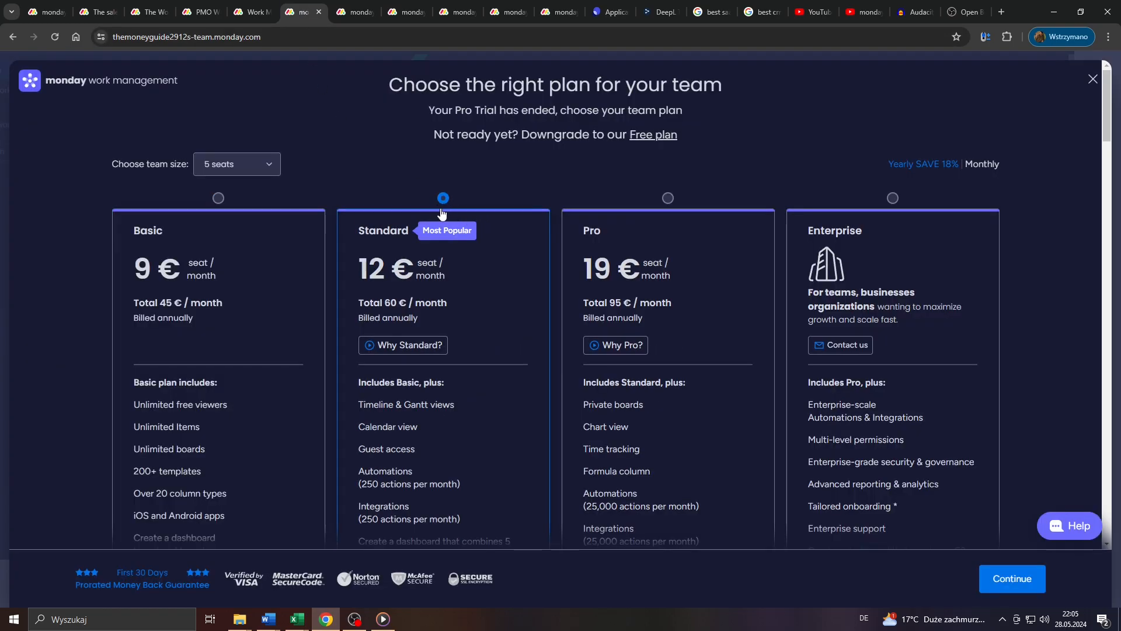
mouse_move(449, 219)
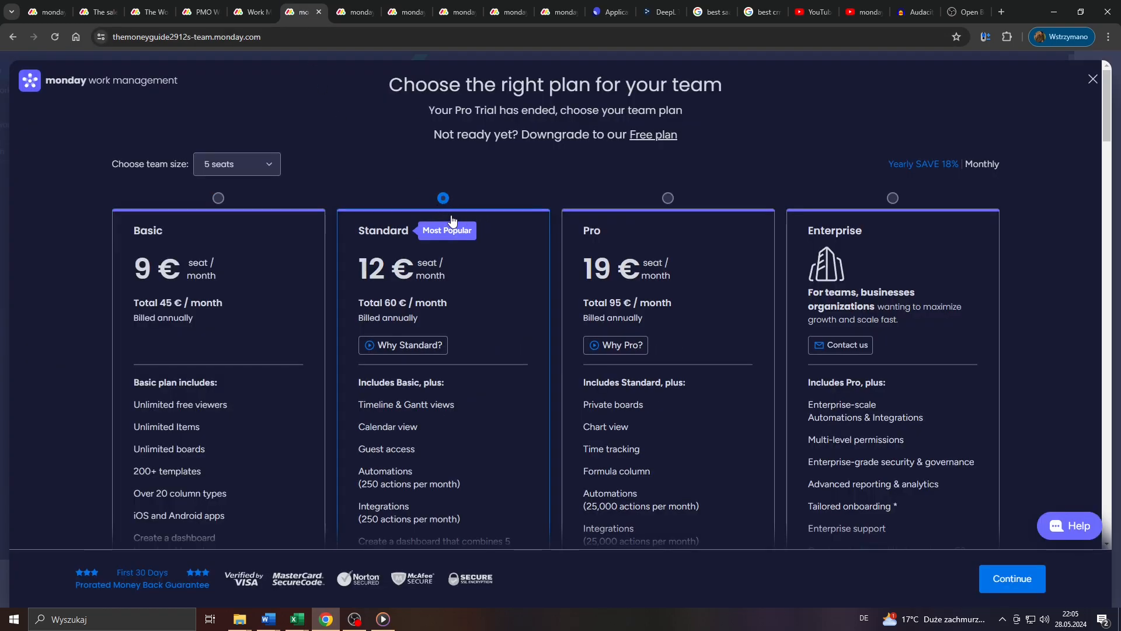
mouse_move(330, 297)
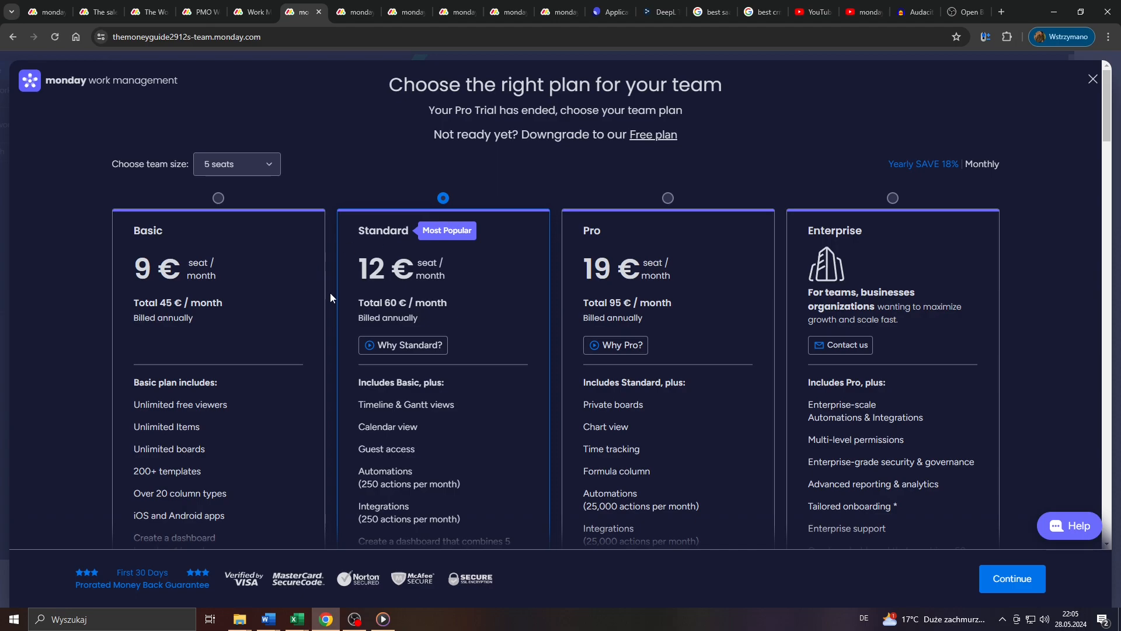
mouse_move(334, 282)
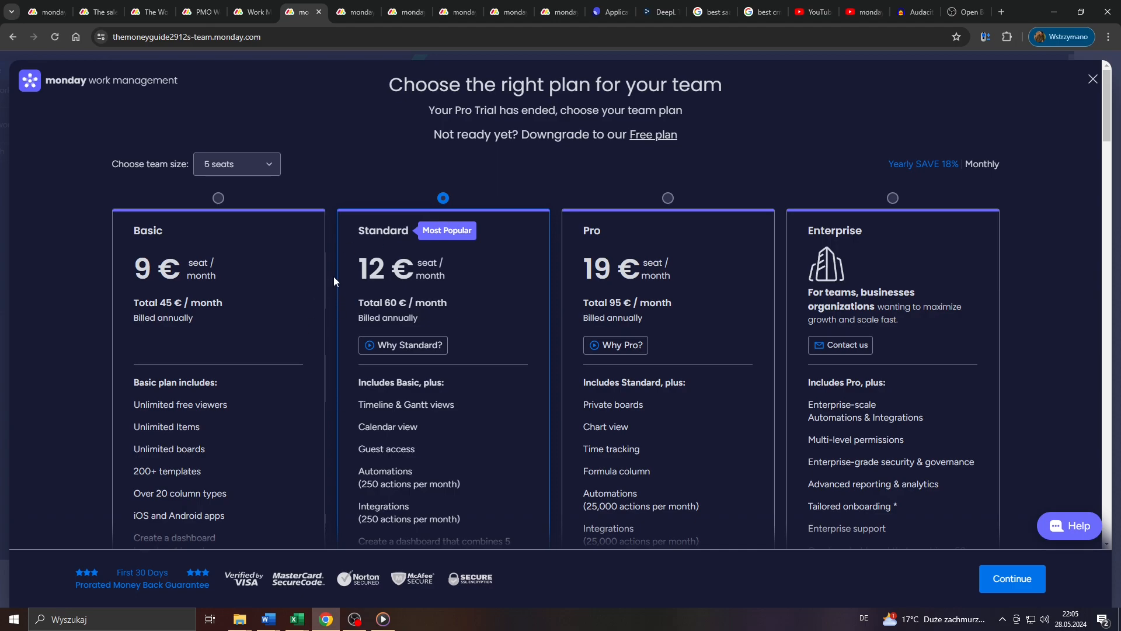
mouse_move(327, 244)
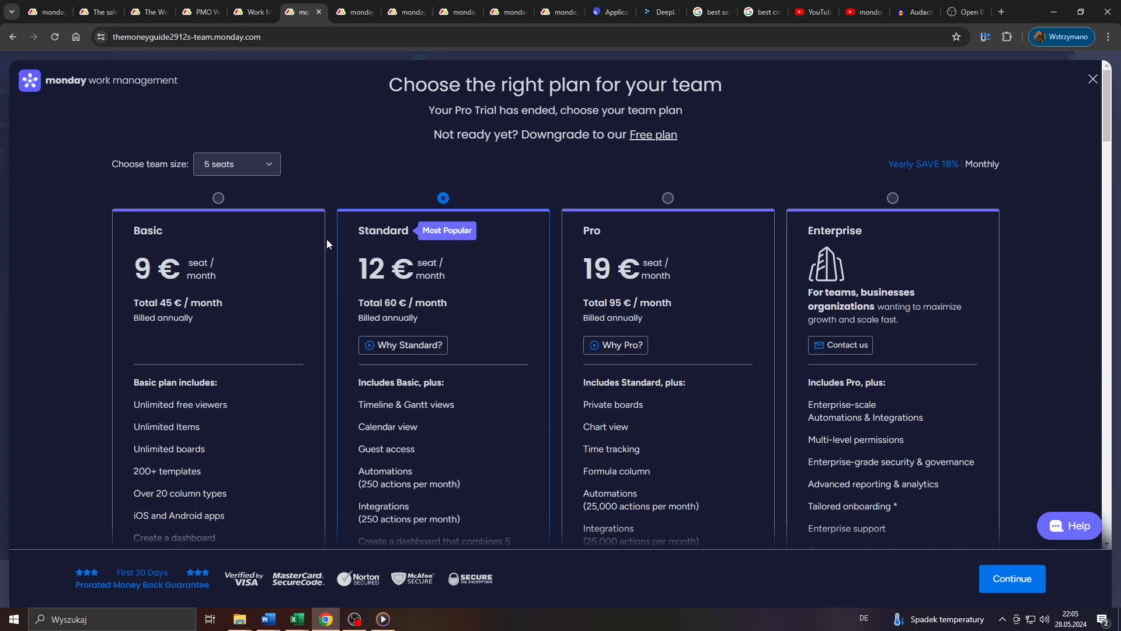
scroll("down", 3)
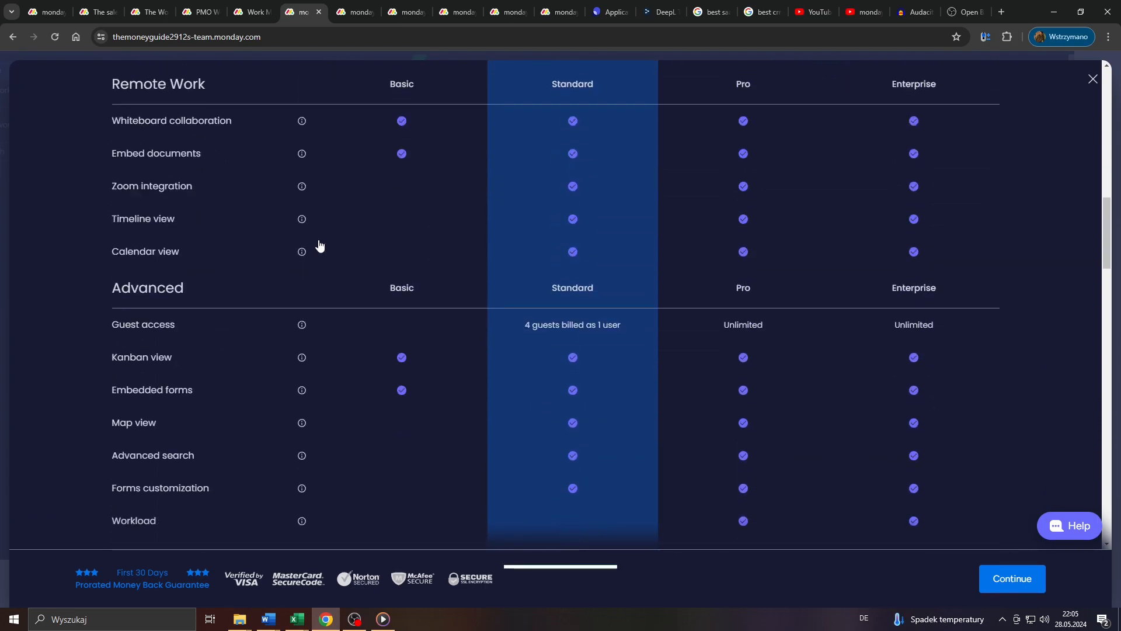
scroll("down", 3)
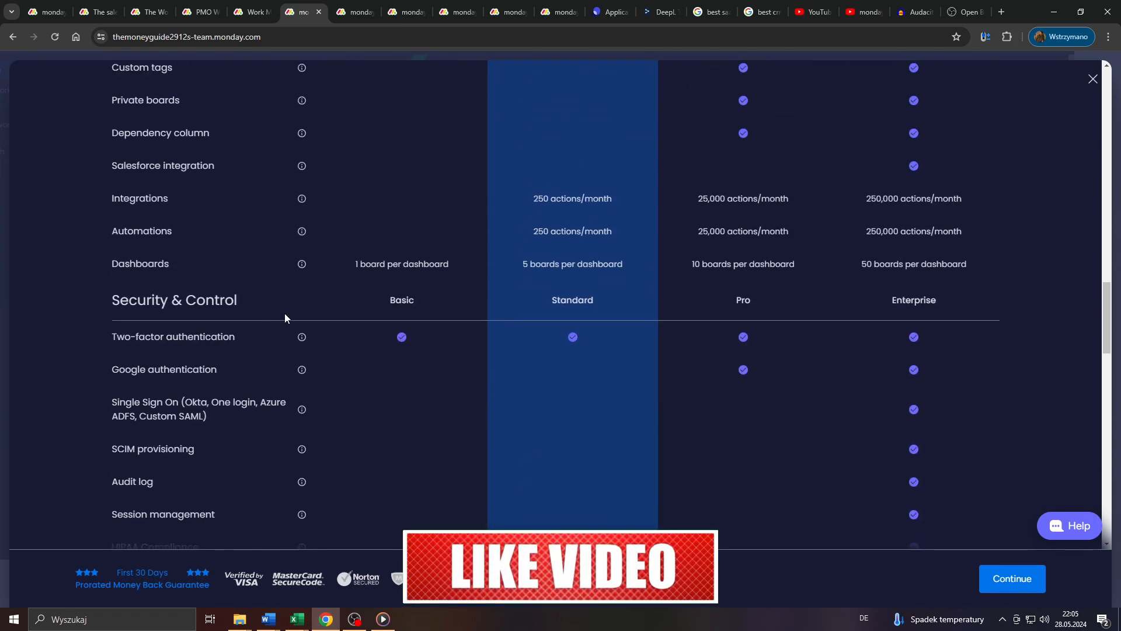
scroll("up", 3)
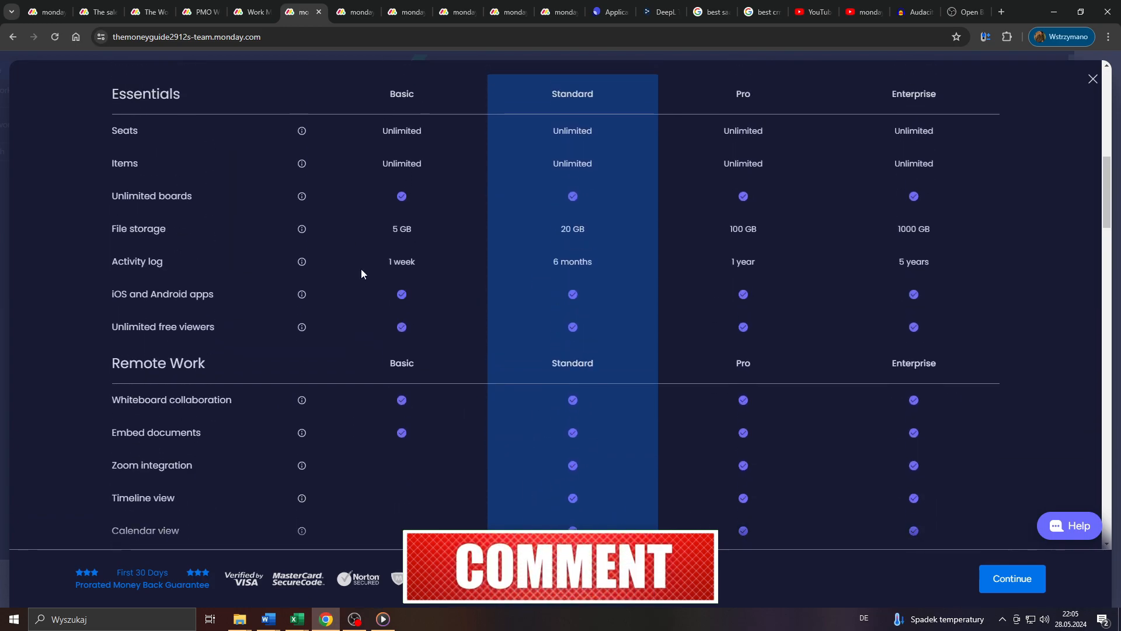
scroll("up", 3)
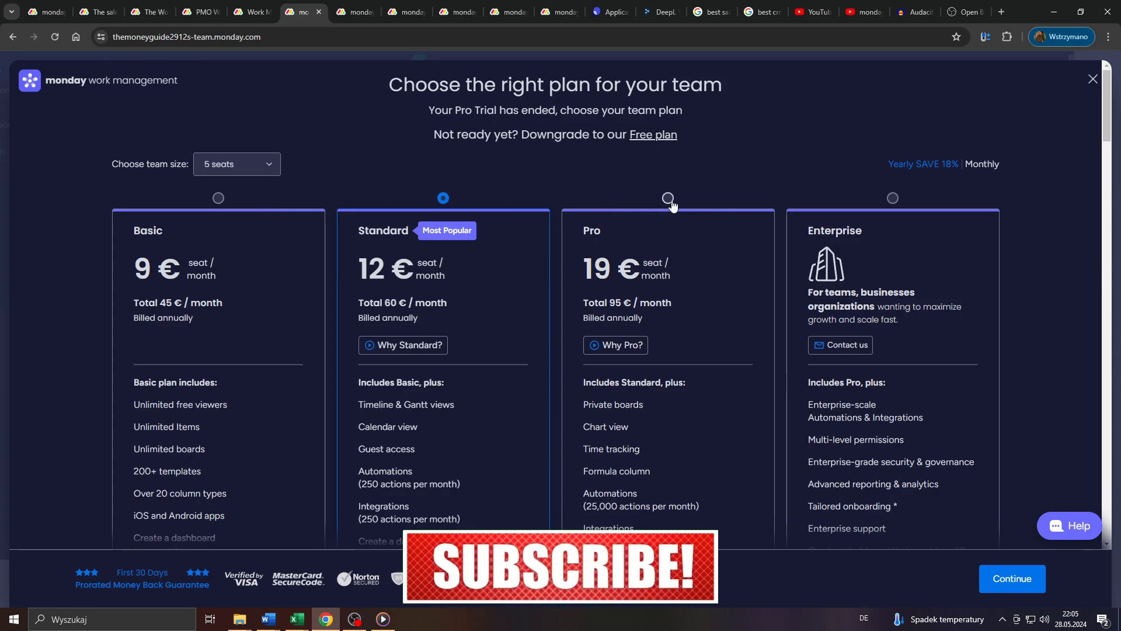
Select the Basic plan, visit the workspace home and come back to the plan chooser.
left_click(218, 198)
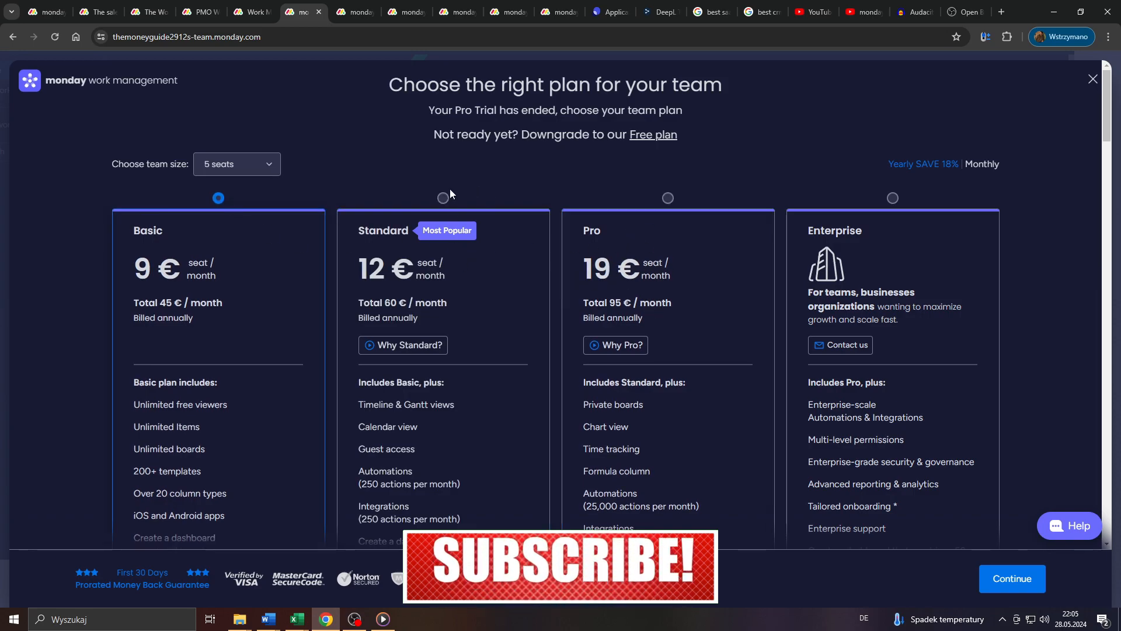
left_click(443, 198)
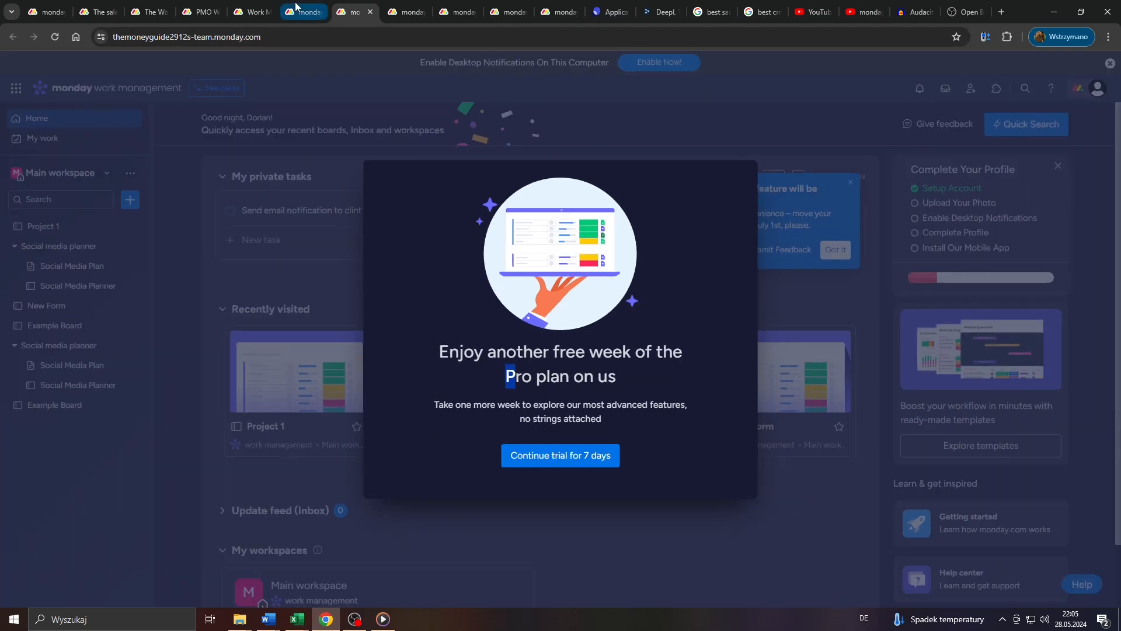
left_click(559, 454)
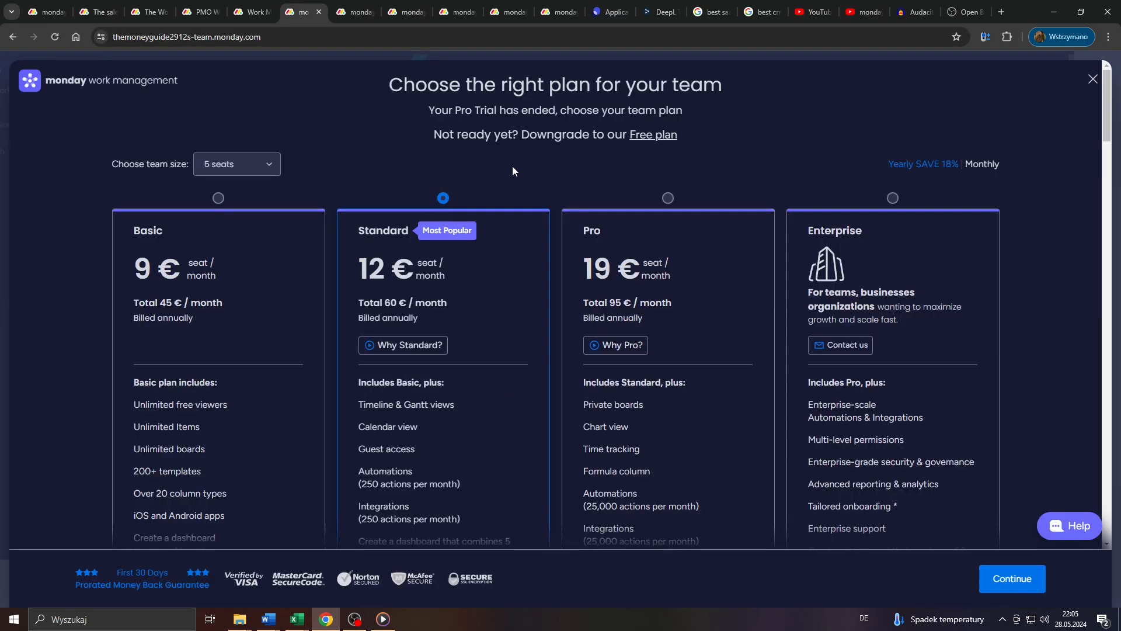
mouse_move(489, 129)
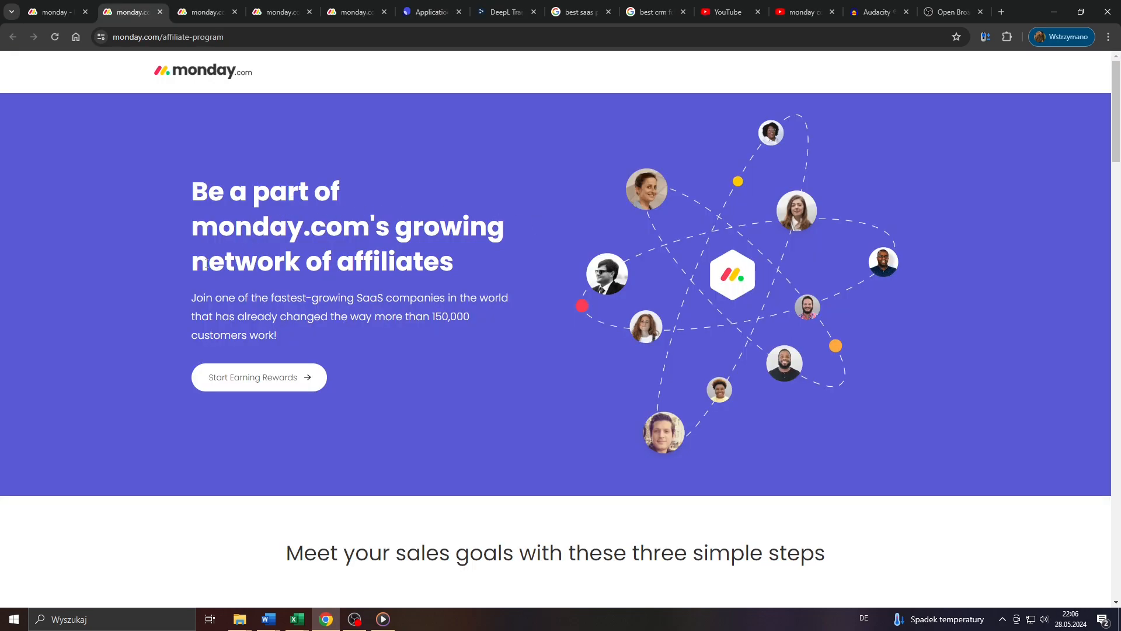
mouse_move(231, 98)
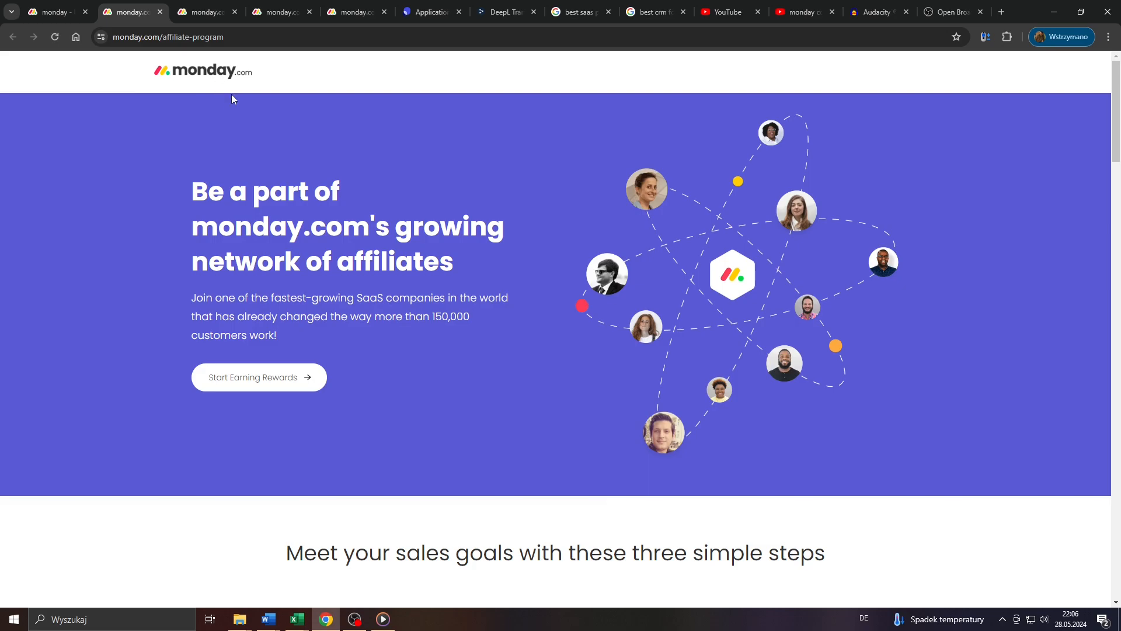
scroll("down", 3)
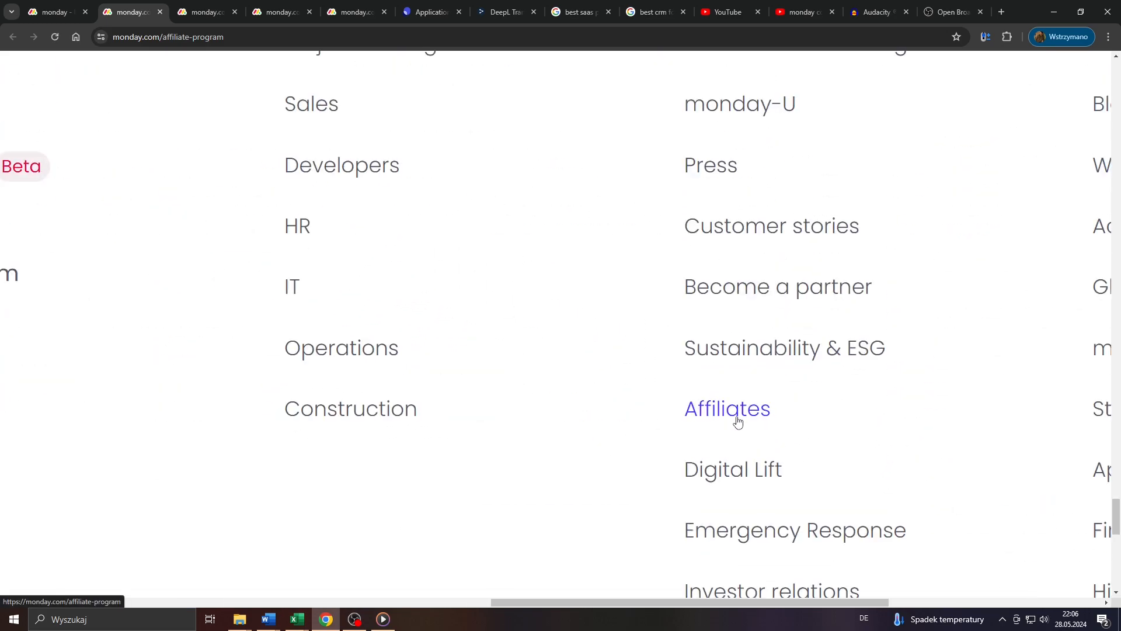
mouse_move(718, 413)
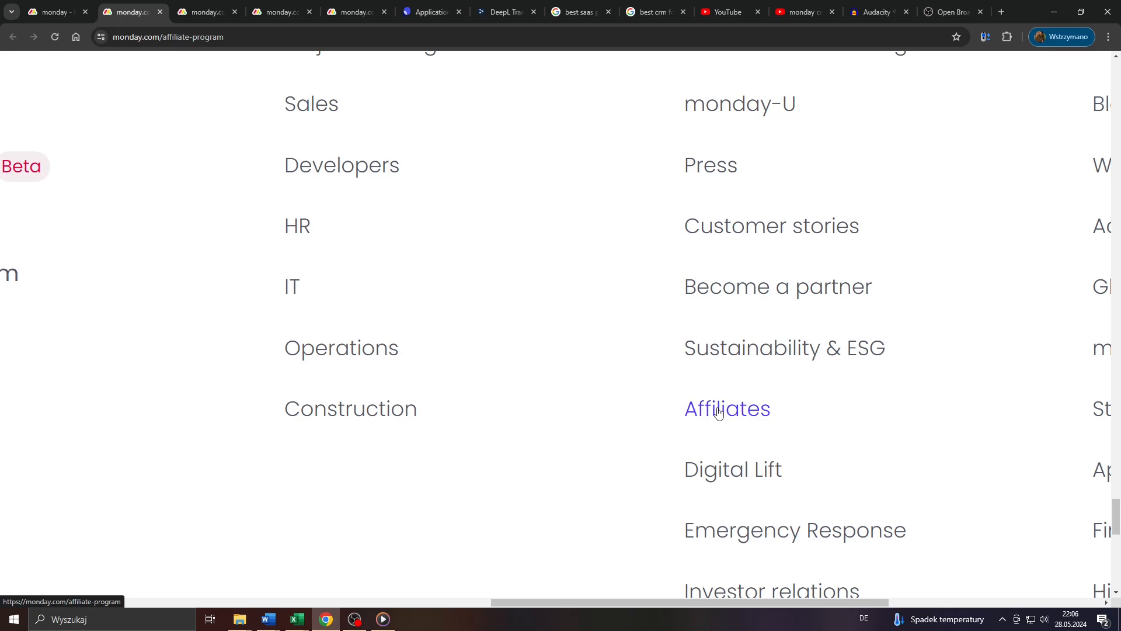
left_click(725, 409)
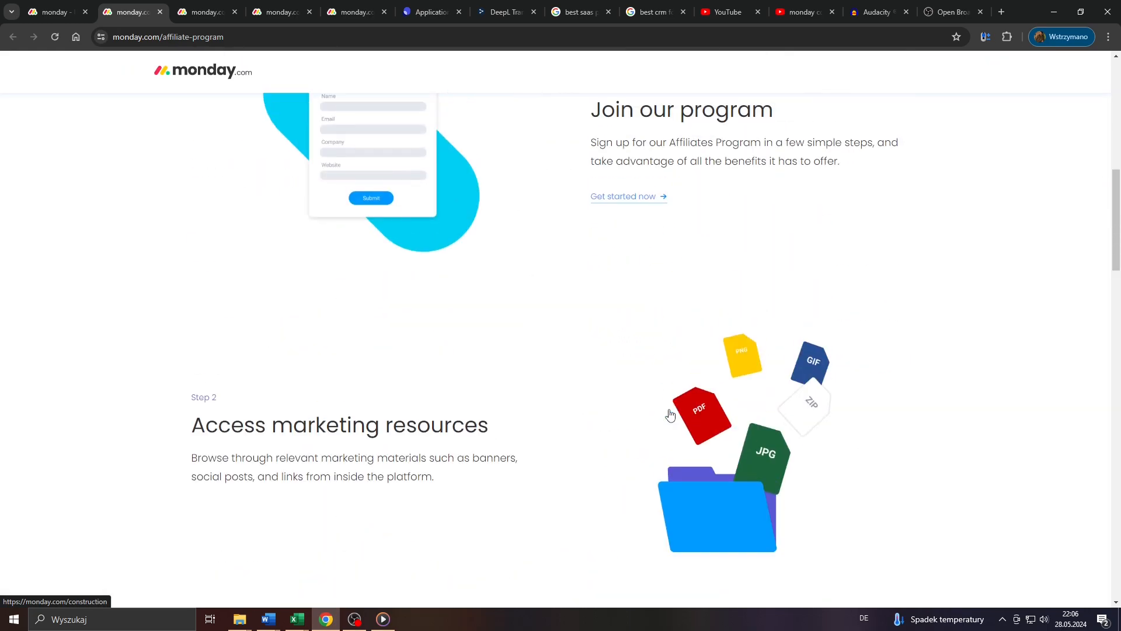
scroll("up", 3)
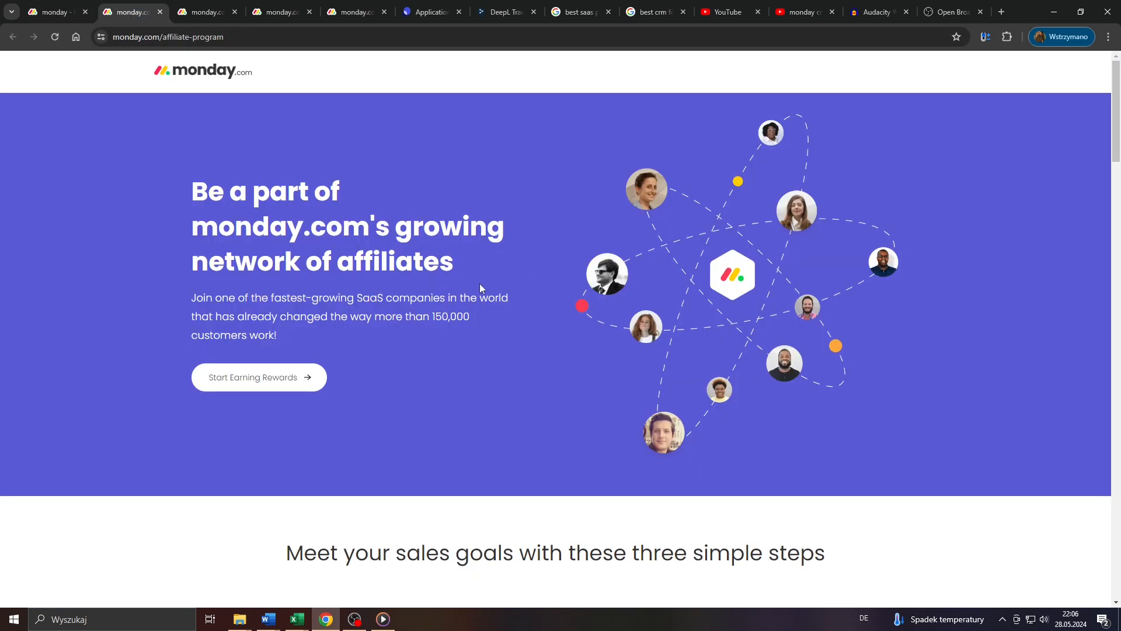
scroll("down", 3)
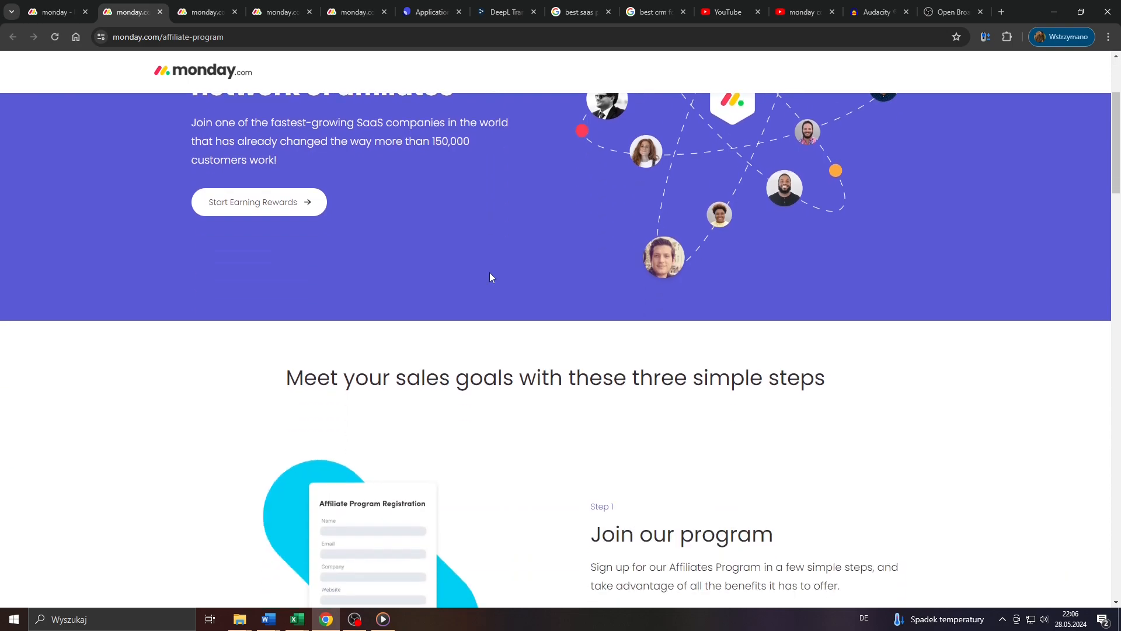
scroll("down", 3)
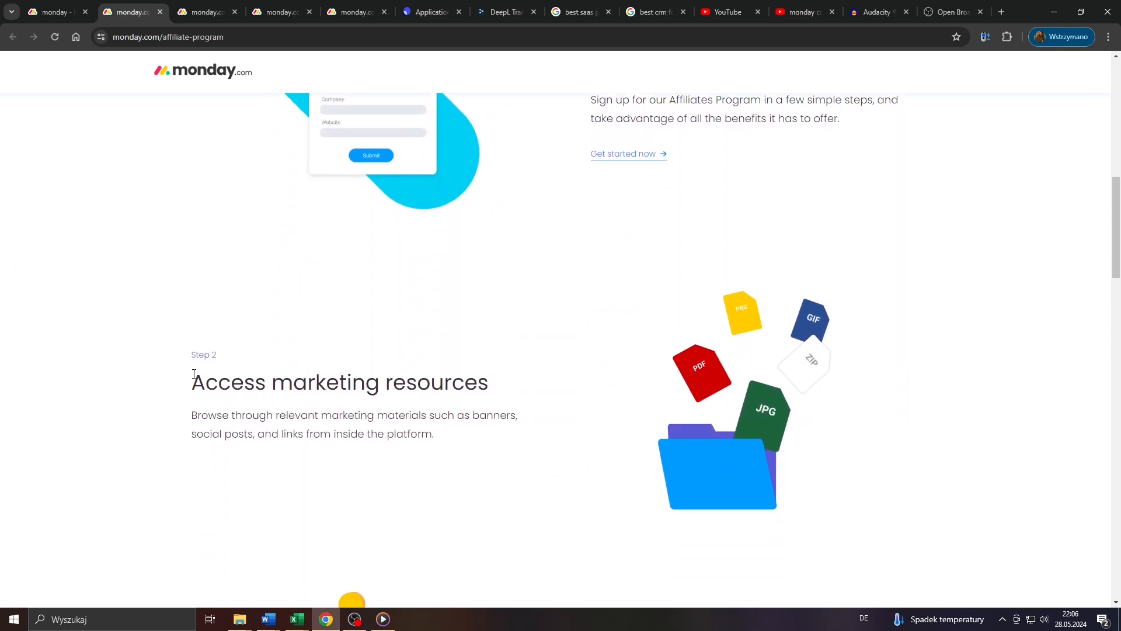
scroll("up", 3)
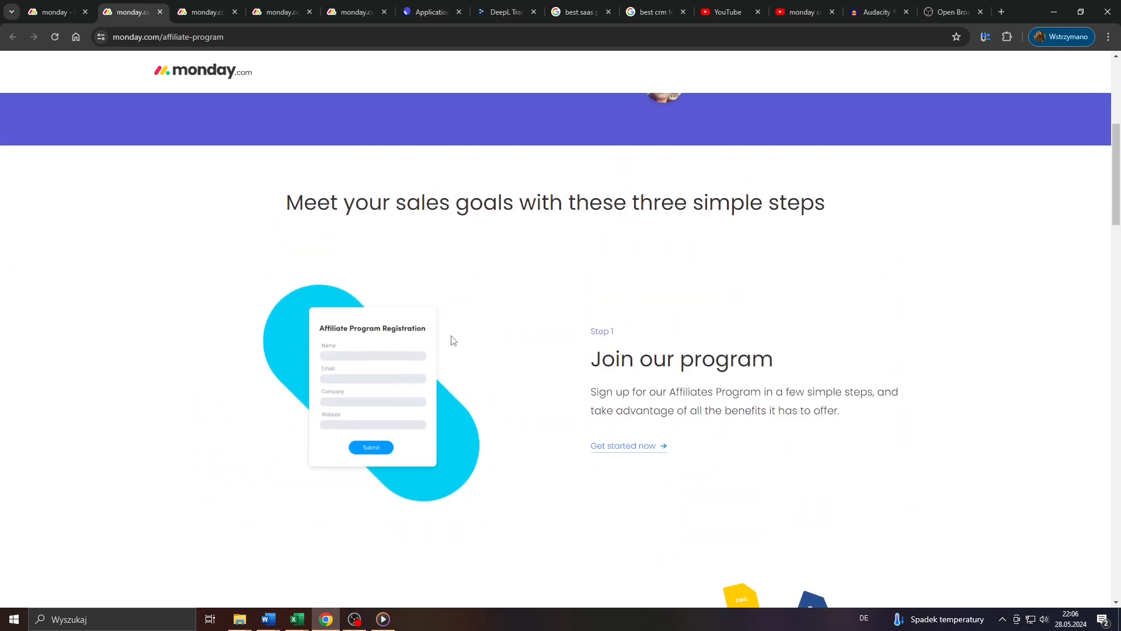
scroll("up", 3)
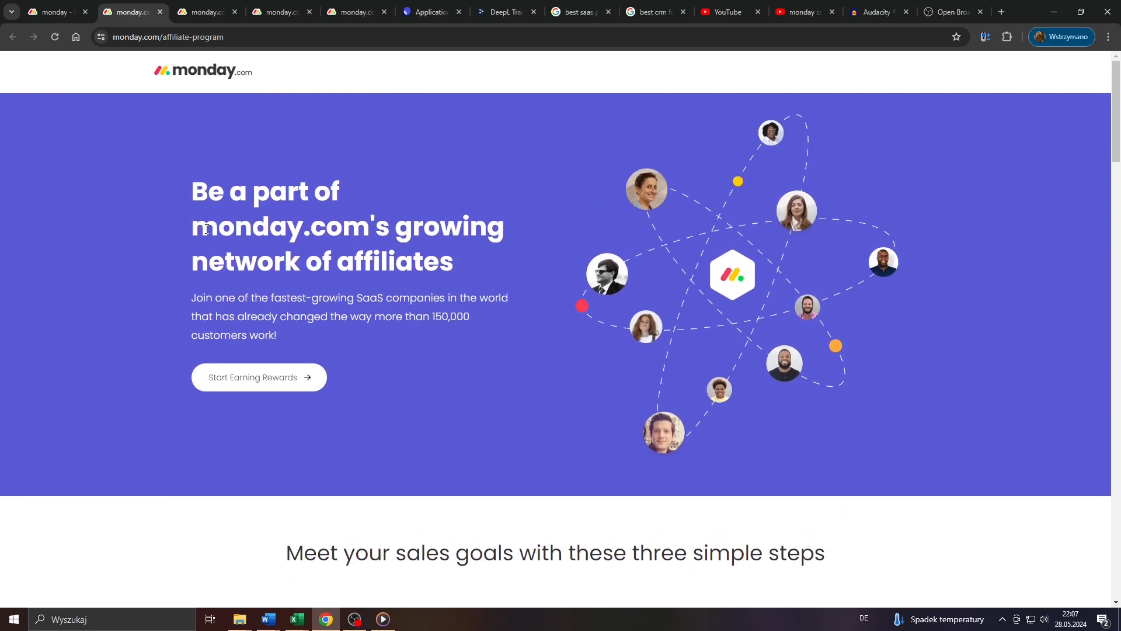
mouse_move(193, 316)
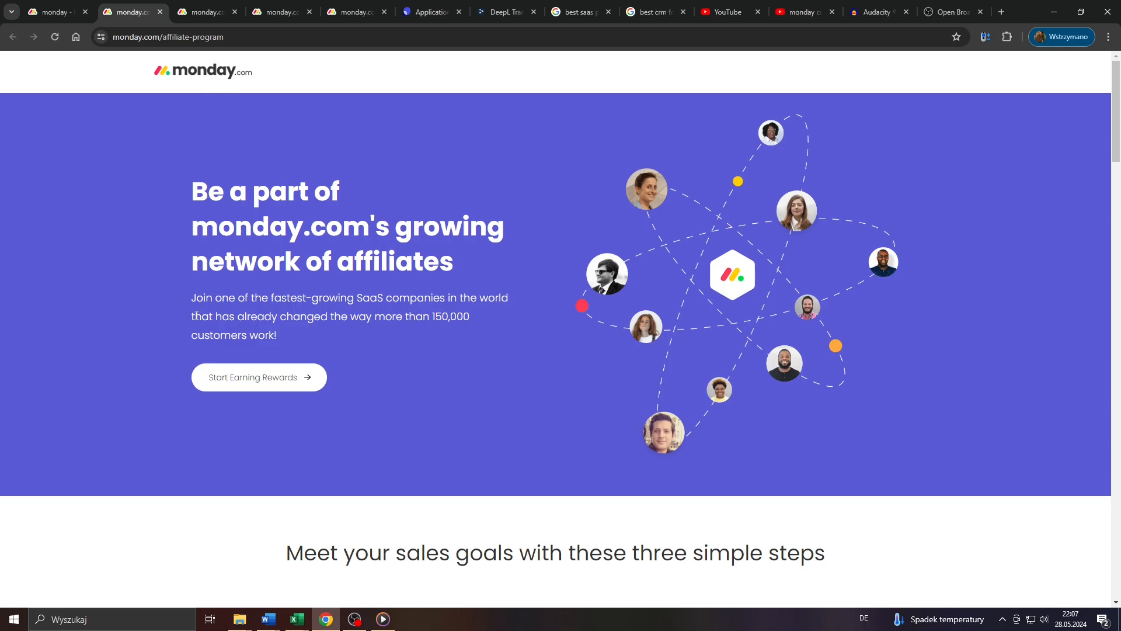
scroll("down", 3)
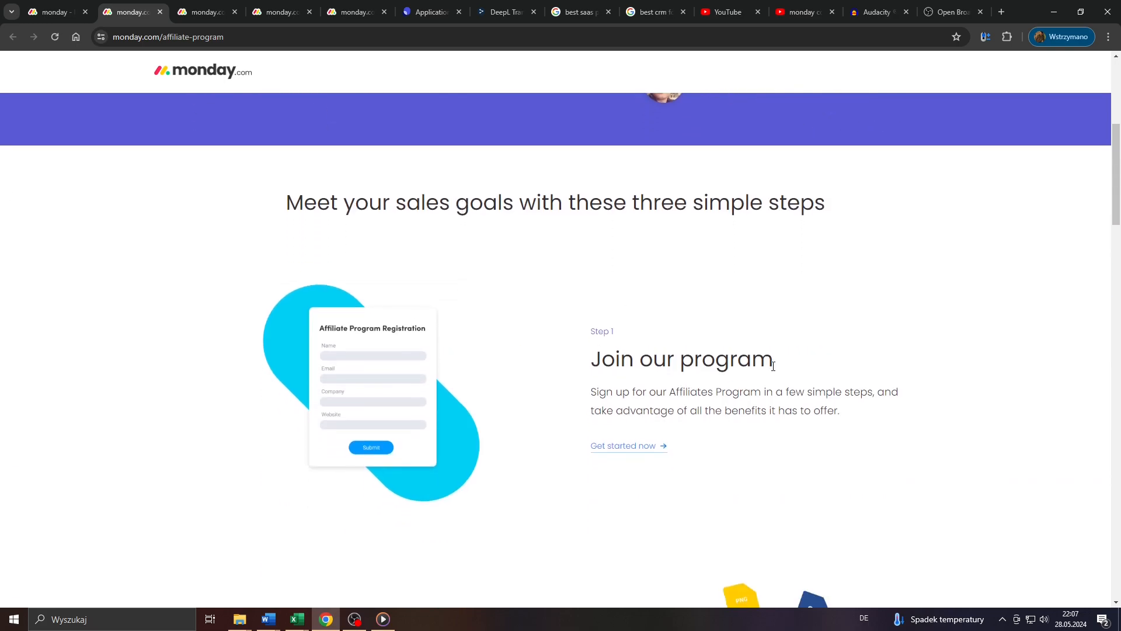
double_click(681, 359)
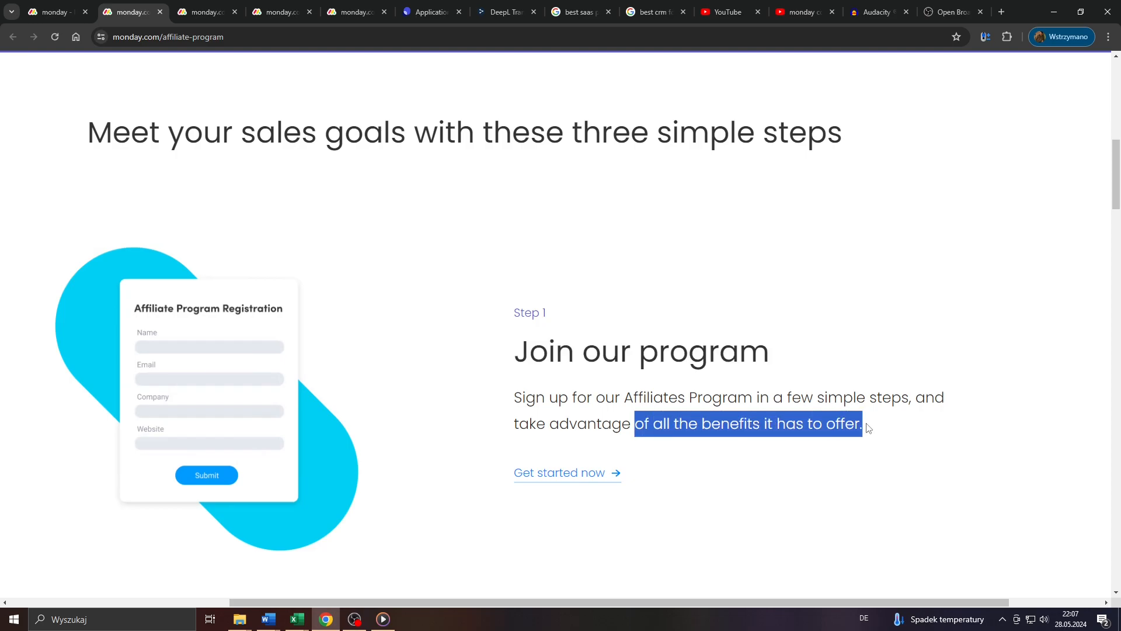
left_click(666, 423)
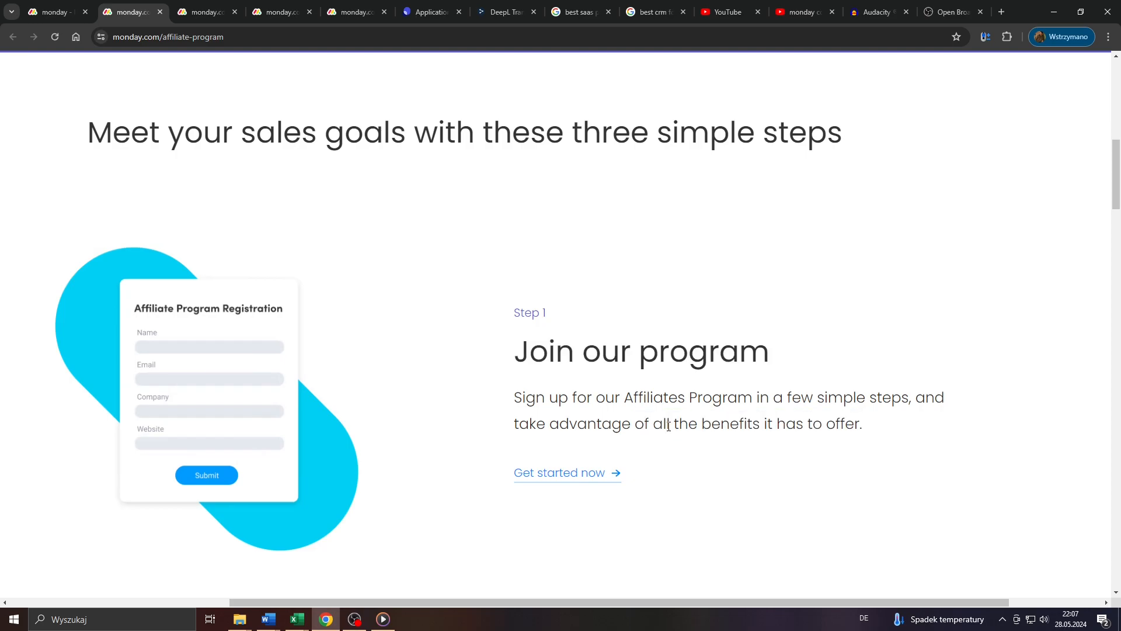
scroll("down", 3)
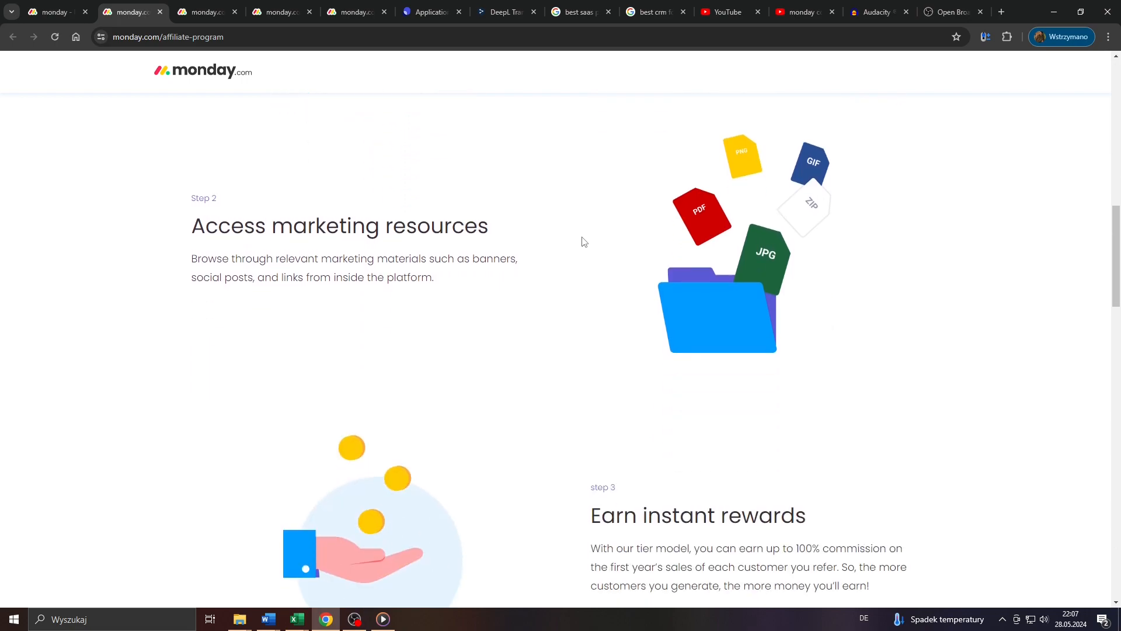
scroll("down", 3)
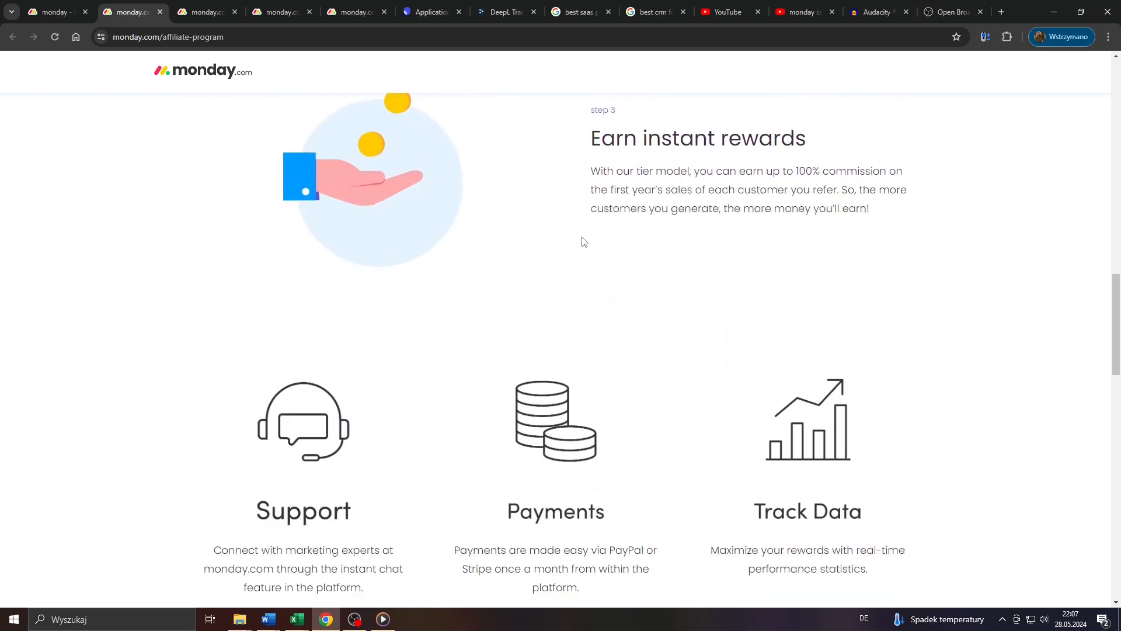
scroll("down", 3)
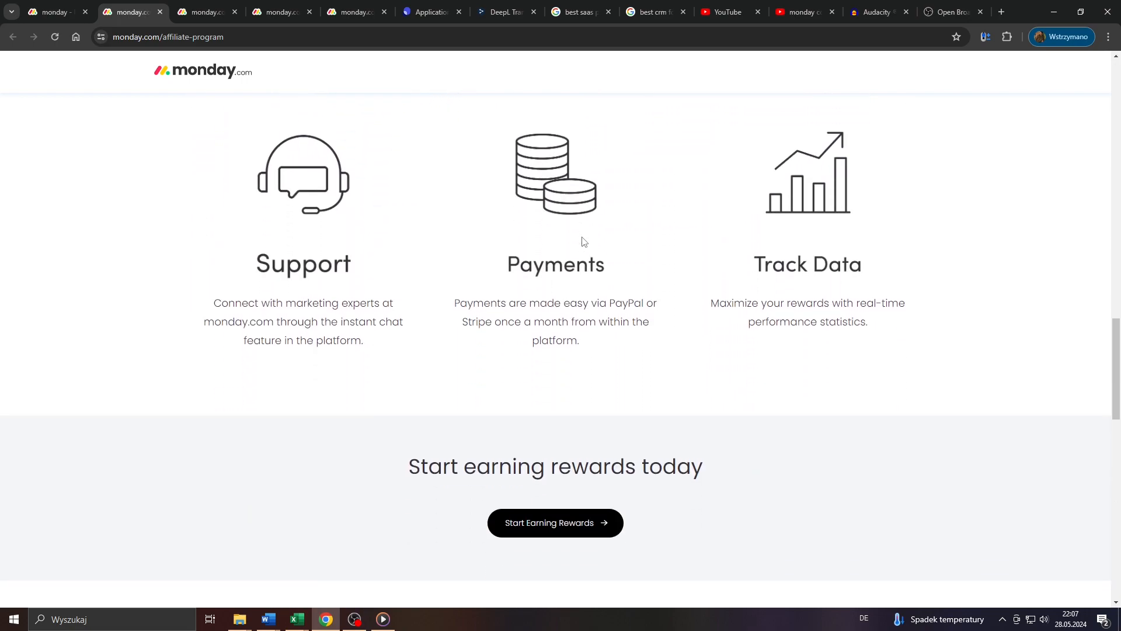
scroll("down", 3)
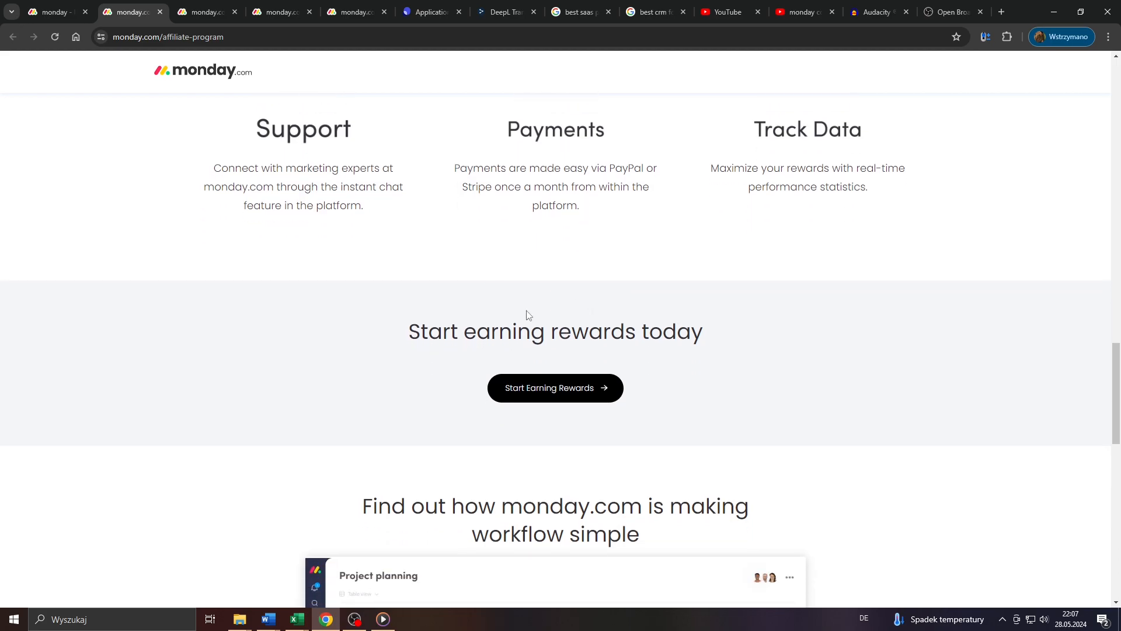
scroll("up", 3)
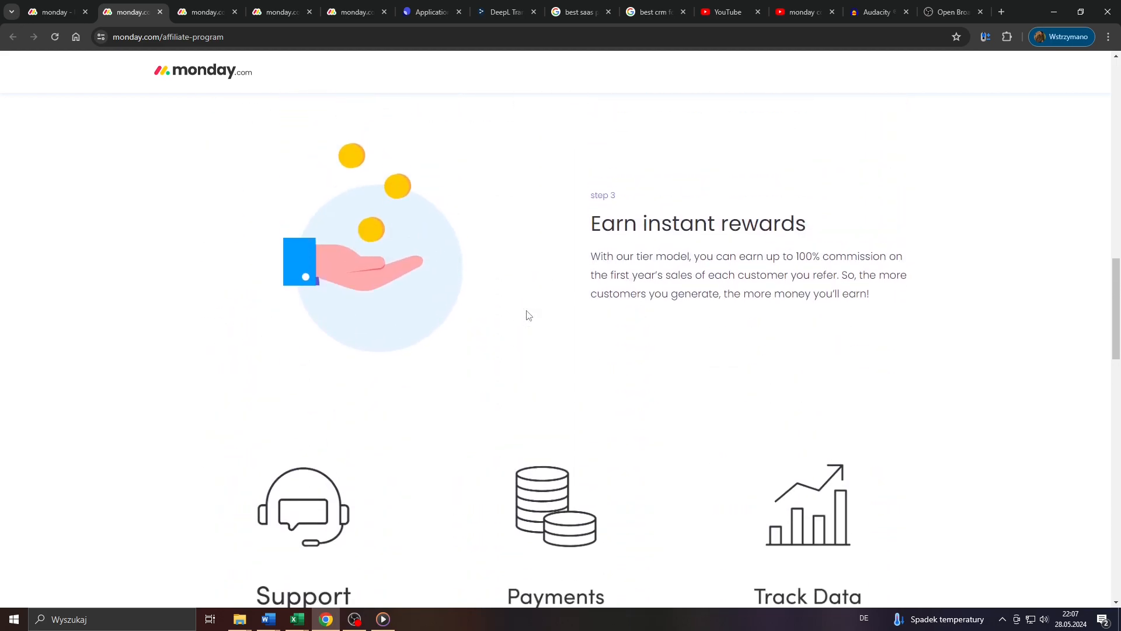
scroll("up", 3)
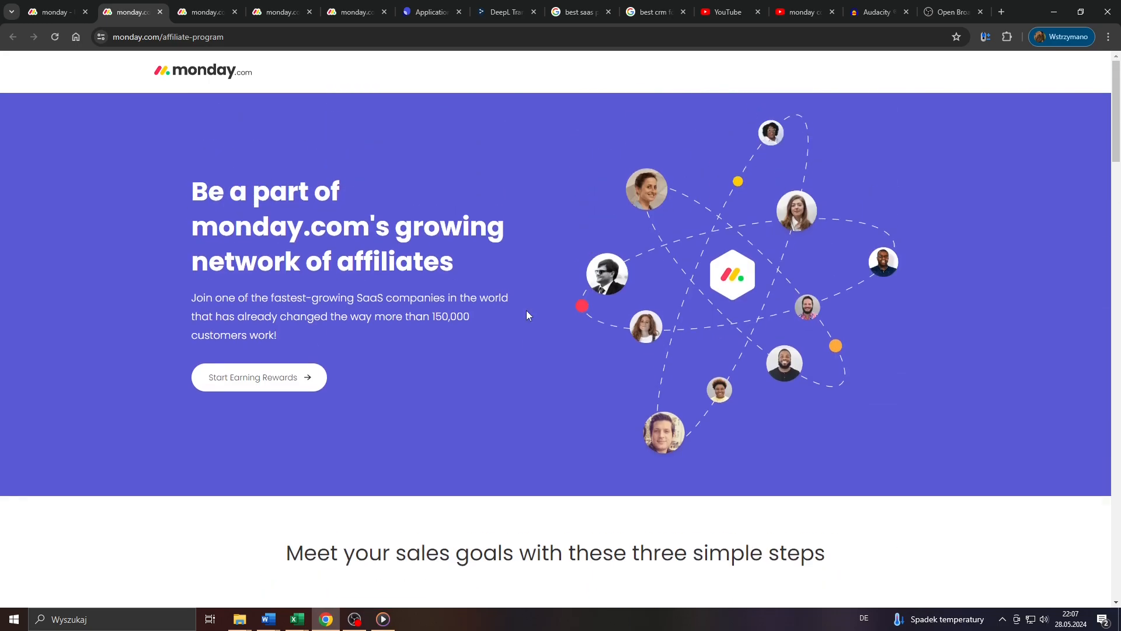
mouse_move(286, 260)
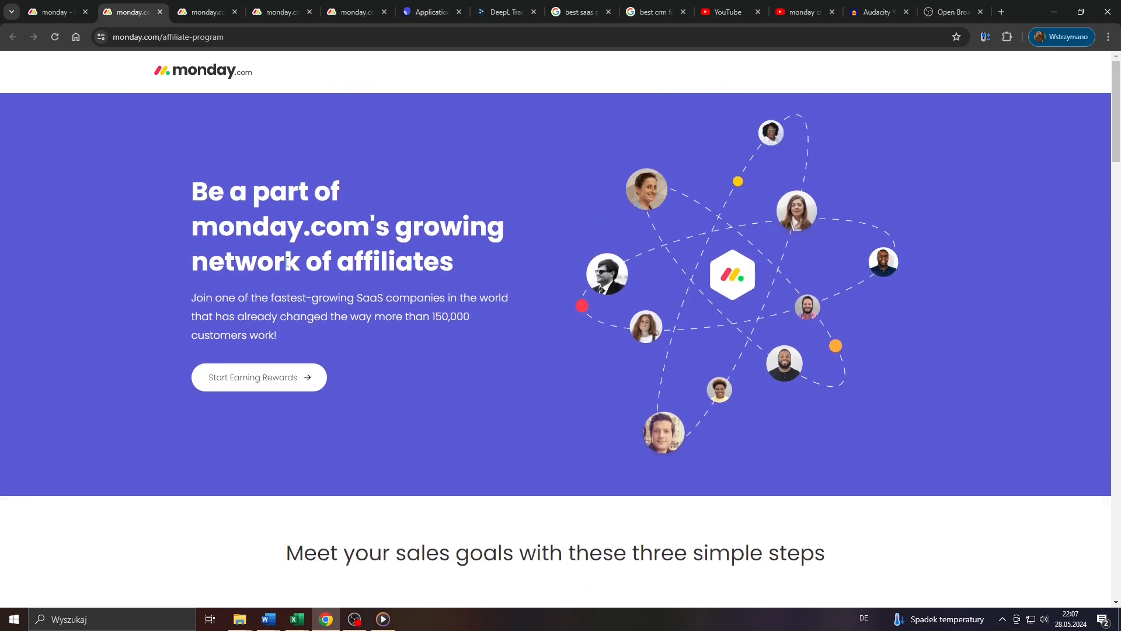
scroll("down", 3)
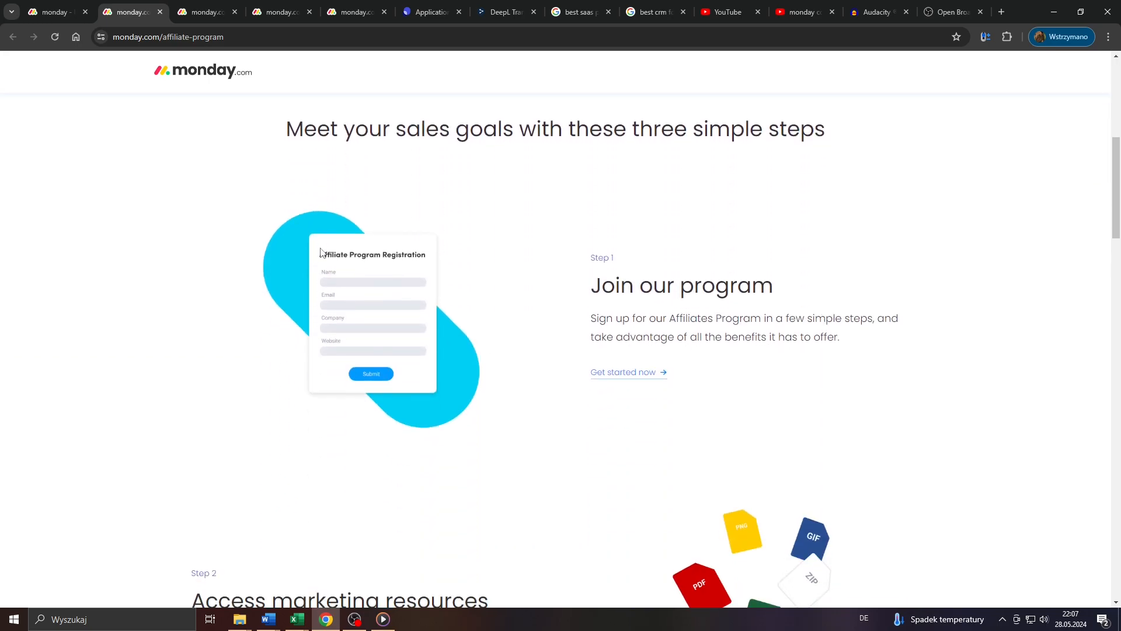
scroll("down", 3)
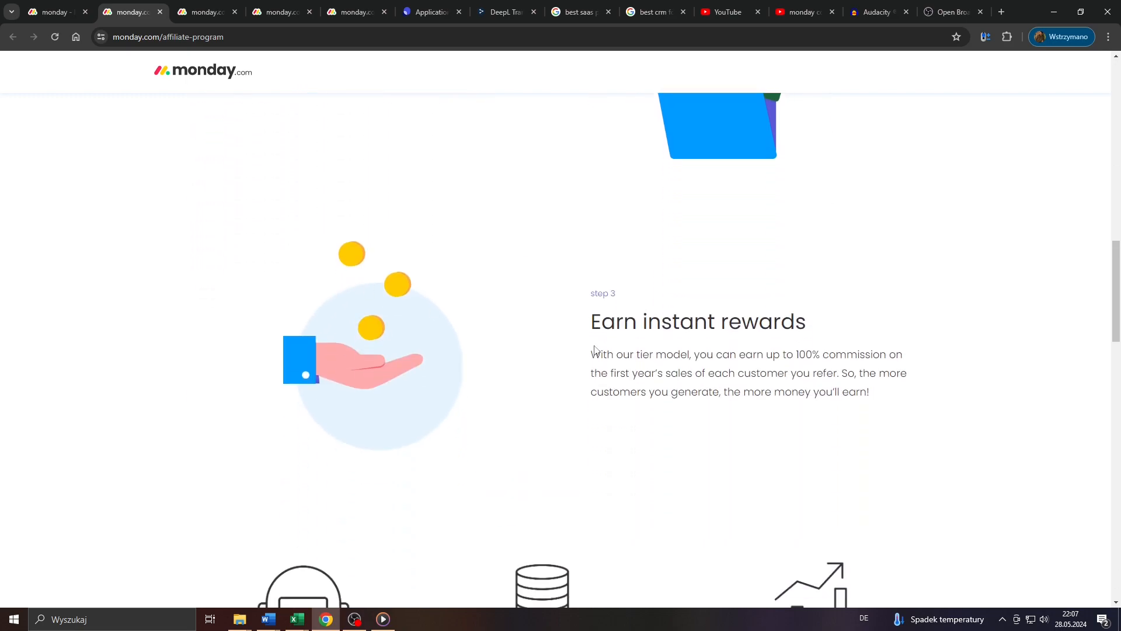
mouse_move(789, 374)
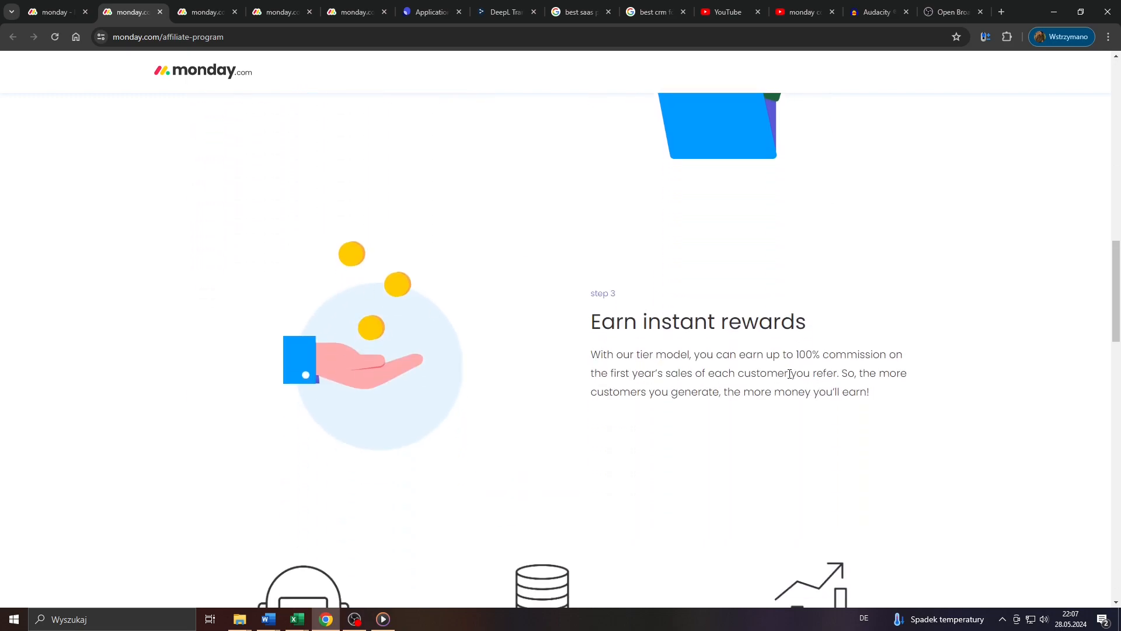
scroll("down", 3)
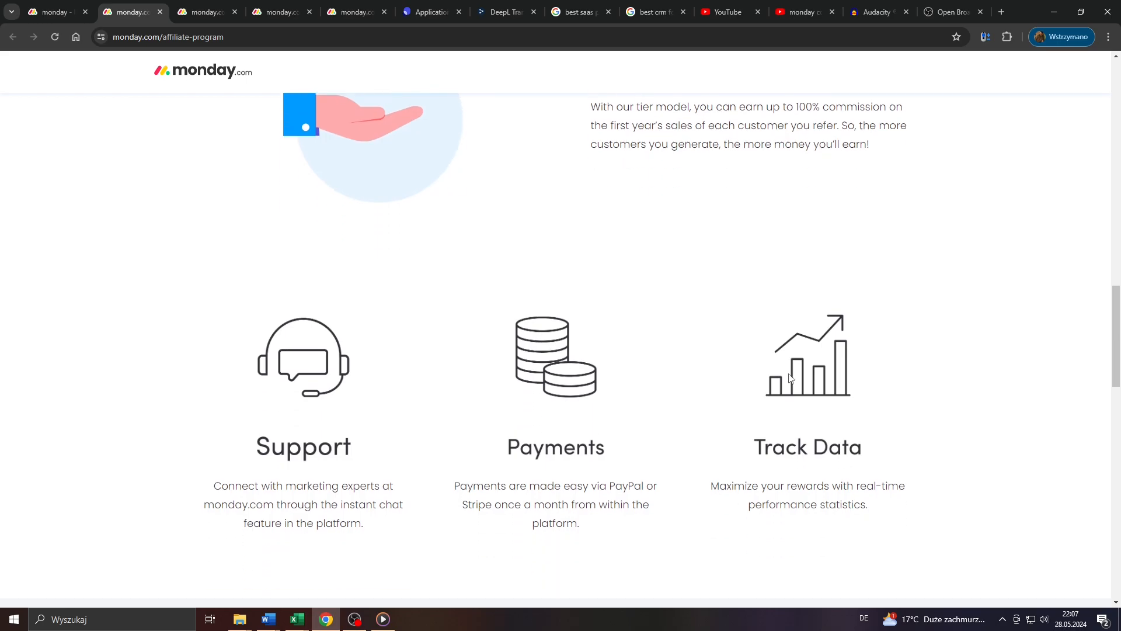
scroll("down", 3)
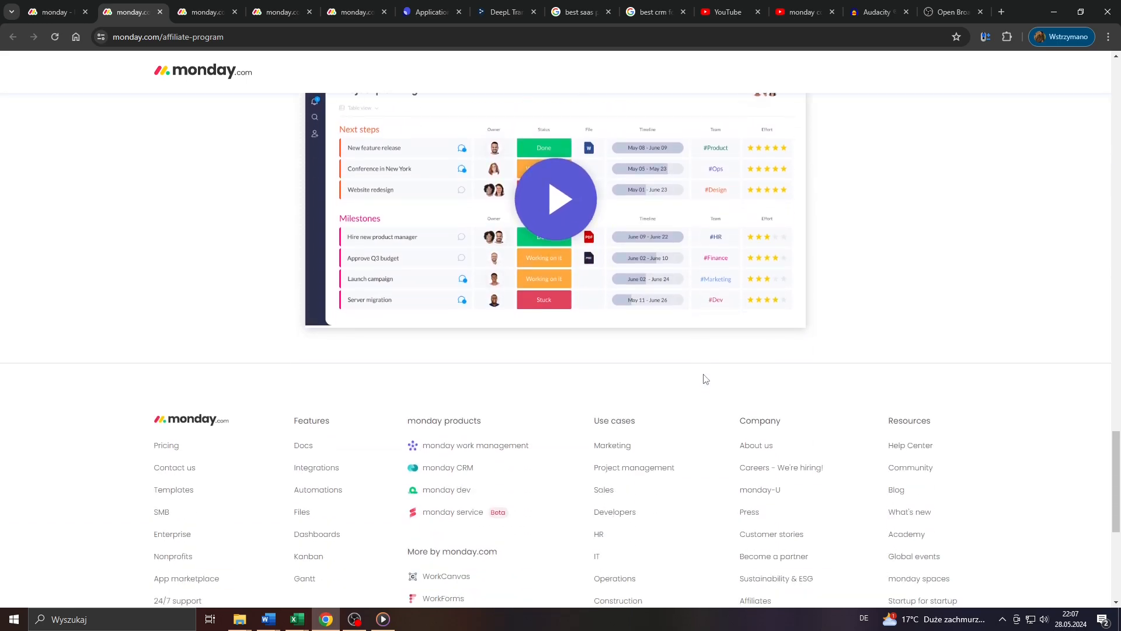
scroll("up", 3)
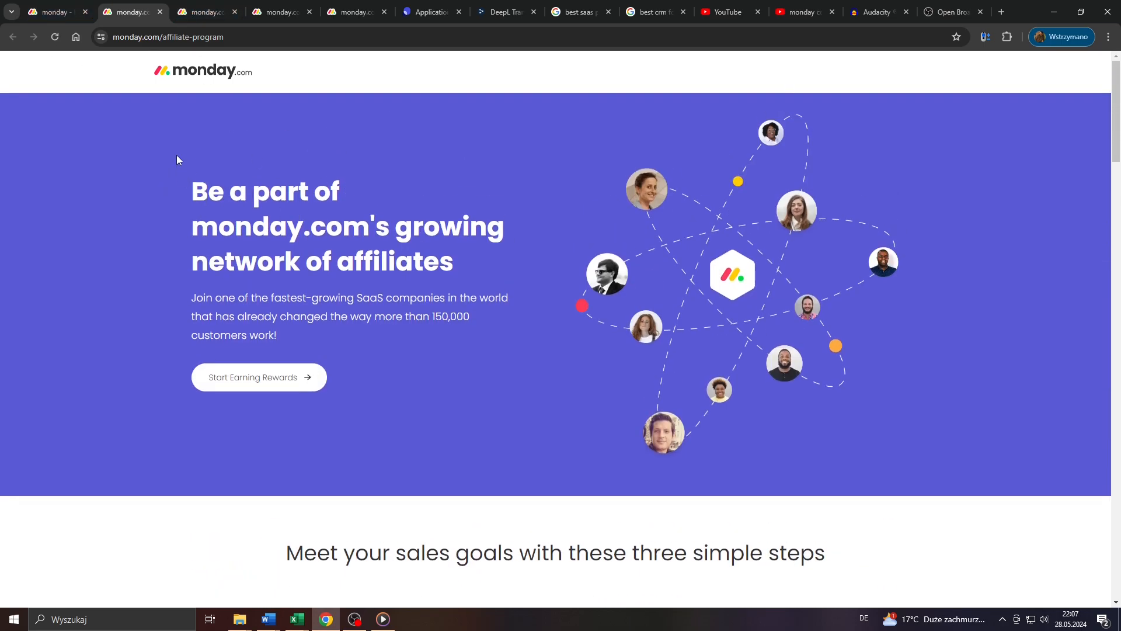
mouse_move(182, 157)
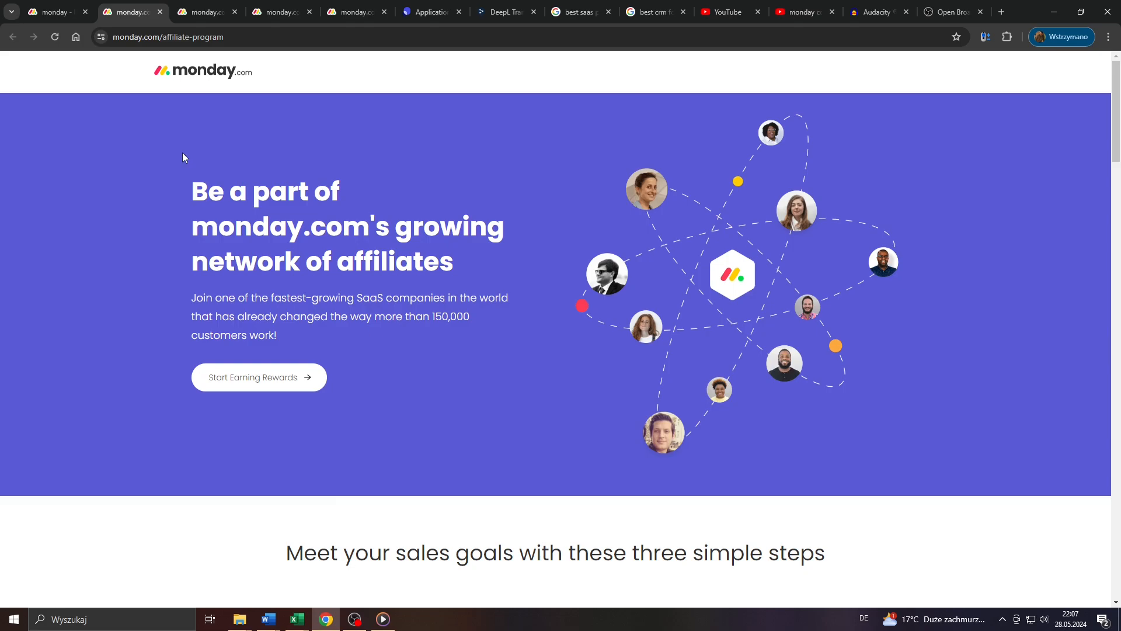
mouse_move(214, 226)
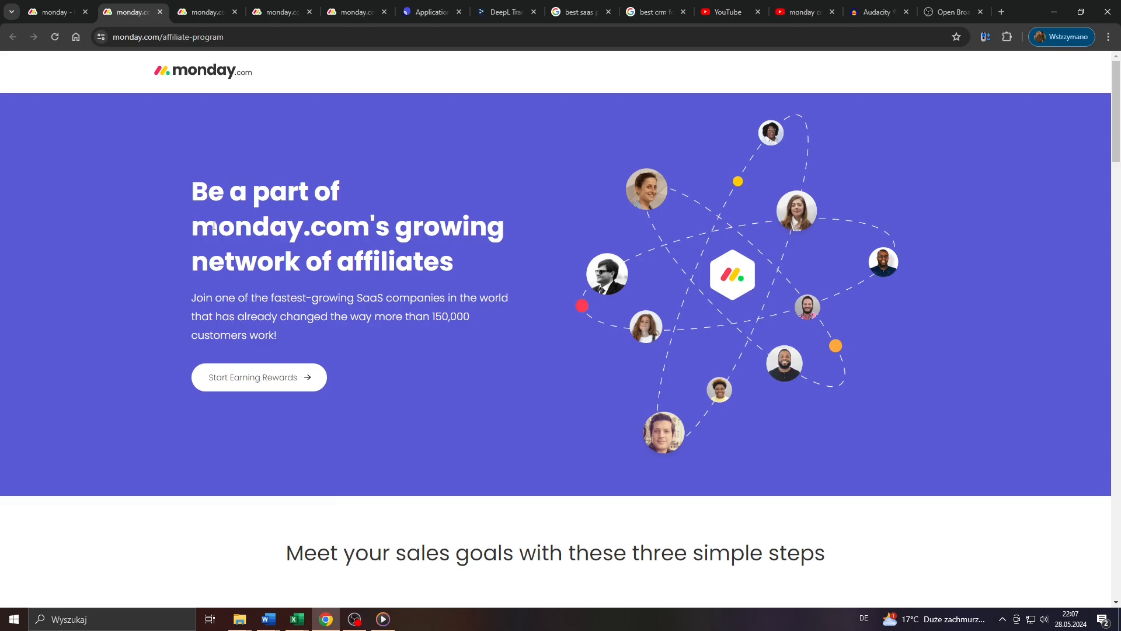
scroll("down", 3)
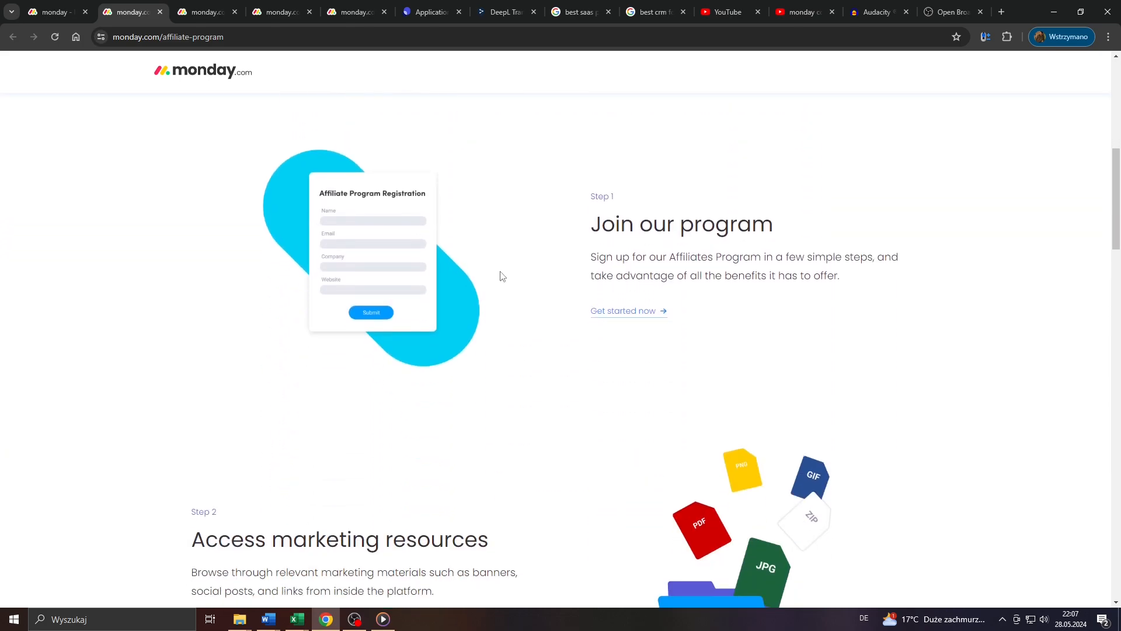
scroll("down", 3)
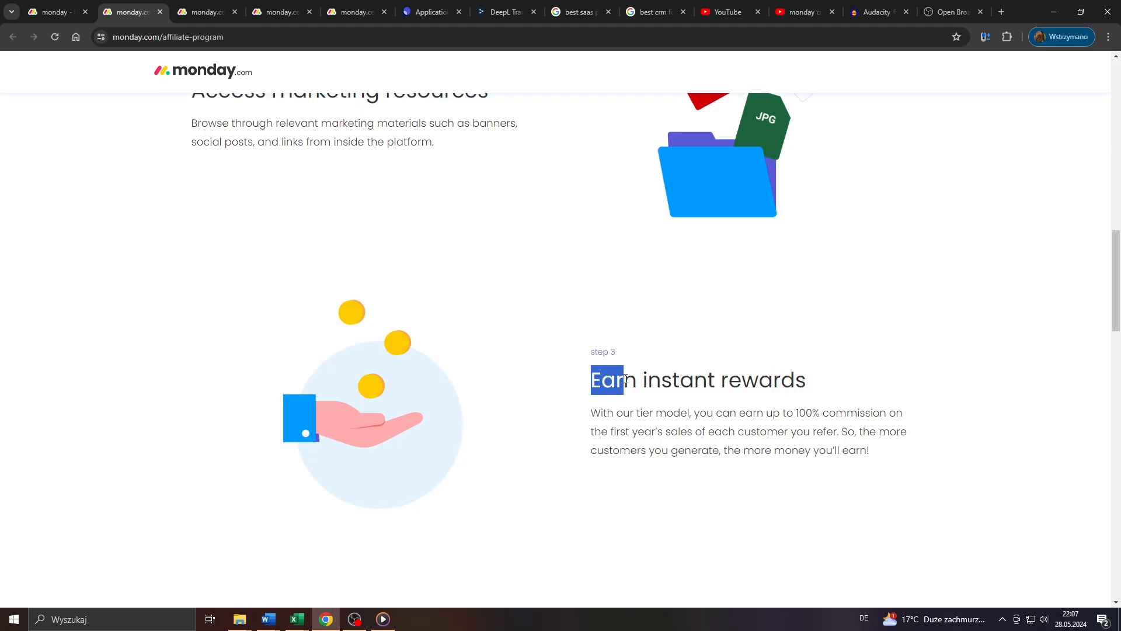
Browse PartnerStack's 20% commission offer and FAQ, then return to the monday.com plan chooser.
left_click(207, 12)
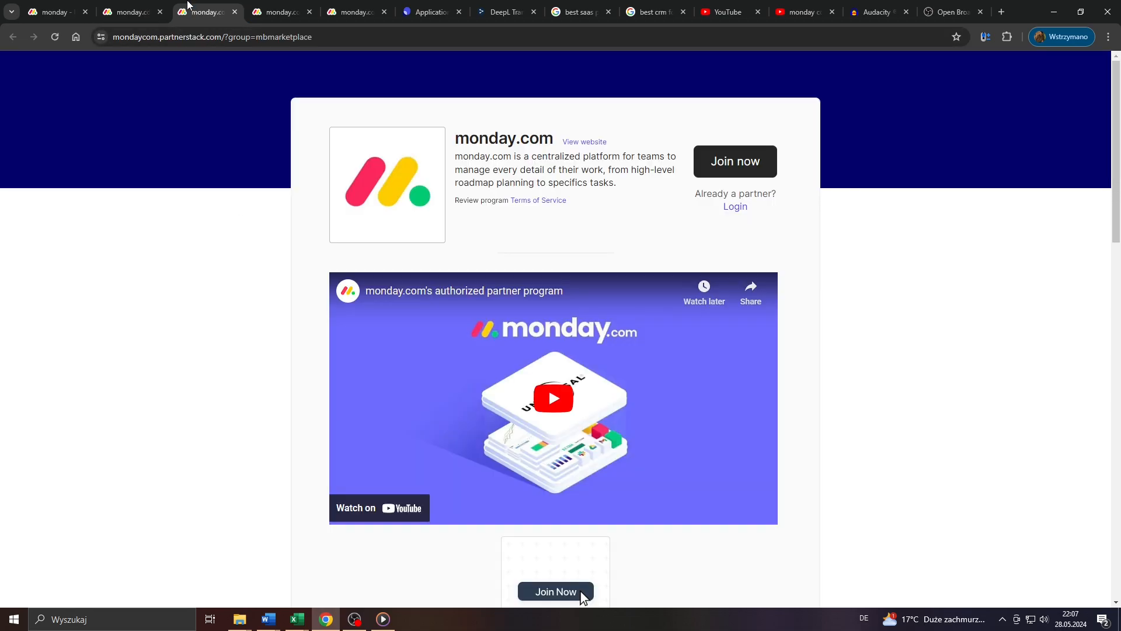
scroll("down", 3)
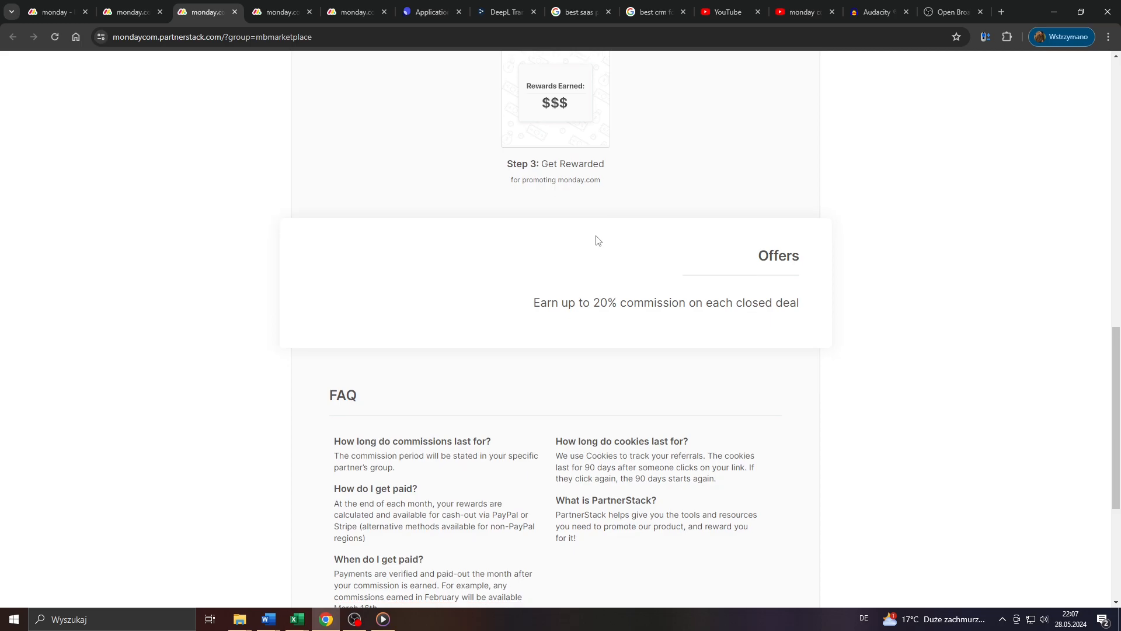
scroll("down", 3)
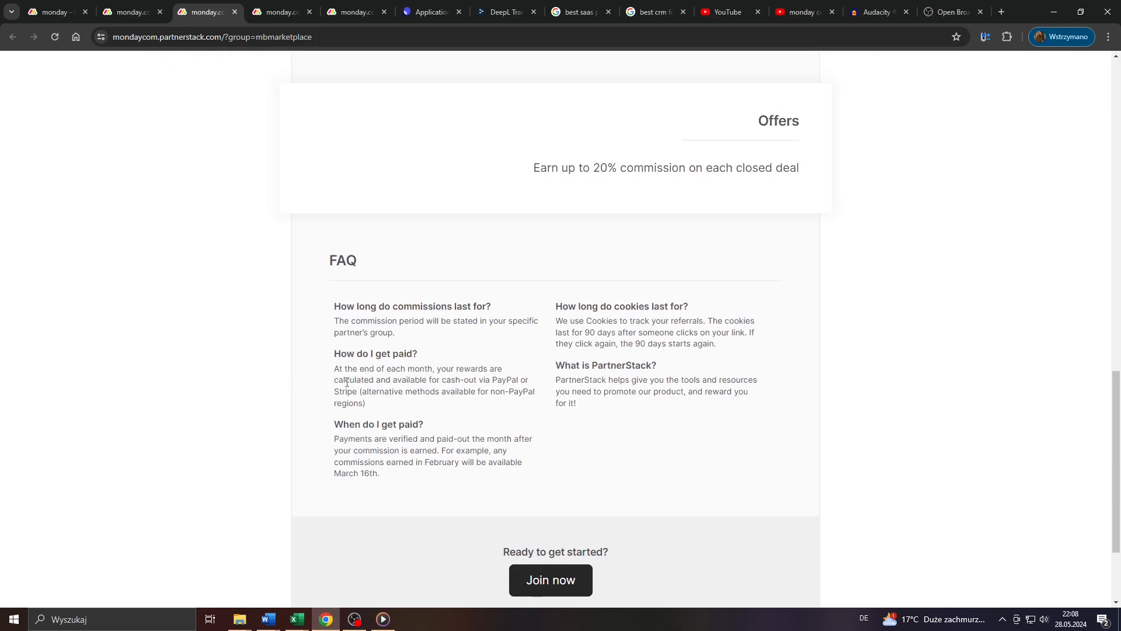
scroll("up", 3)
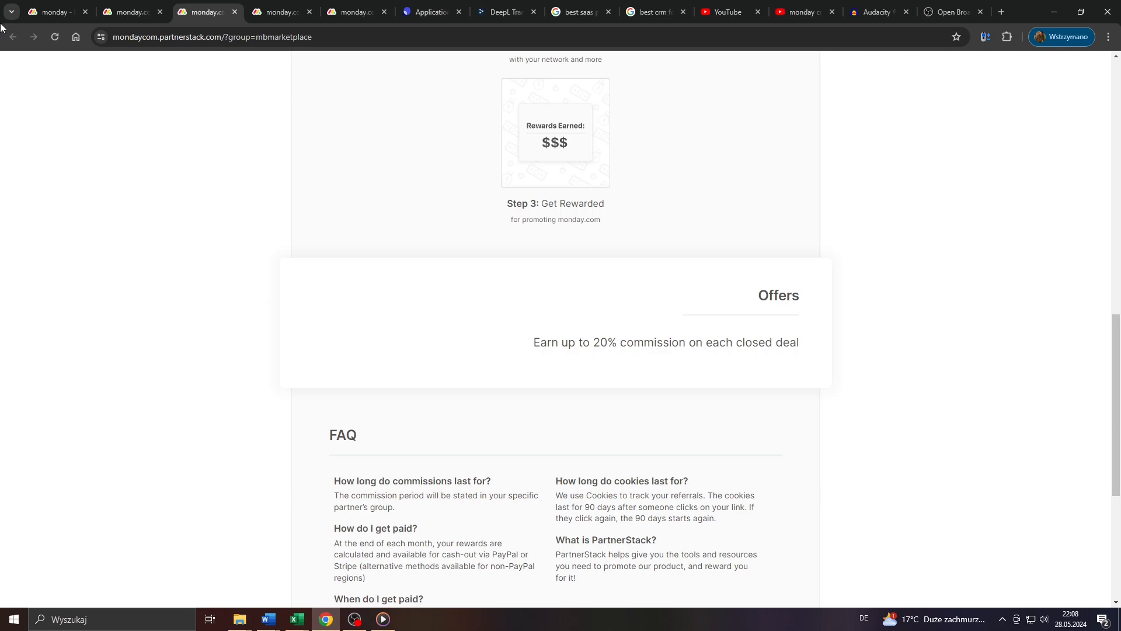
left_click(50, 12)
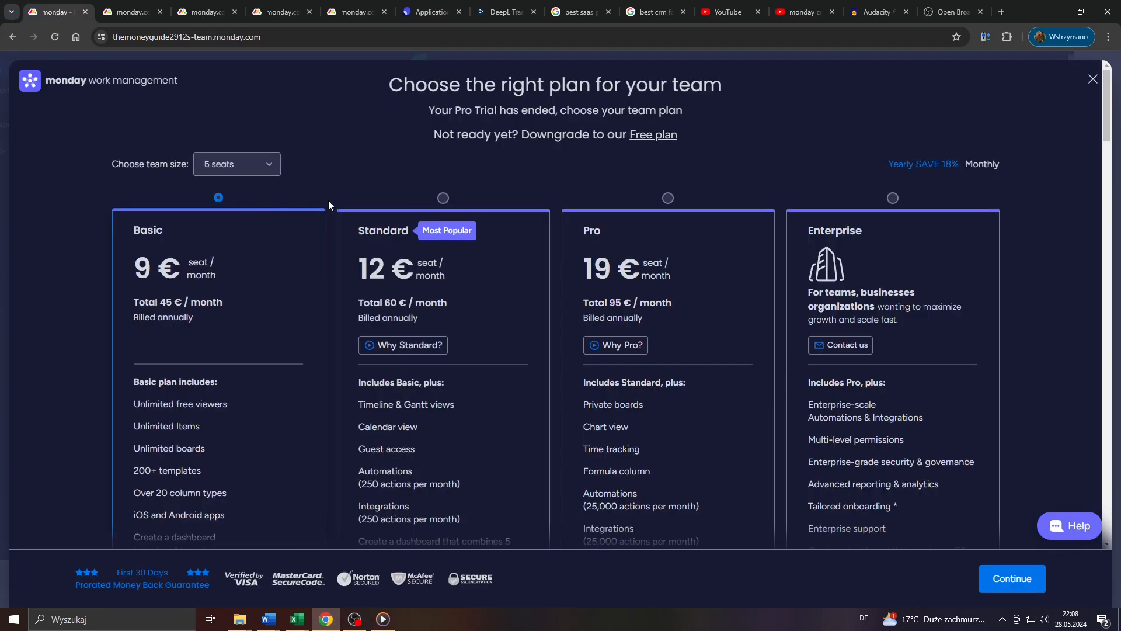
Pick the Standard plan over Pro, then go back to the PartnerStack commission offer page.
left_click(667, 197)
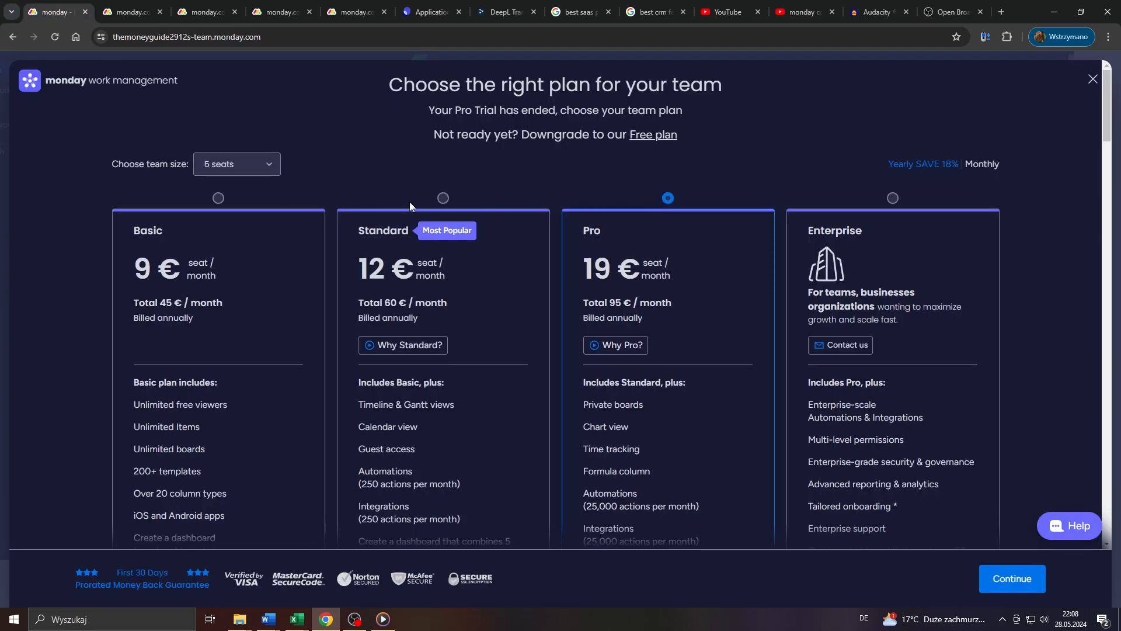
left_click(442, 197)
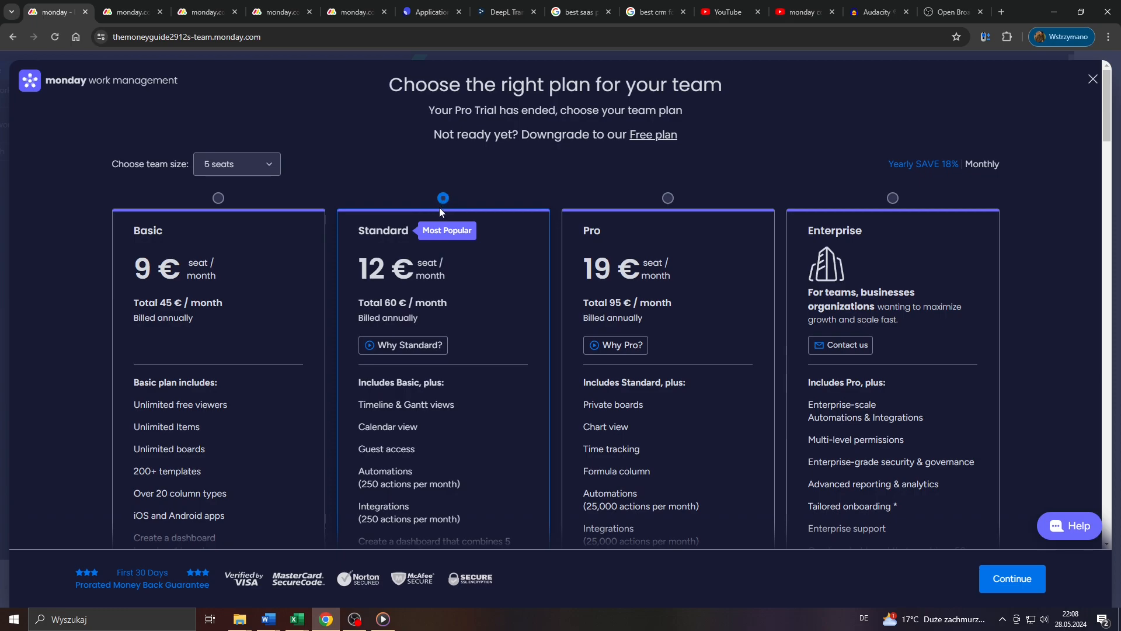
mouse_move(441, 215)
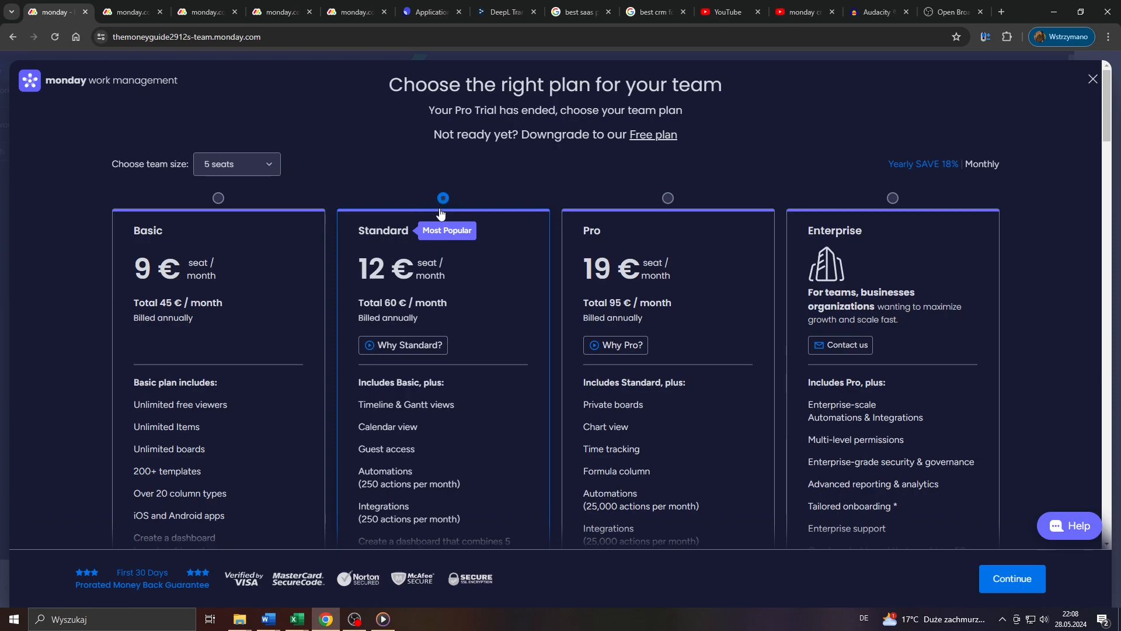
mouse_move(217, 199)
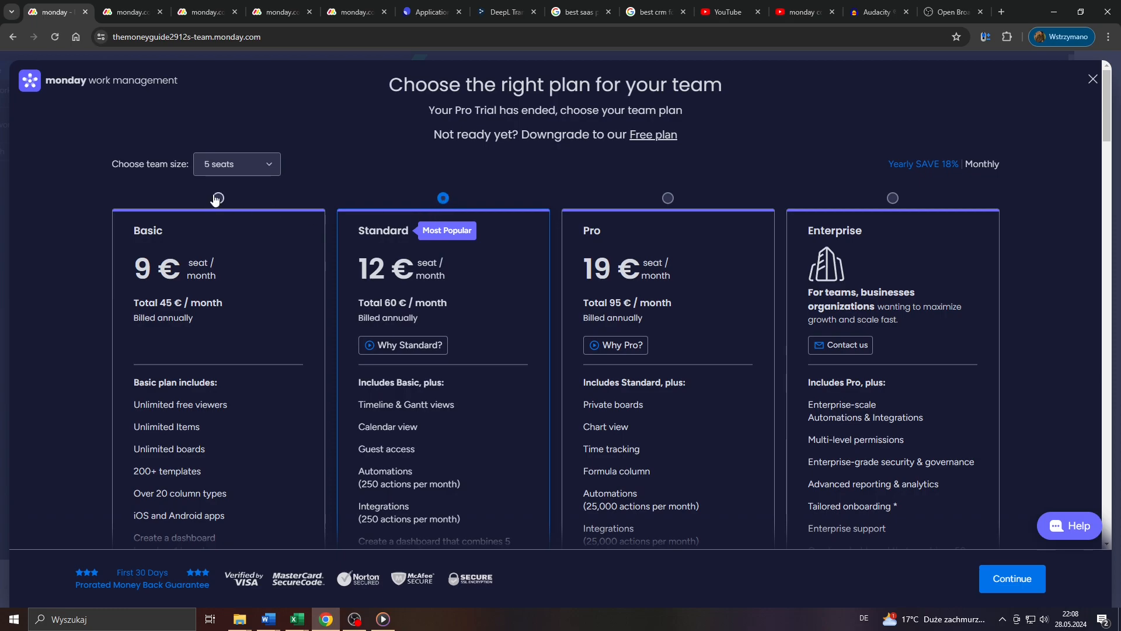
mouse_move(639, 127)
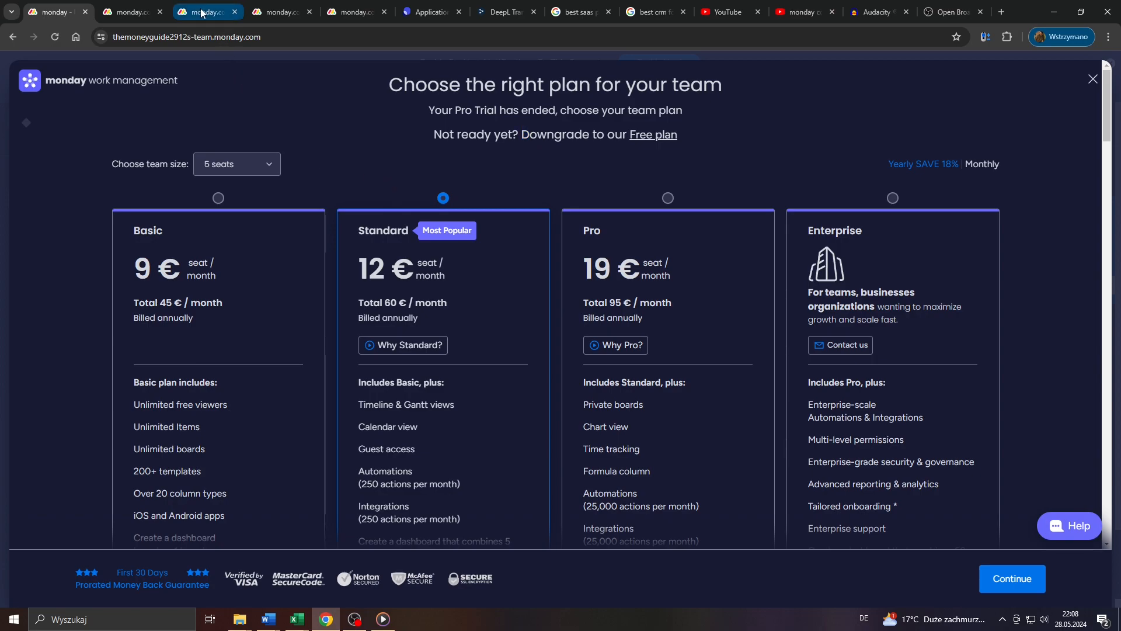
left_click(205, 12)
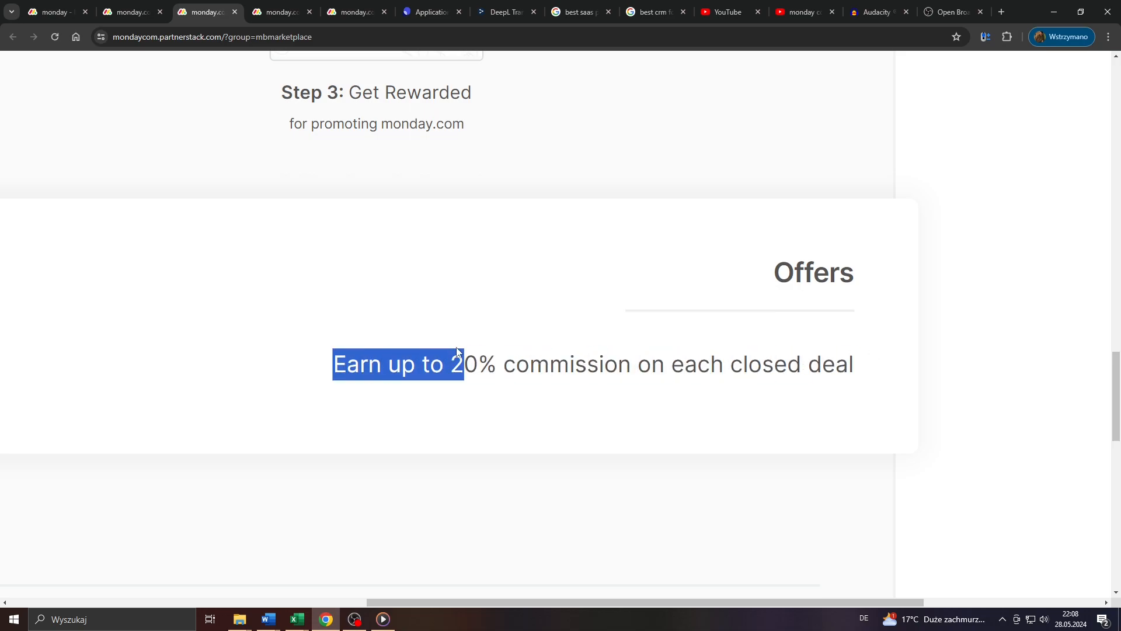
Re-read the up-to-100% commission step, then return to PartnerStack's FAQ on 90-day referral cookies.
scroll("up", 3)
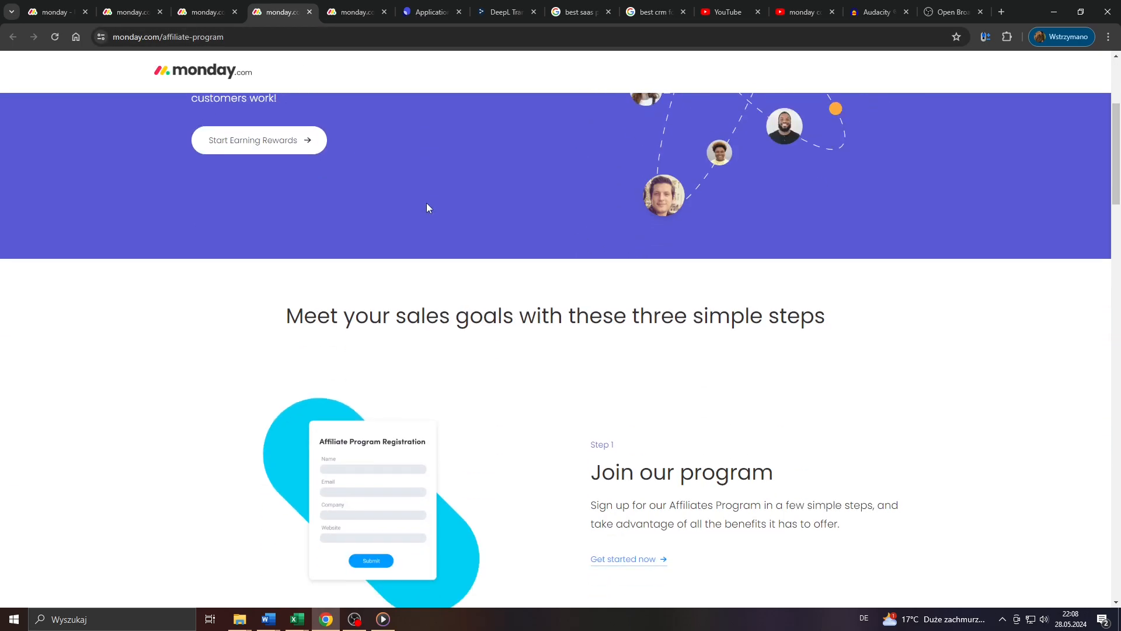
scroll("down", 3)
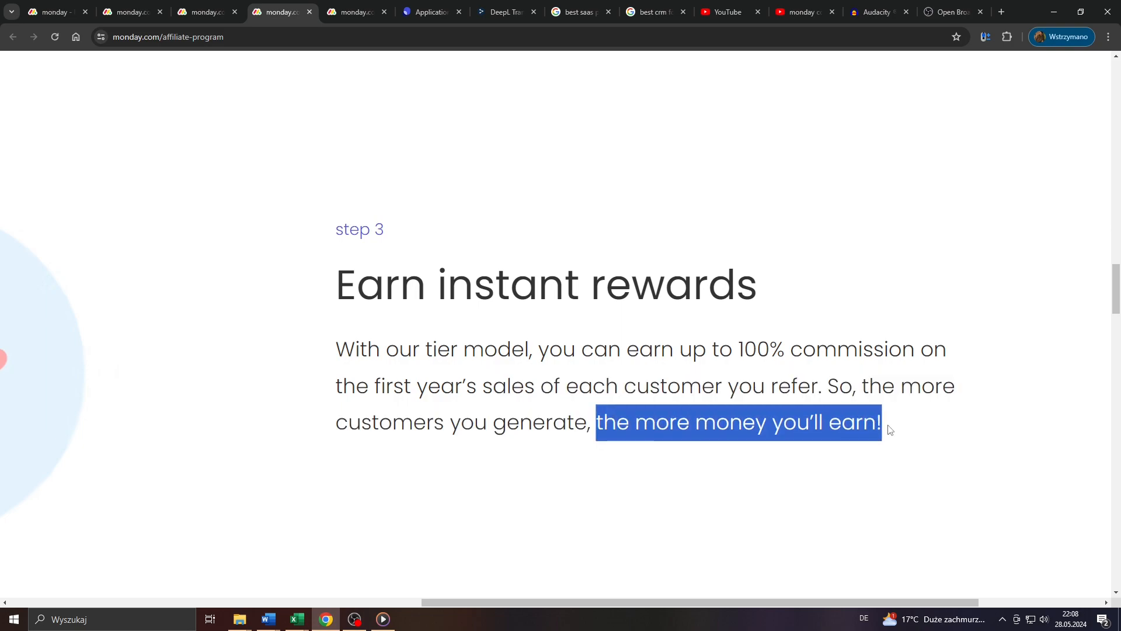
mouse_move(871, 413)
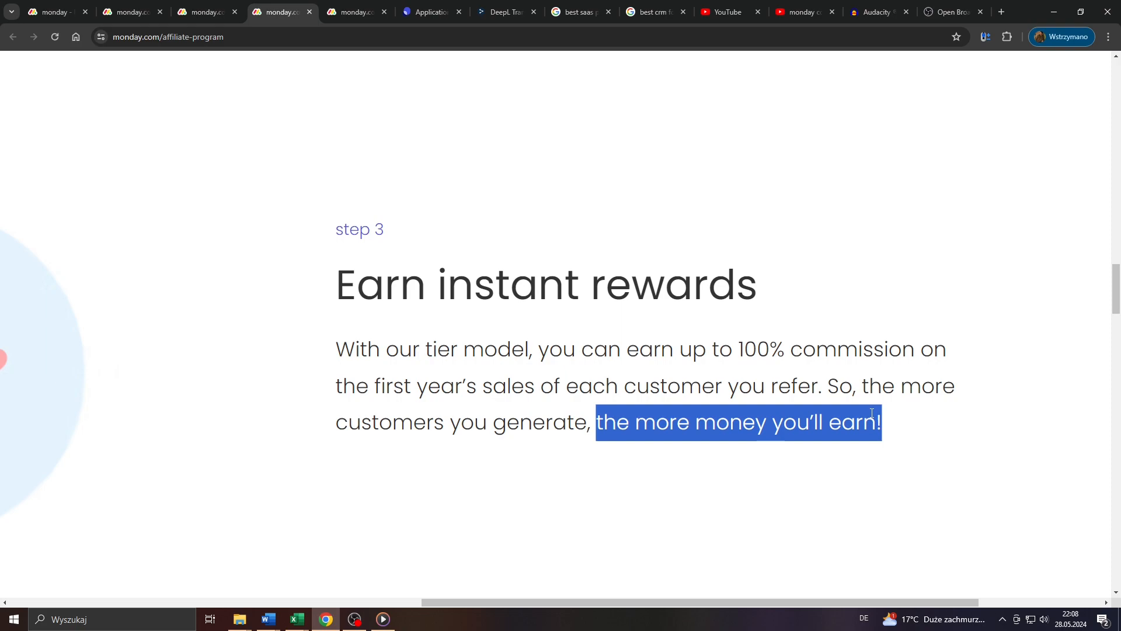
mouse_move(401, 340)
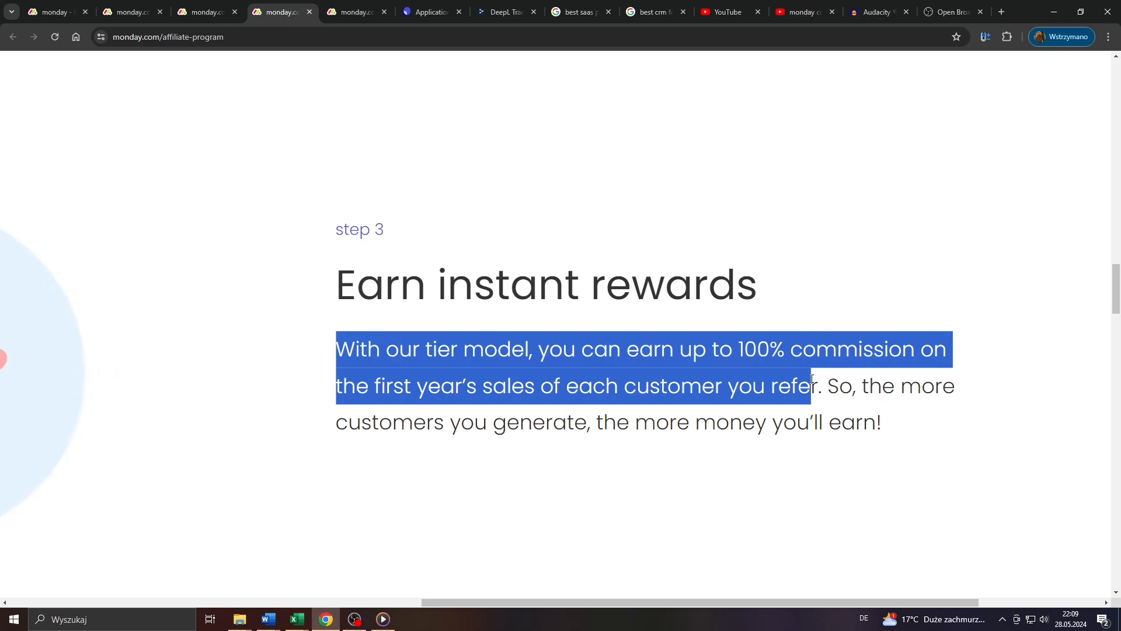
left_click(355, 12)
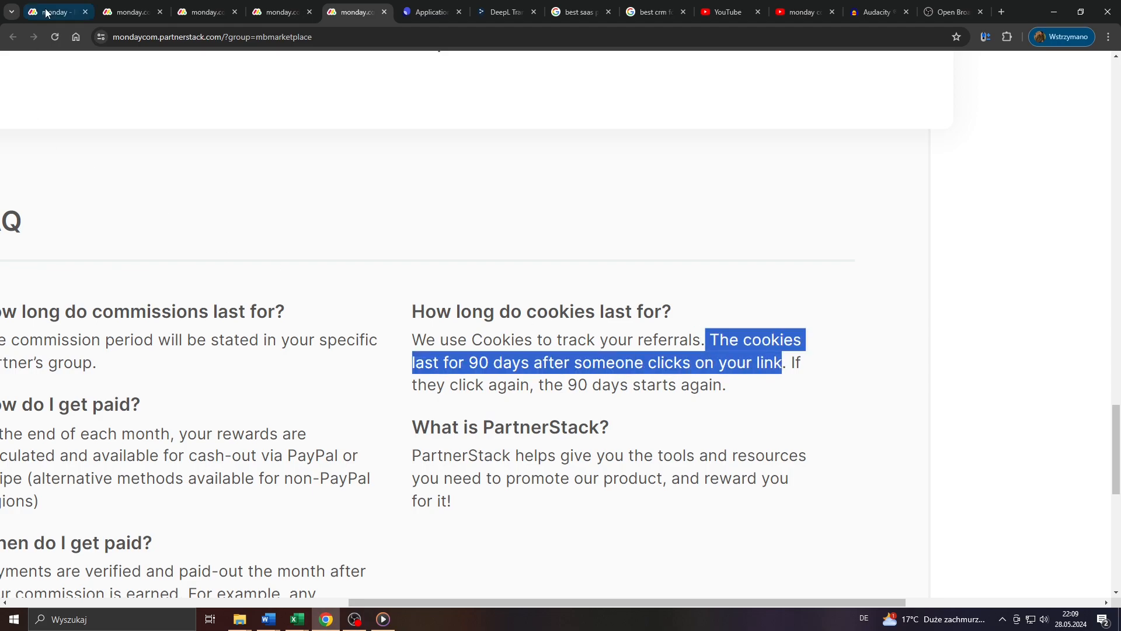
Check the plan chooser, return to the PartnerStack FAQ and scroll up to the listing's join section.
left_click(54, 12)
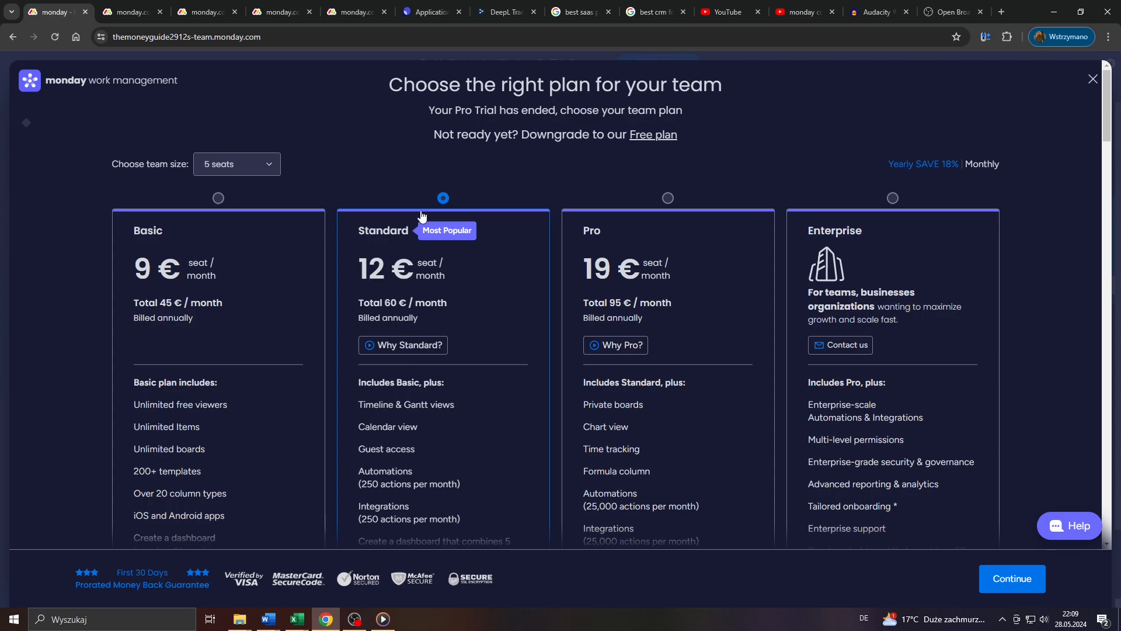
mouse_move(466, 174)
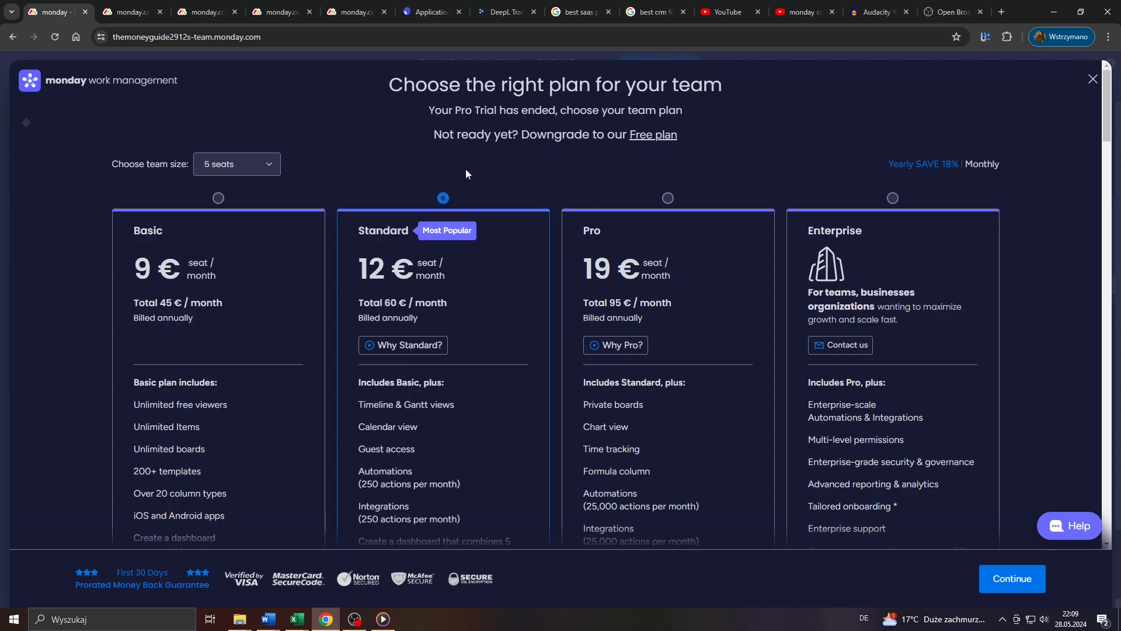
mouse_move(381, 94)
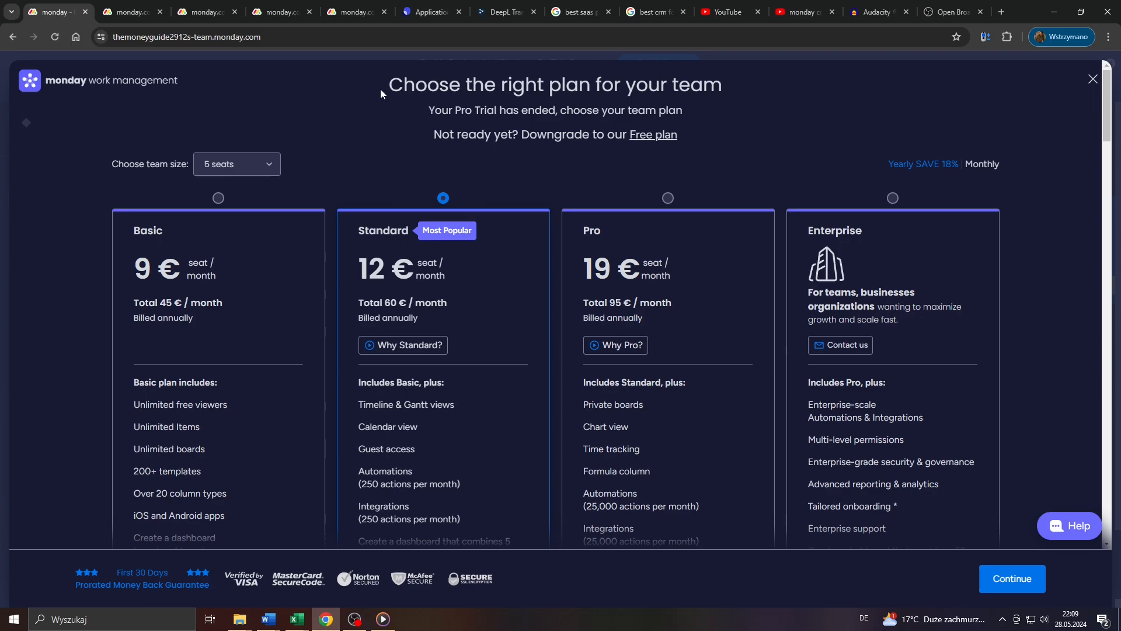
left_click(355, 12)
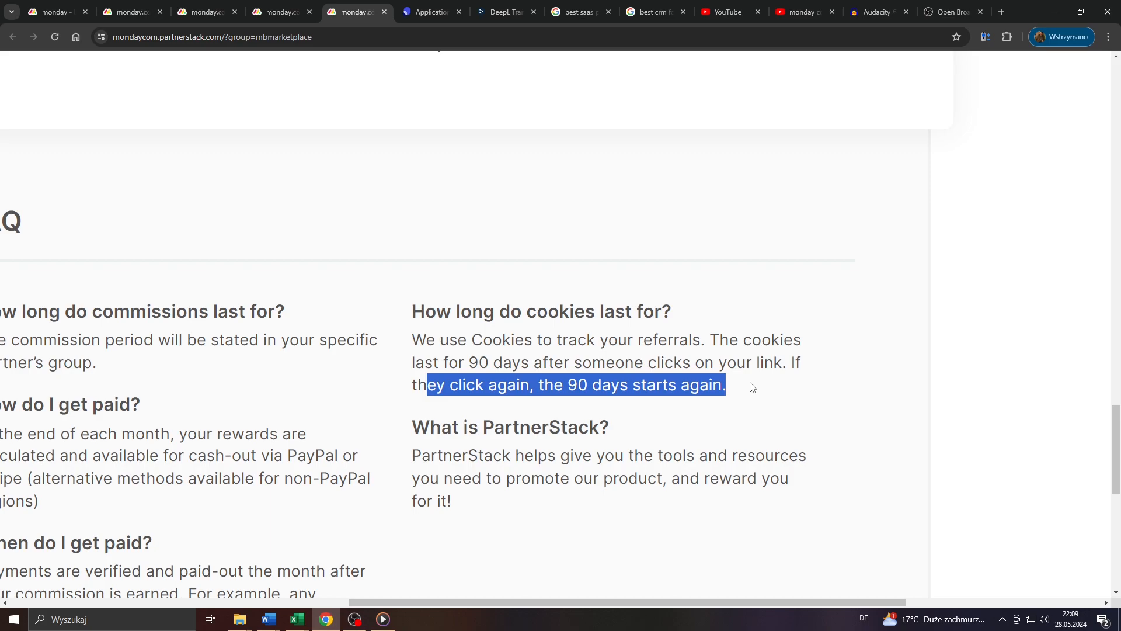
left_click(737, 378)
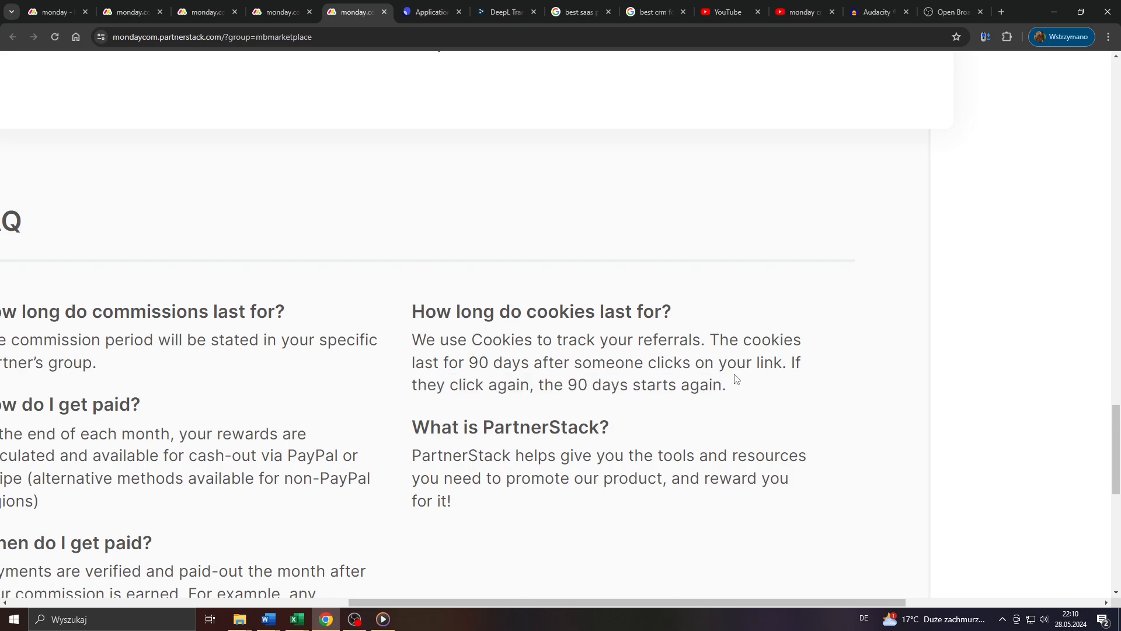
scroll("up", 3)
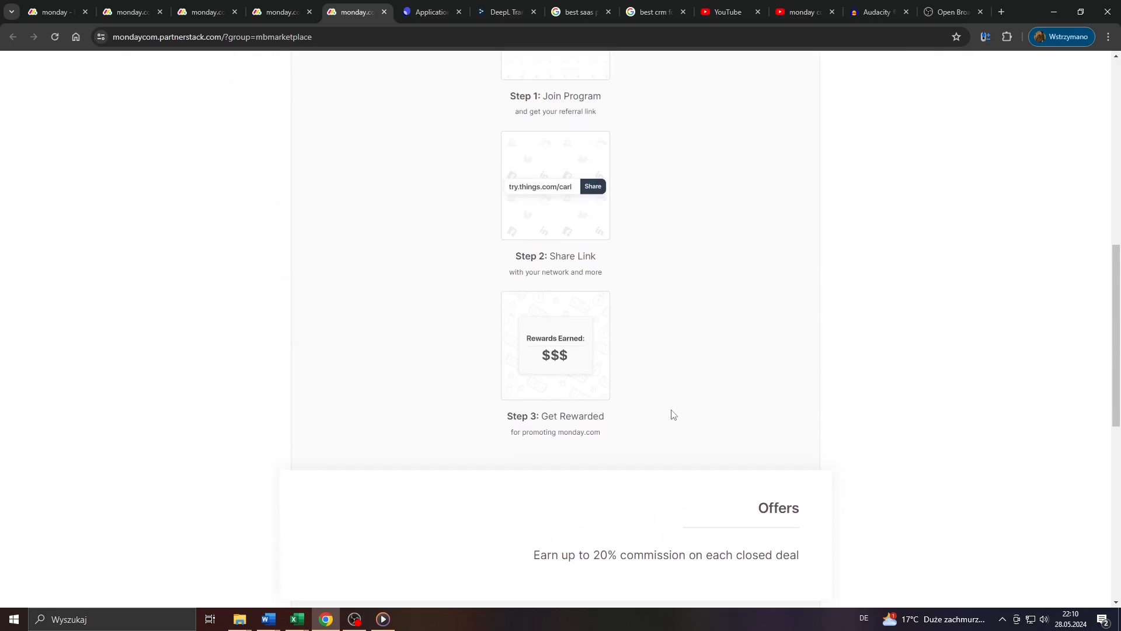
scroll("up", 3)
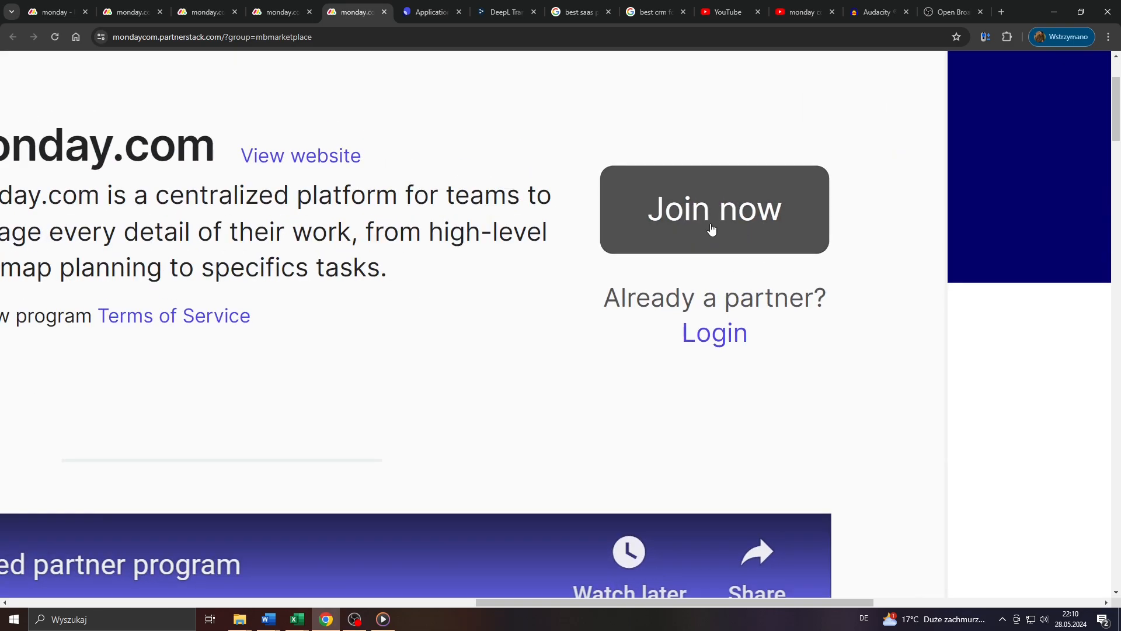
mouse_move(670, 216)
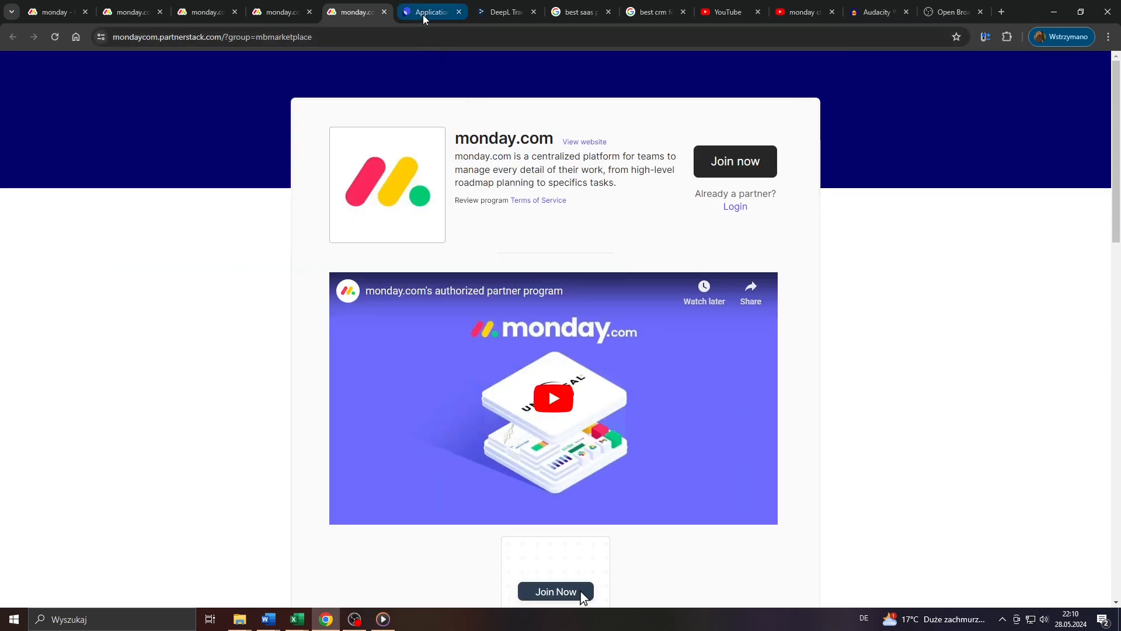
Open the monday.com partner application via Join Now and answer Yes to currently using monday.com.
left_click(555, 591)
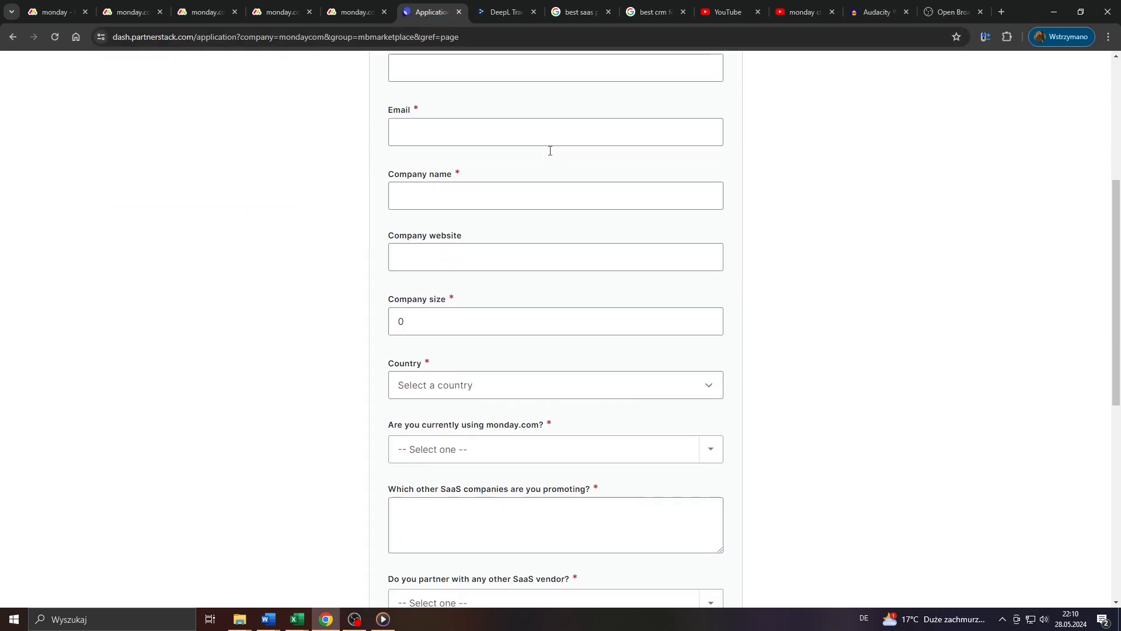
scroll("down", 3)
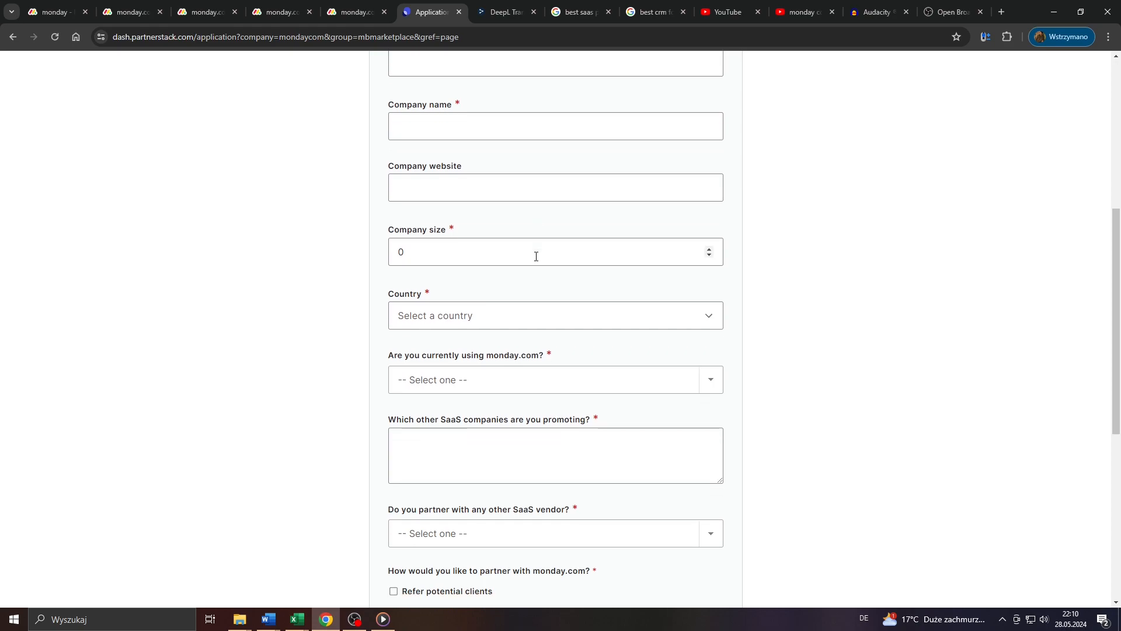
left_click(553, 378)
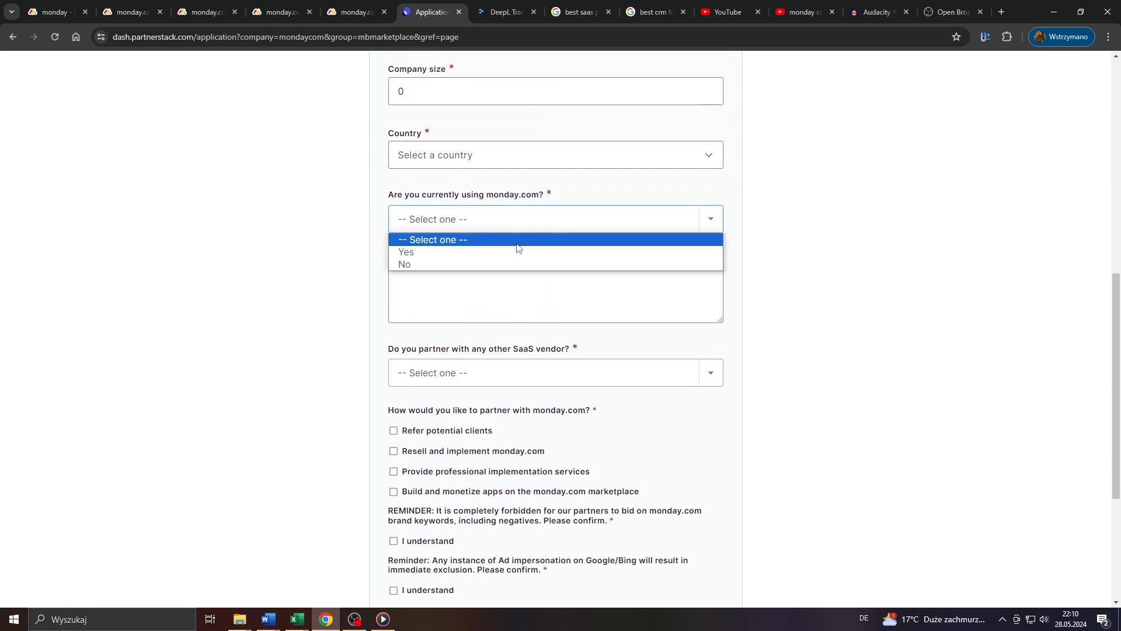
left_click(405, 252)
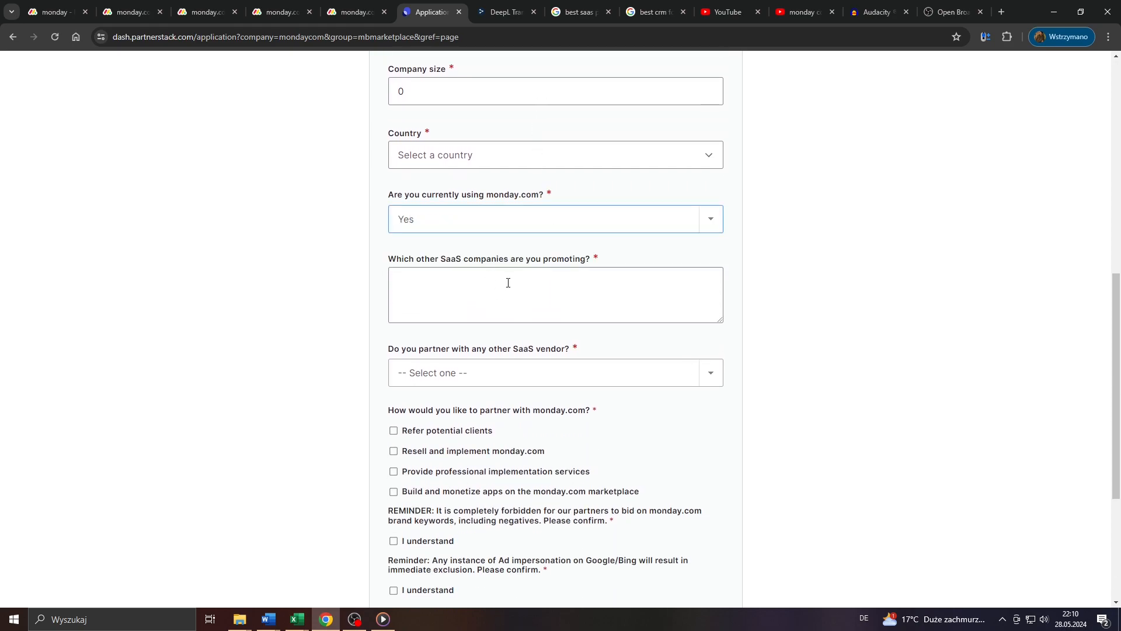
scroll("up", 3)
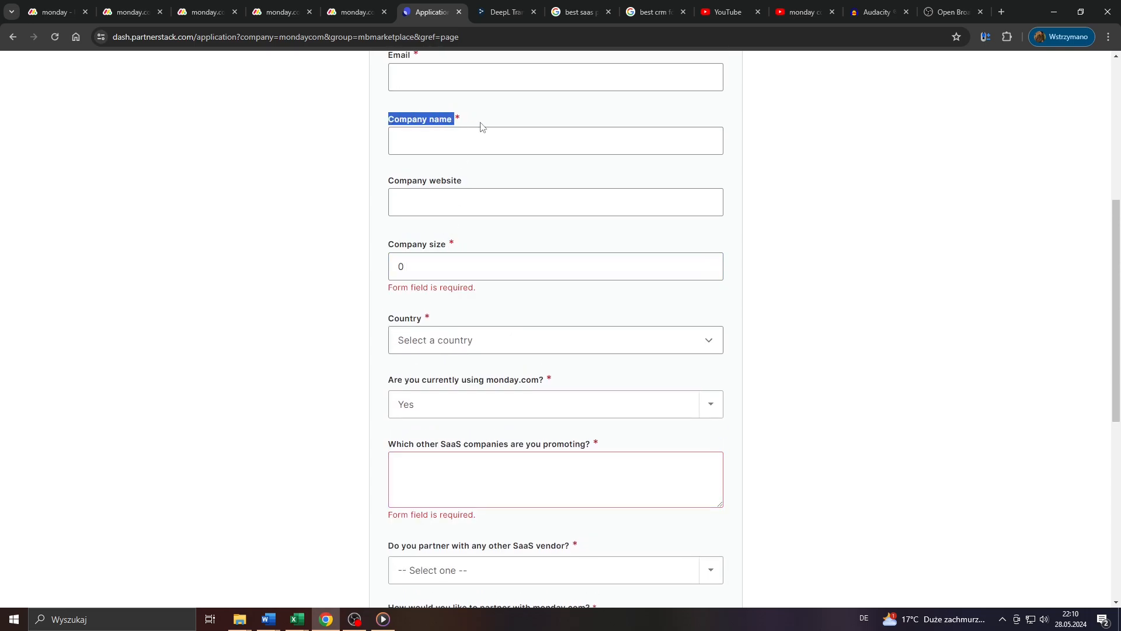
scroll("down", 3)
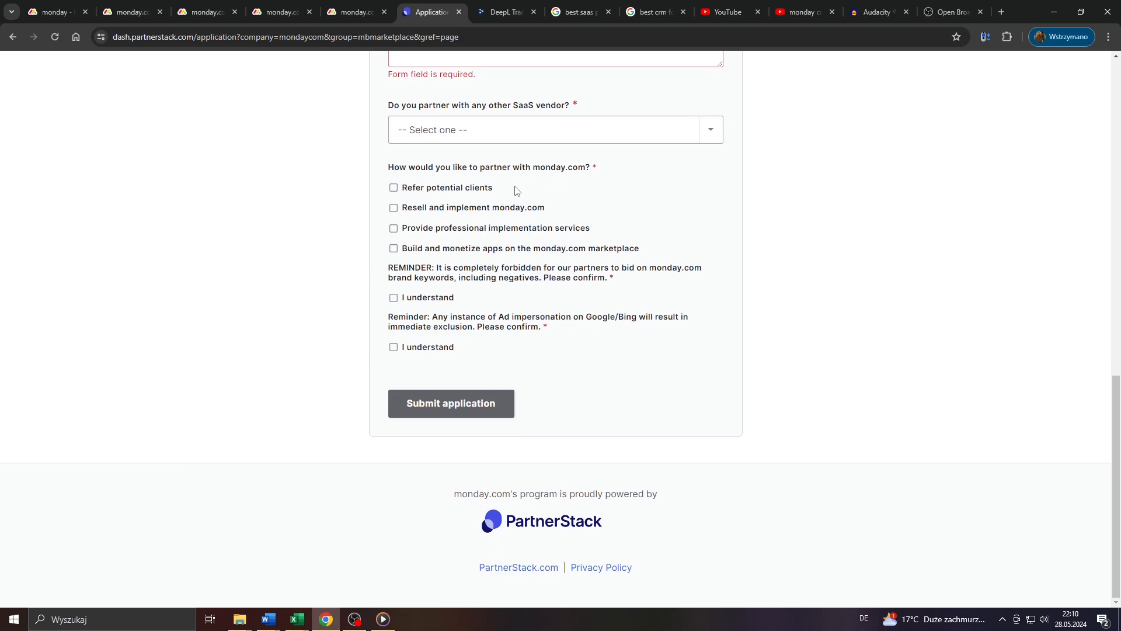
scroll("up", 3)
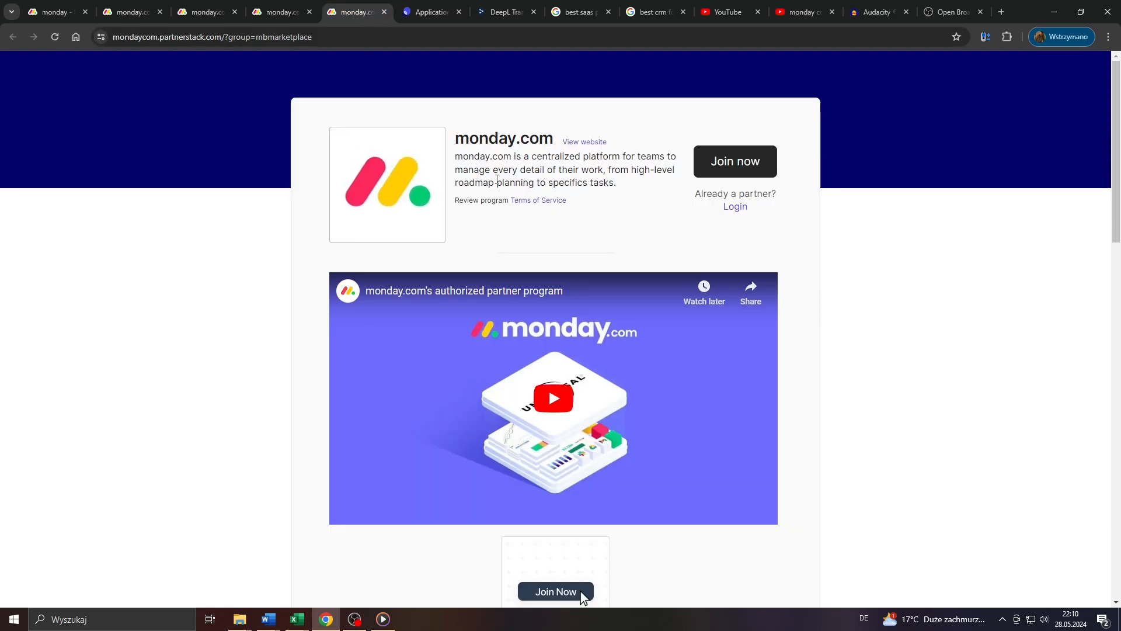
Review PartnerStack's referral steps and offers further down the monday.com listing.
scroll("down", 3)
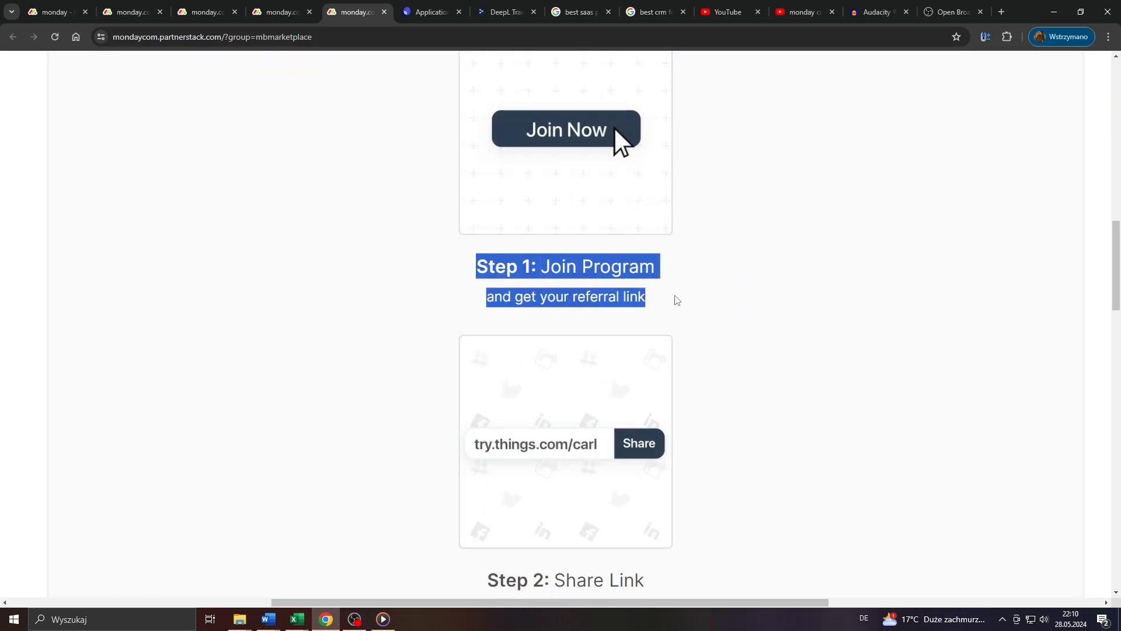
left_click(675, 299)
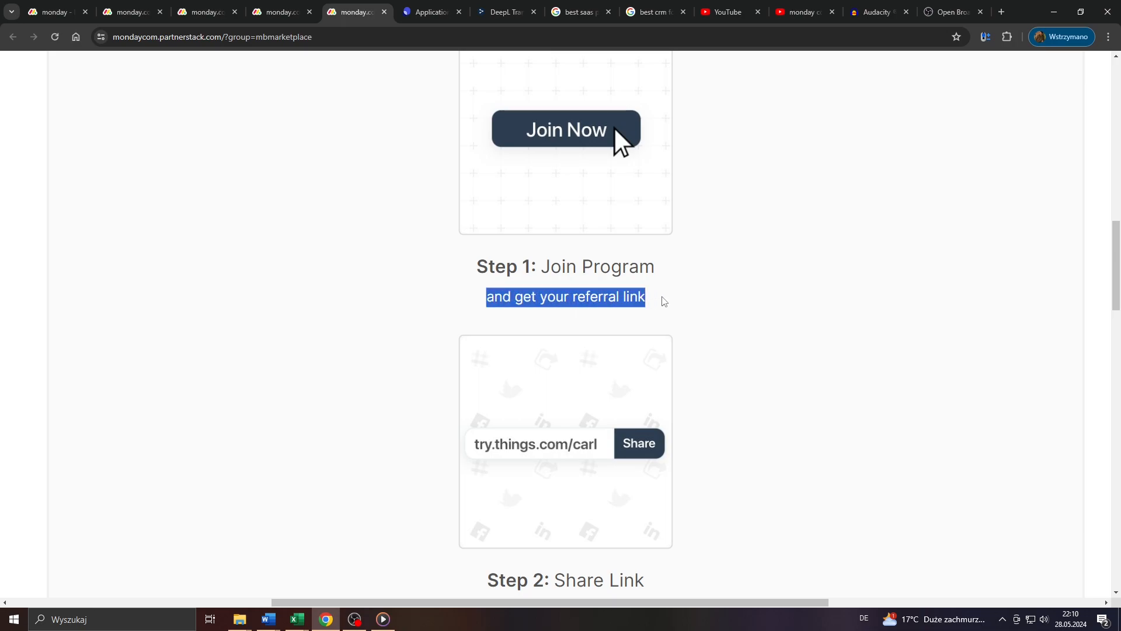
scroll("down", 3)
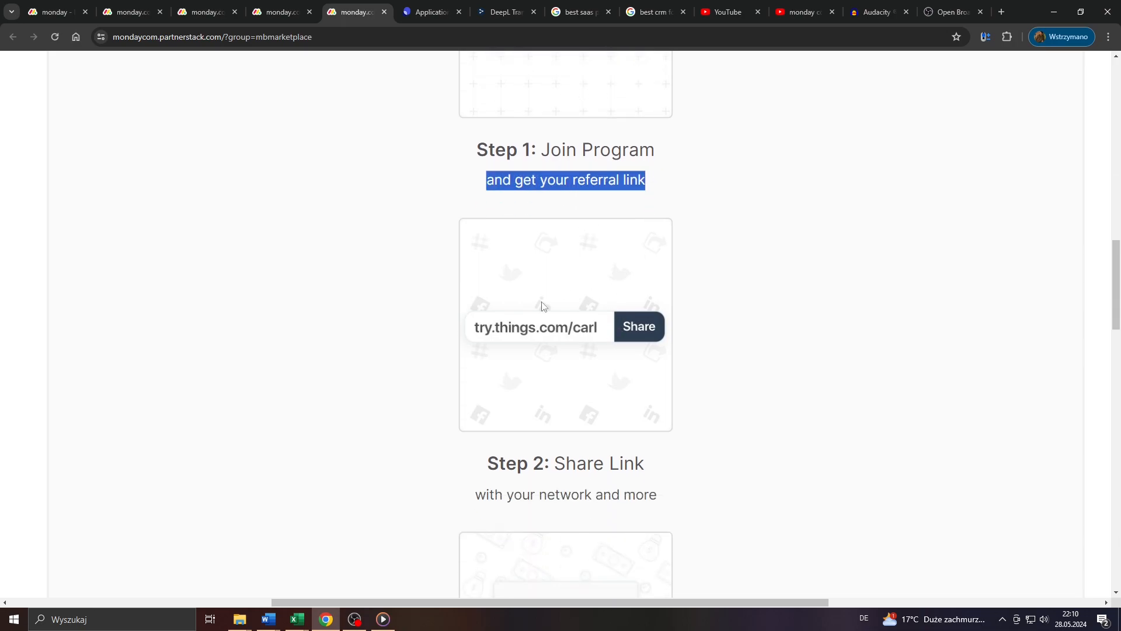
mouse_move(600, 327)
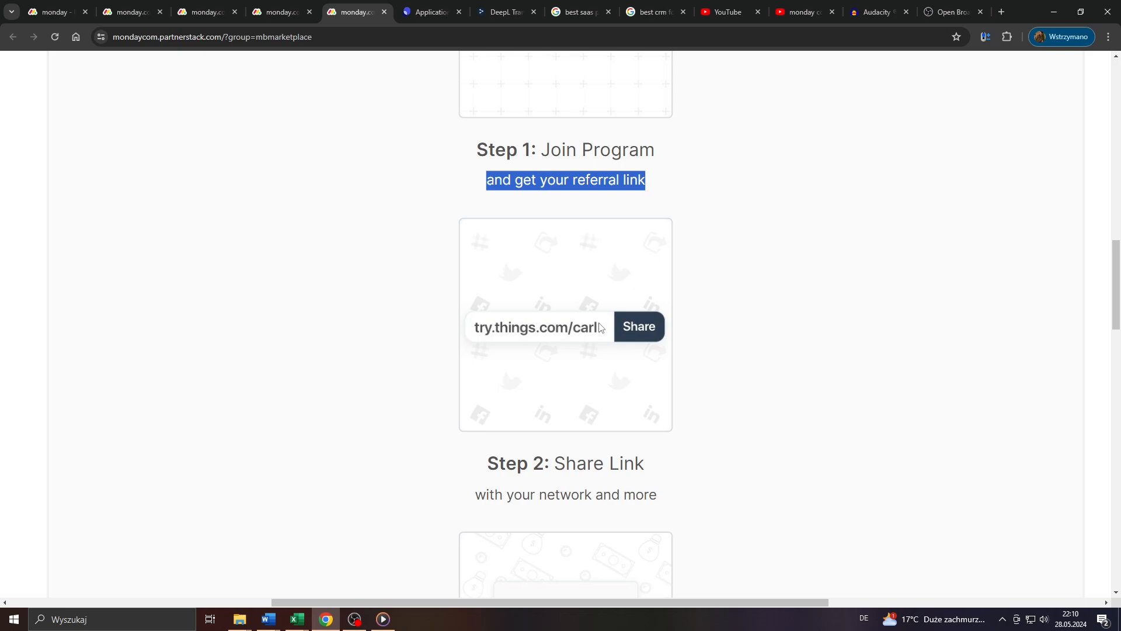
scroll("down", 3)
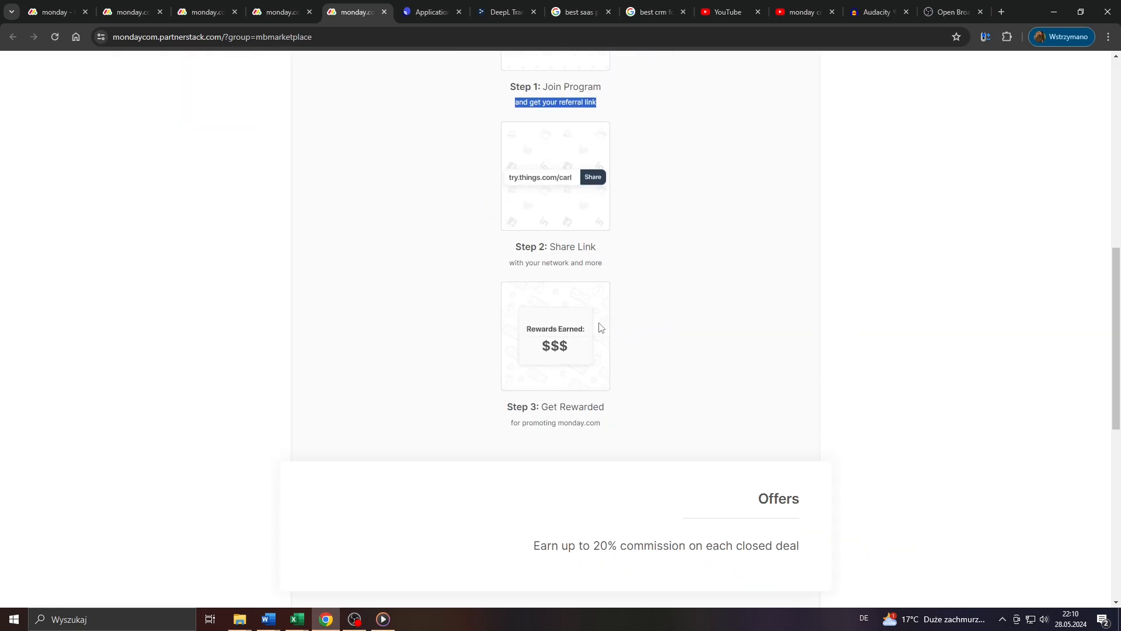
scroll("down", 3)
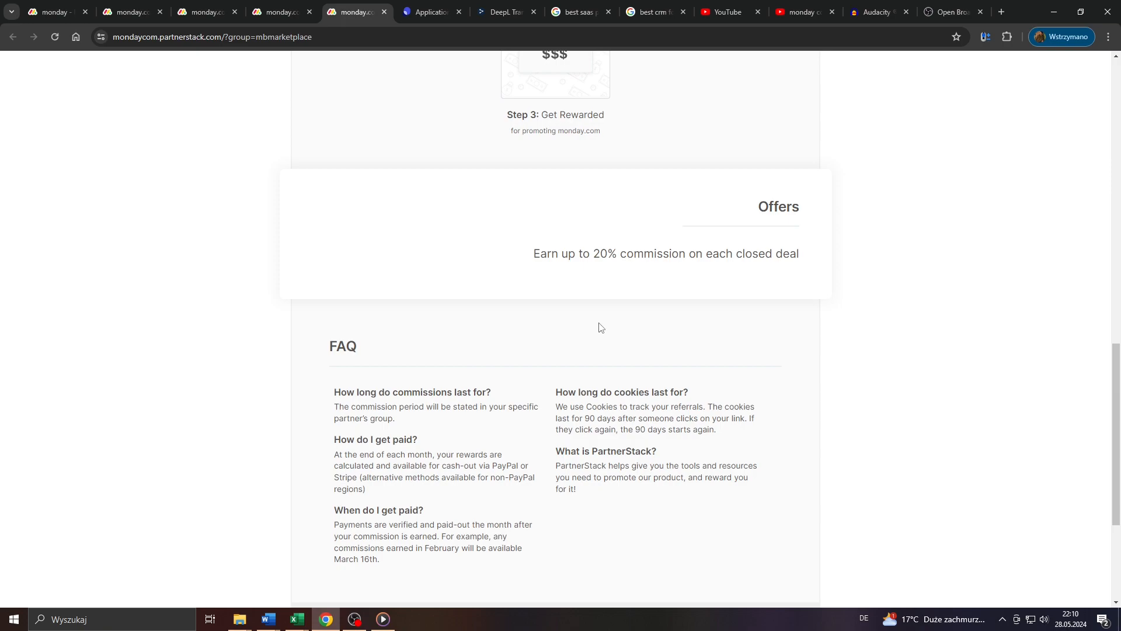
scroll("up", 3)
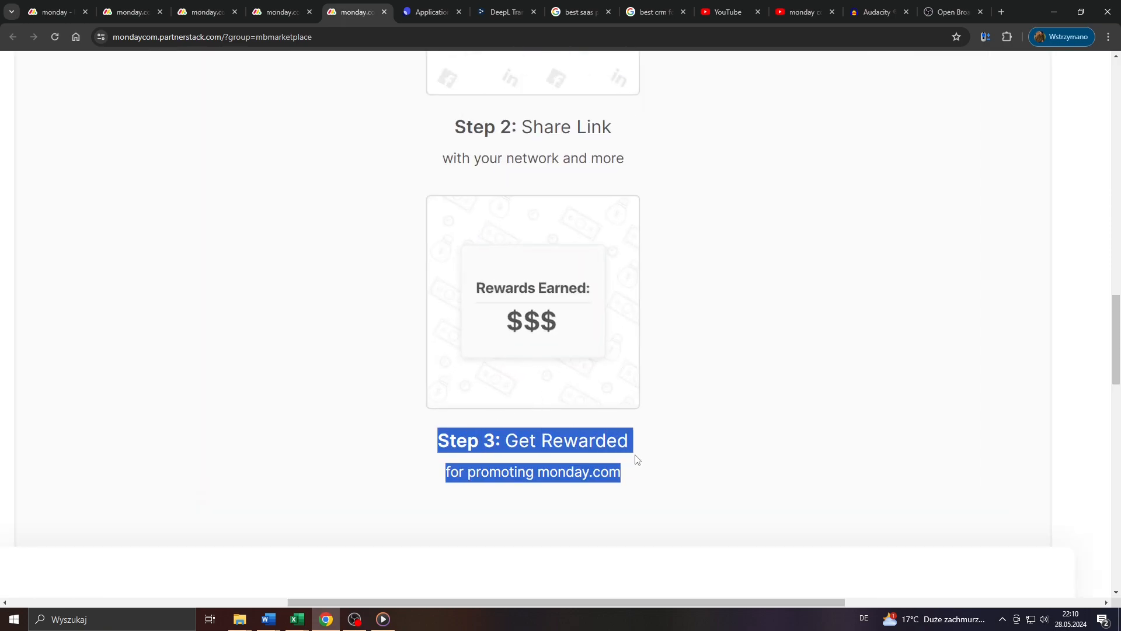
scroll("down", 3)
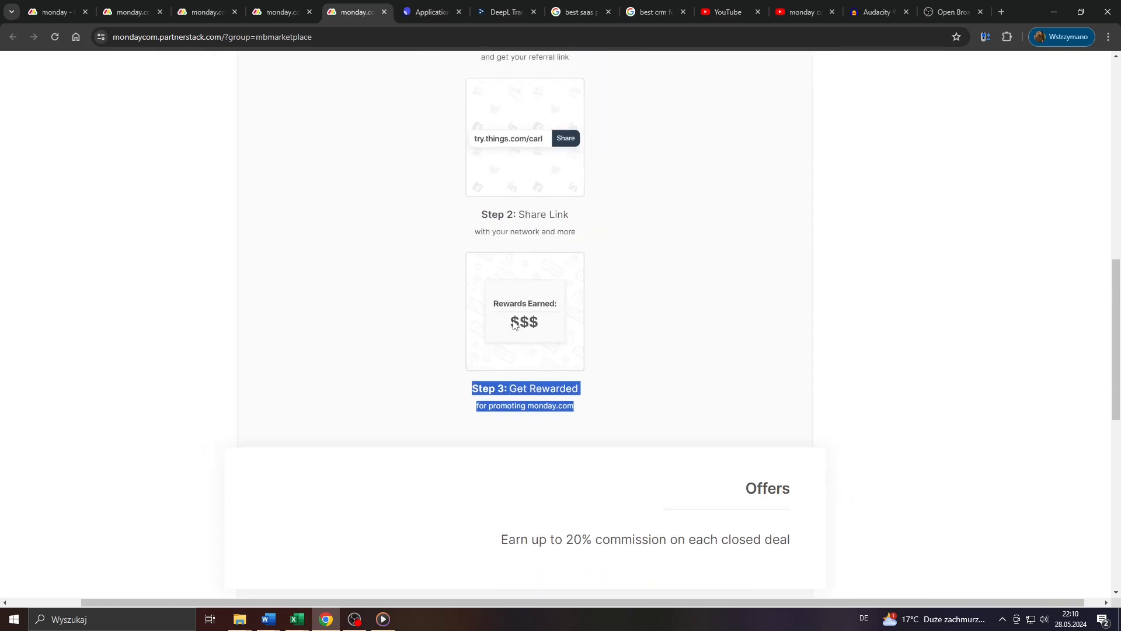
scroll("up", 3)
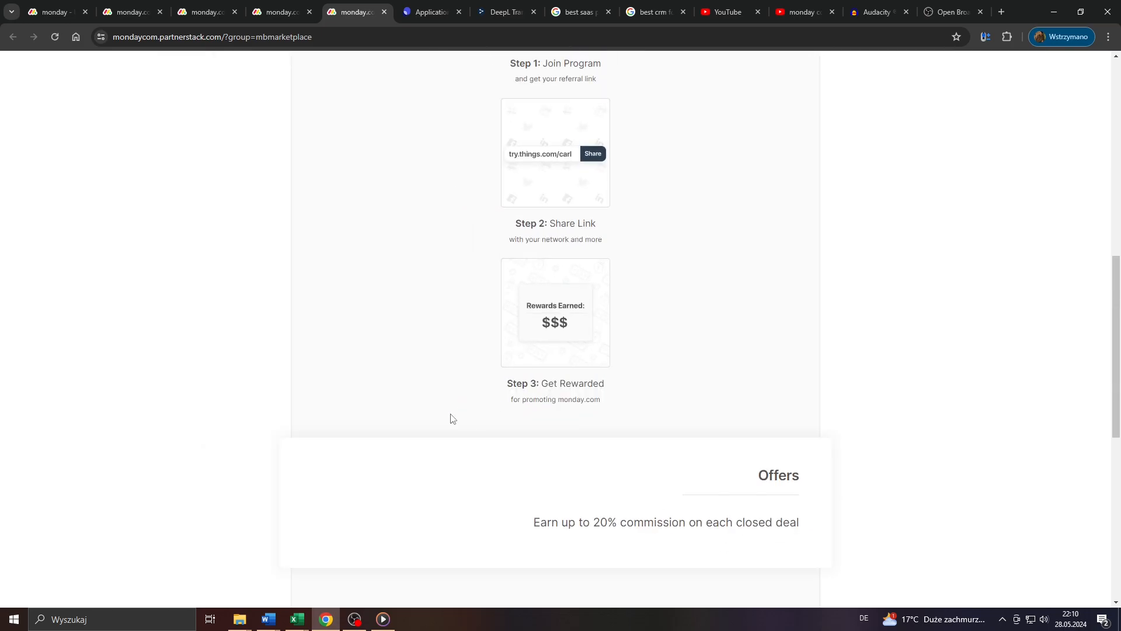
mouse_move(359, 597)
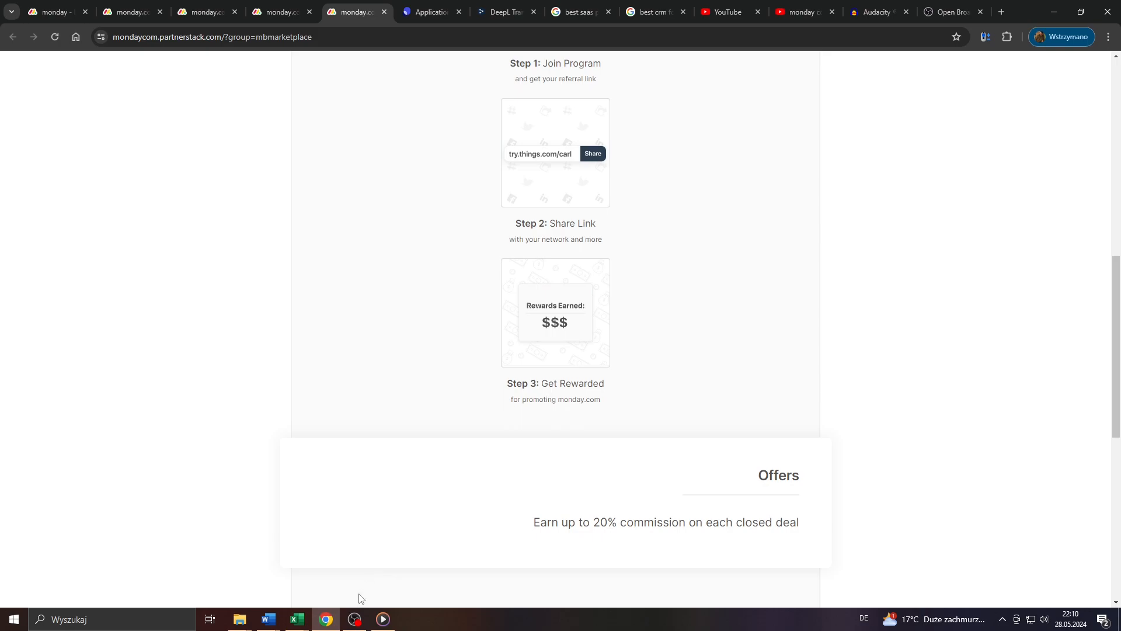
Scroll back up to the 'Get Rewarded' step and clear its highlighted description.
scroll("up", 3)
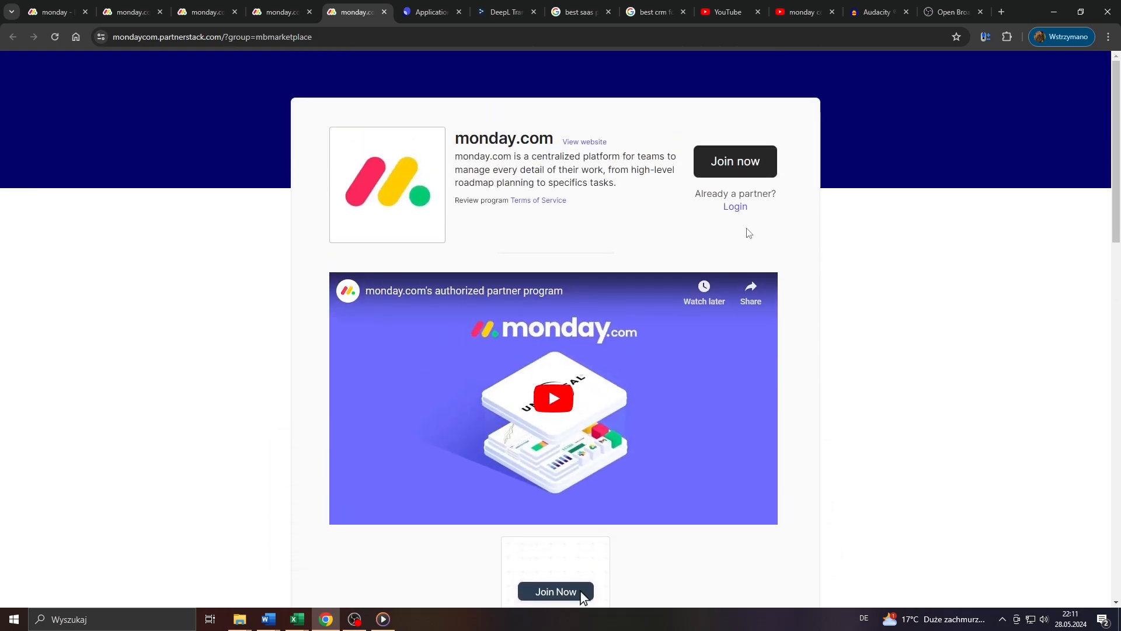
mouse_move(470, 131)
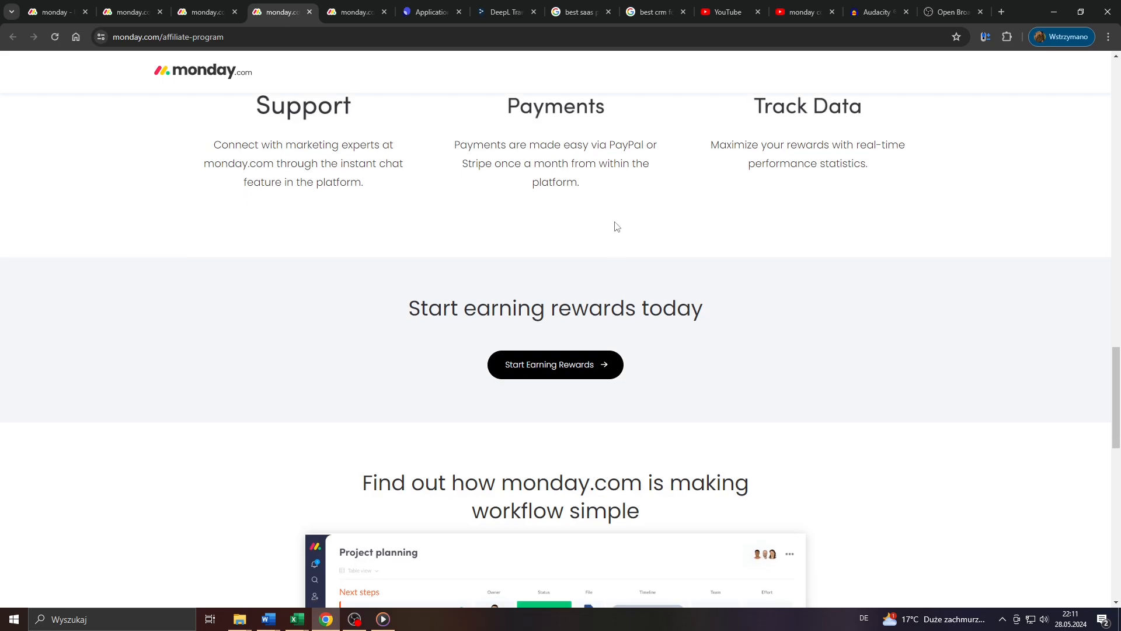
scroll("up", 3)
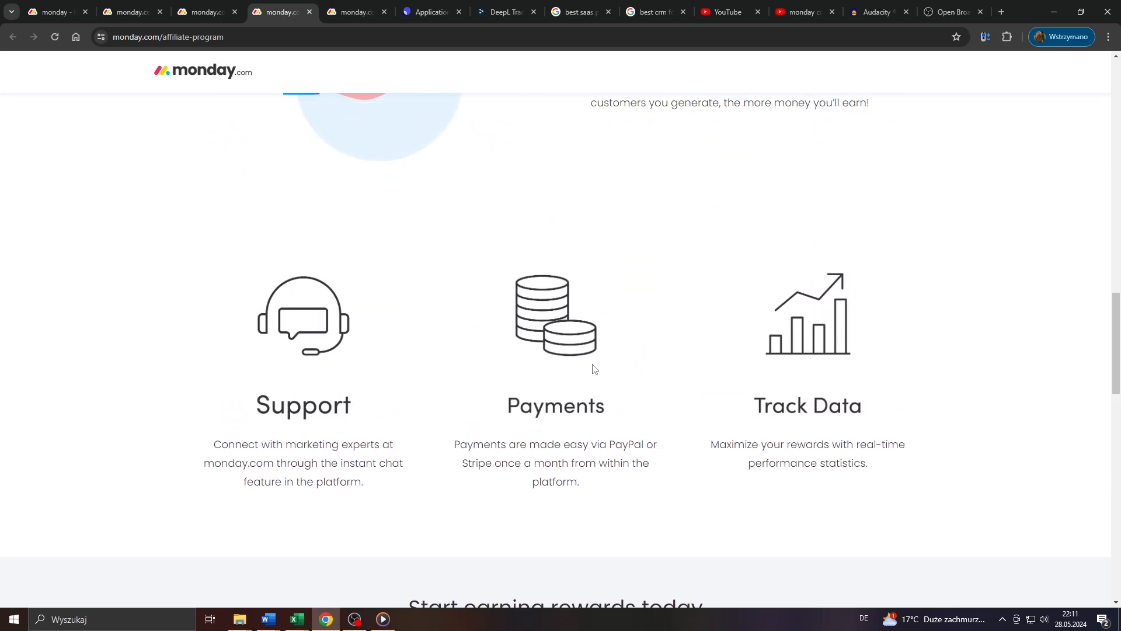
scroll("up", 3)
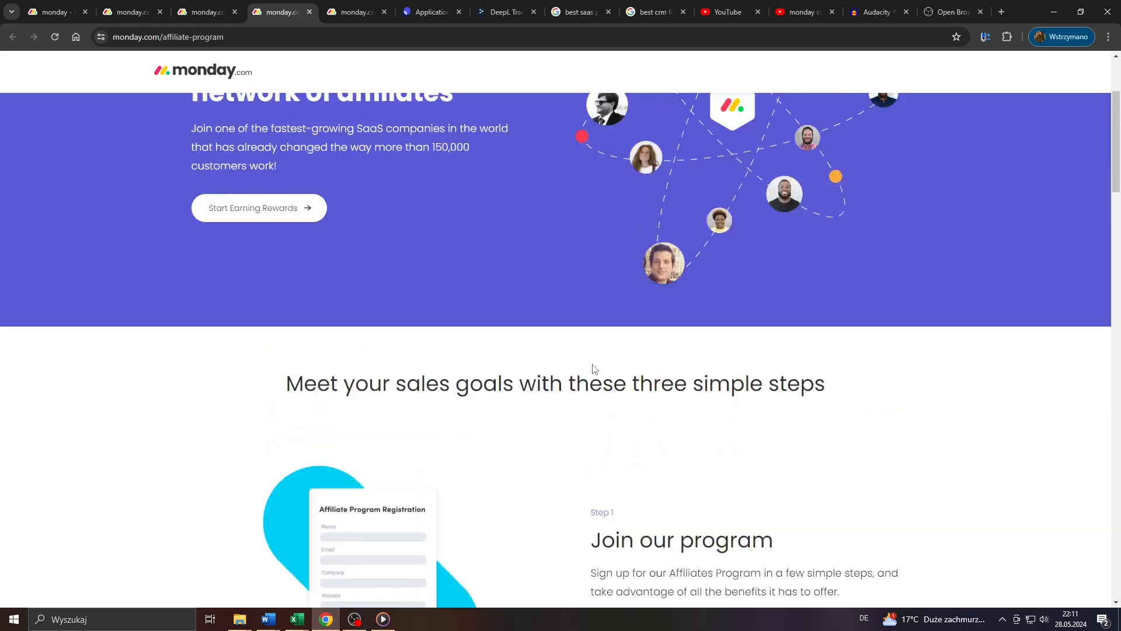
scroll("up", 3)
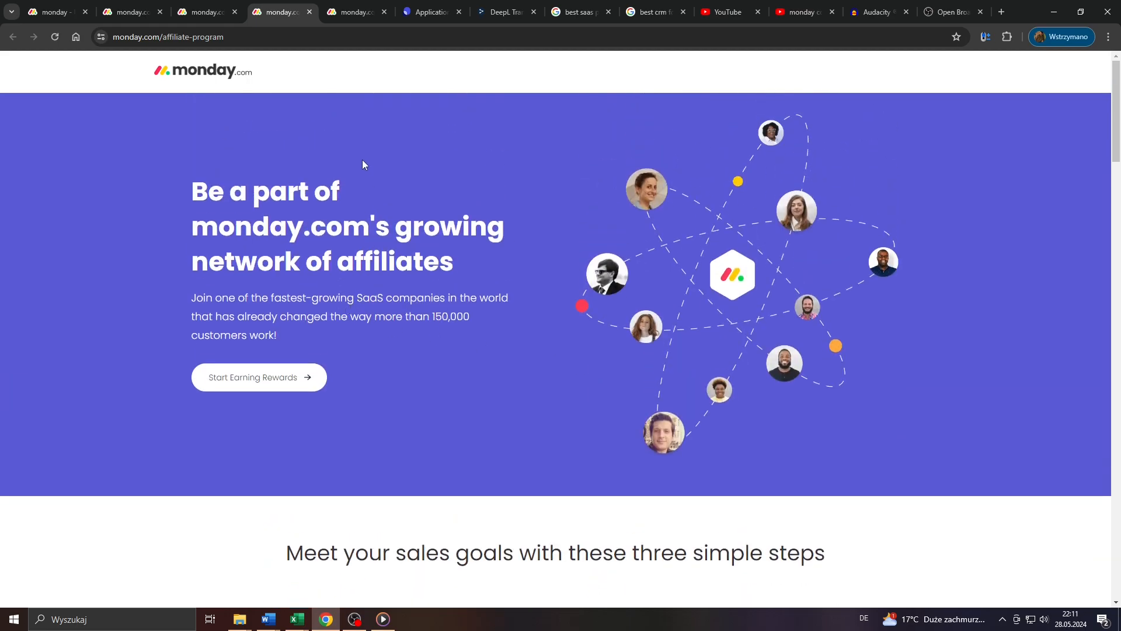
mouse_move(578, 273)
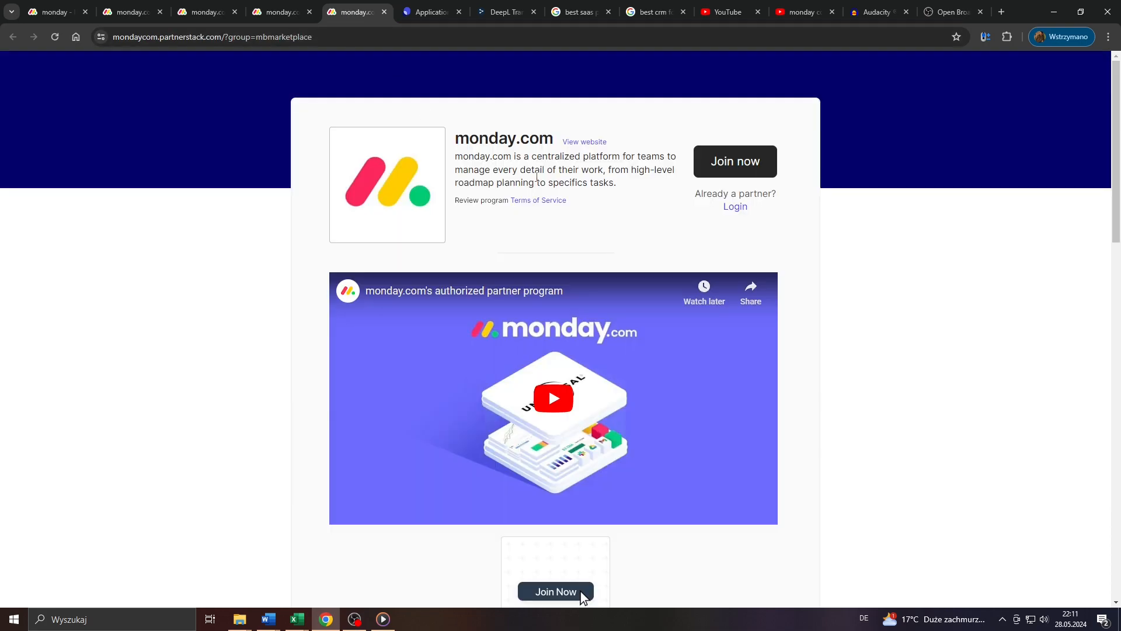
mouse_move(276, 203)
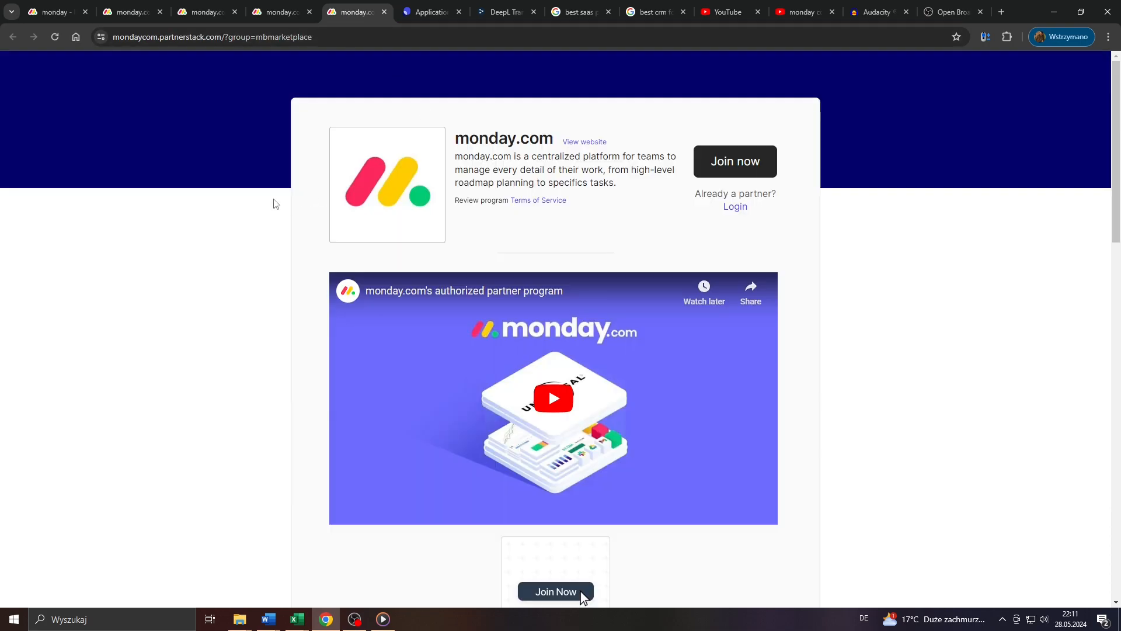
scroll("down", 3)
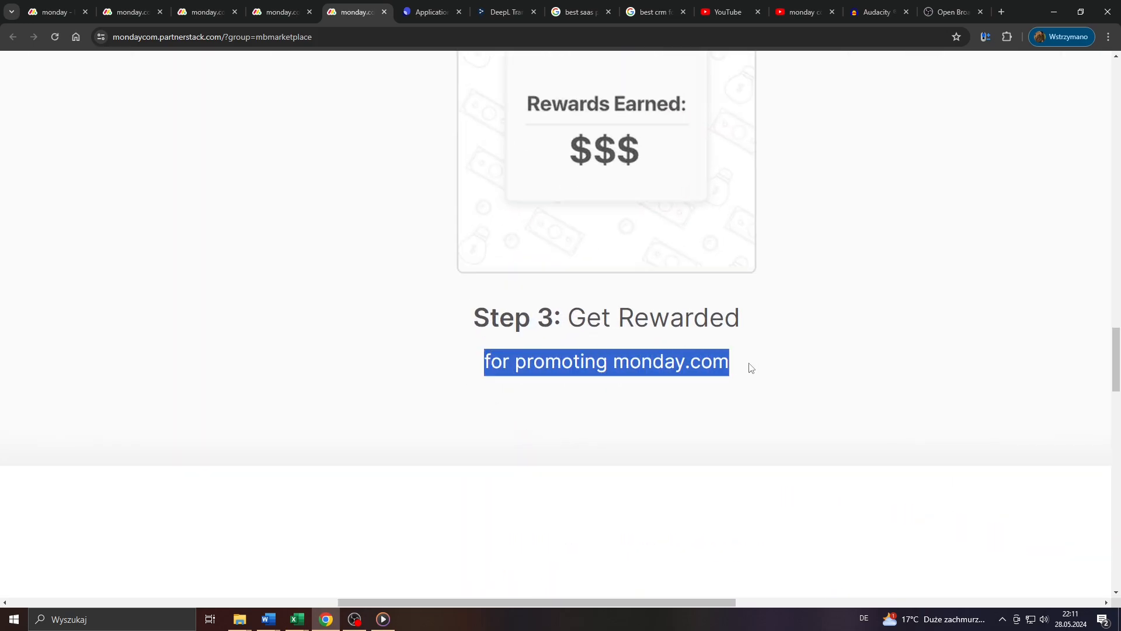
left_click(458, 362)
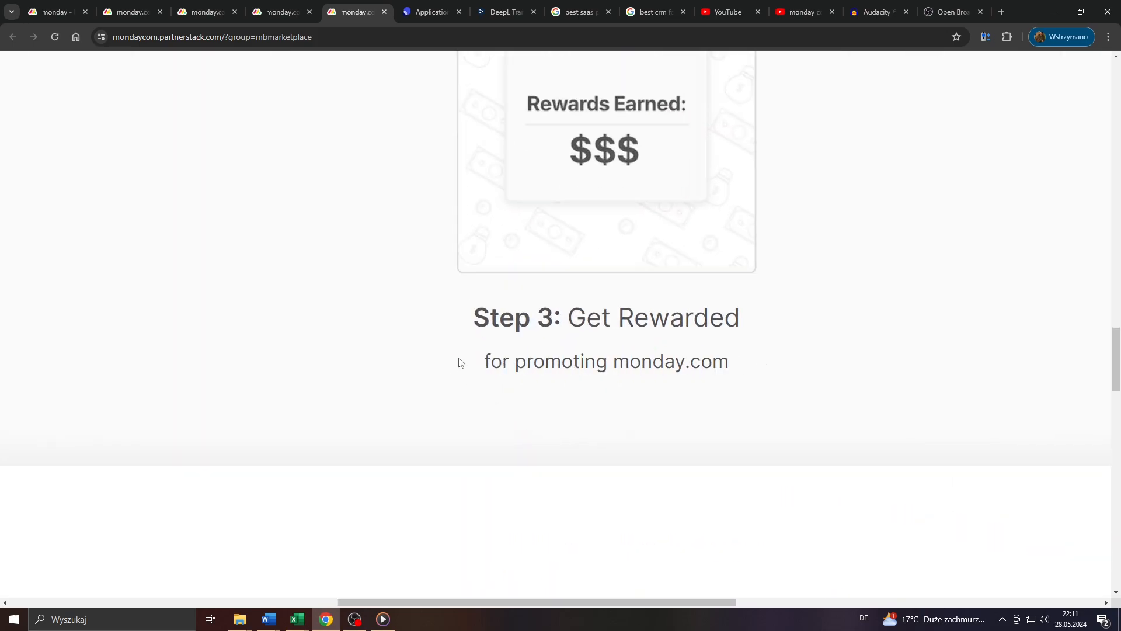
Return to monday.com's affiliate program page at its 'Join our program' banner.
left_click(132, 12)
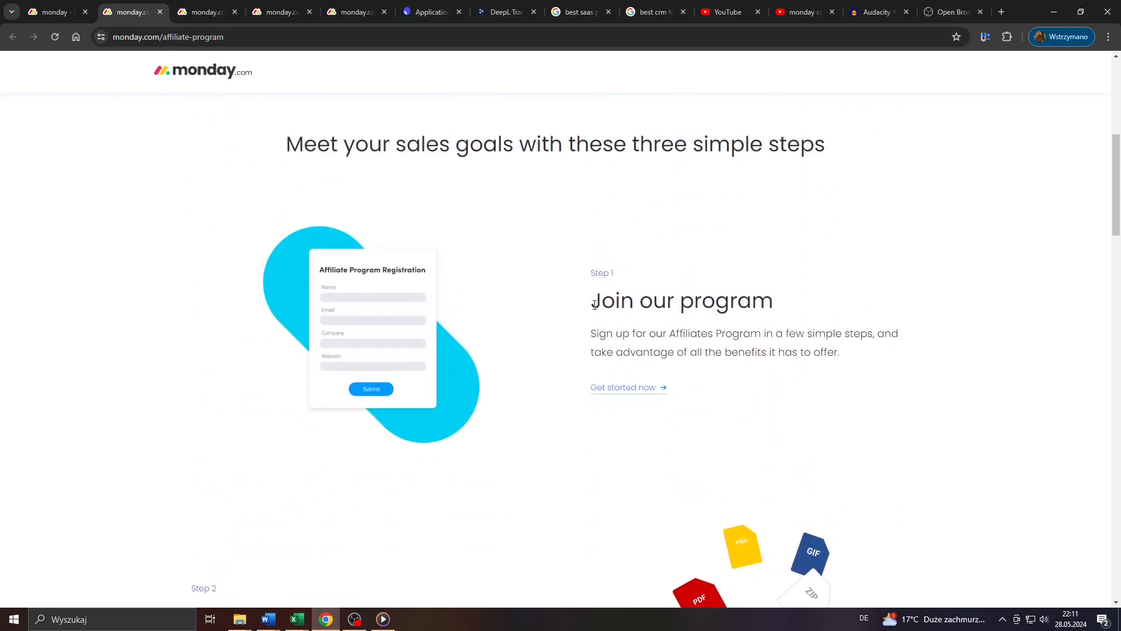
double_click(604, 300)
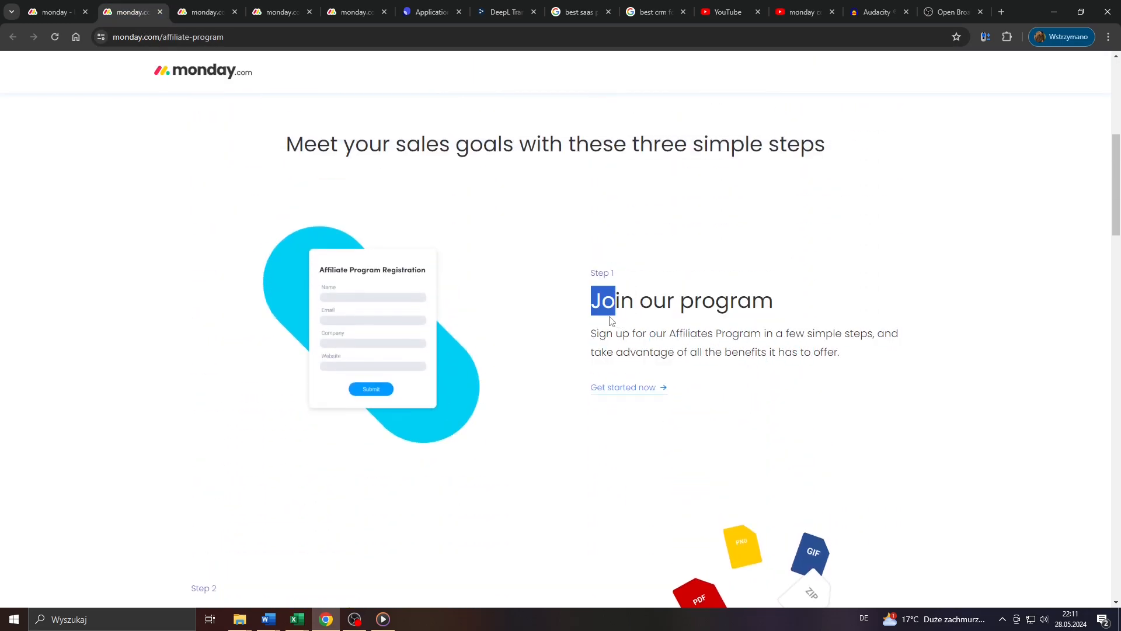
scroll("up", 3)
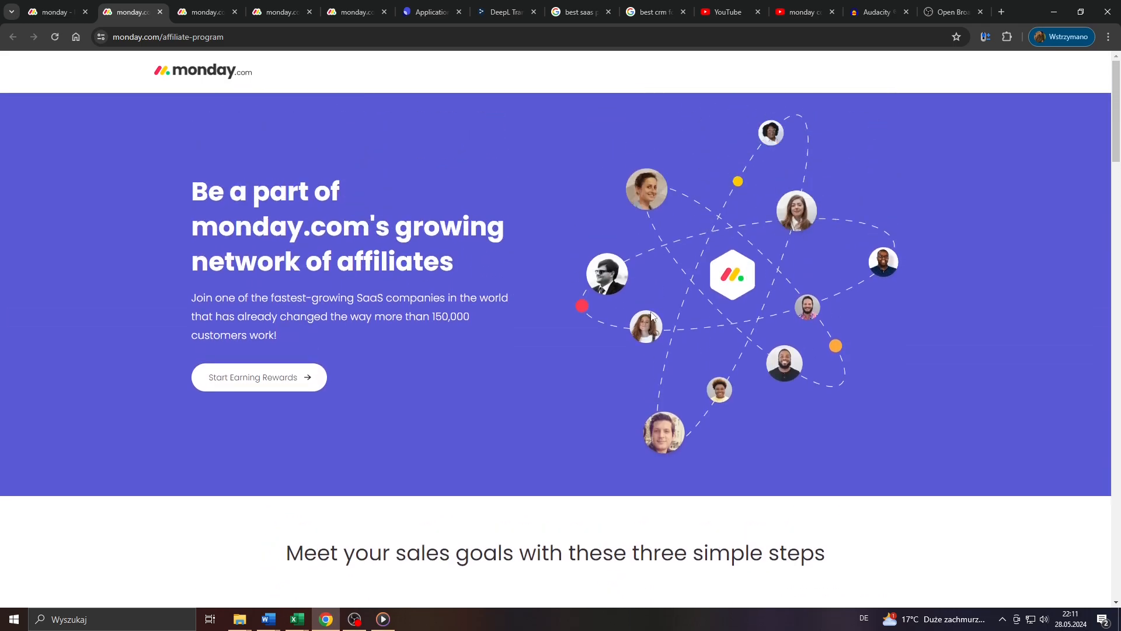
Scroll through the Google results for best saas products.
left_click(579, 12)
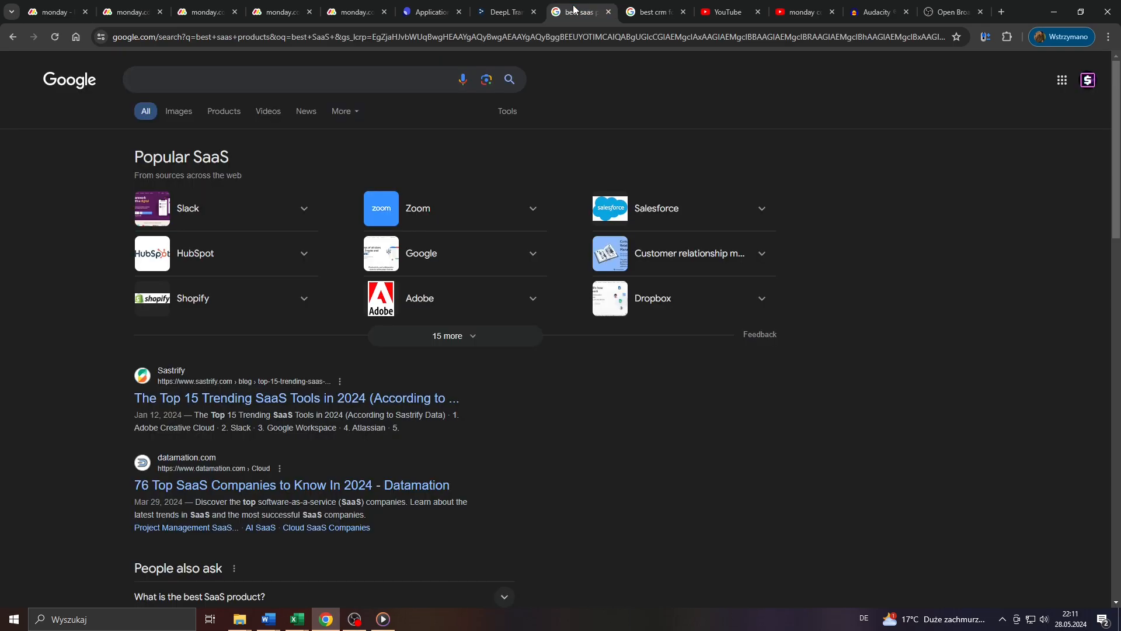
mouse_move(80, 281)
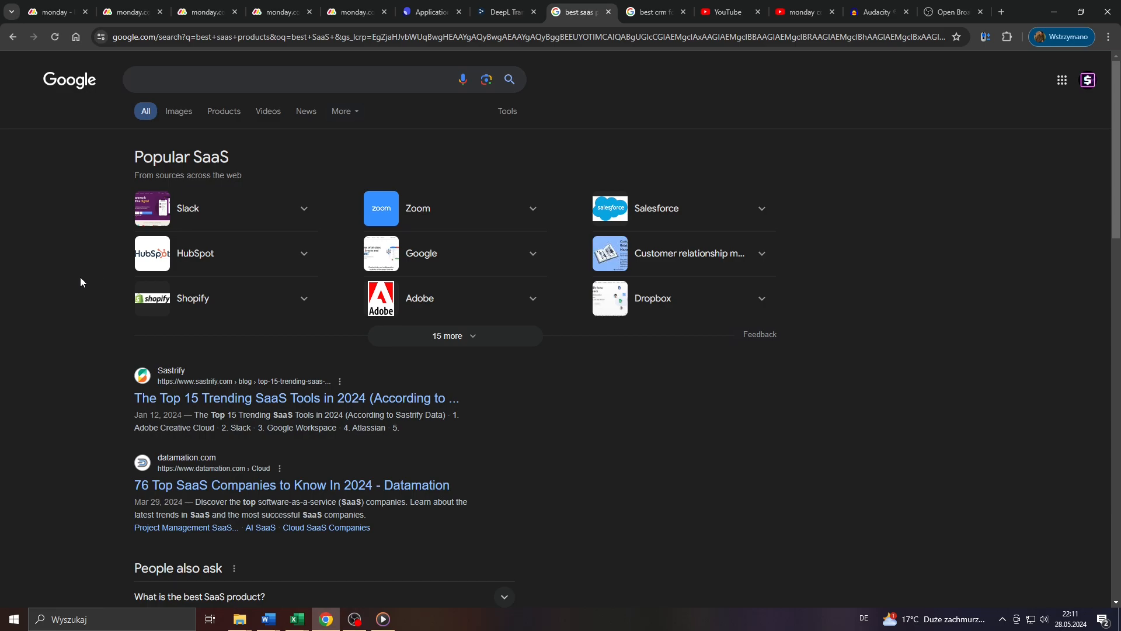
scroll("down", 3)
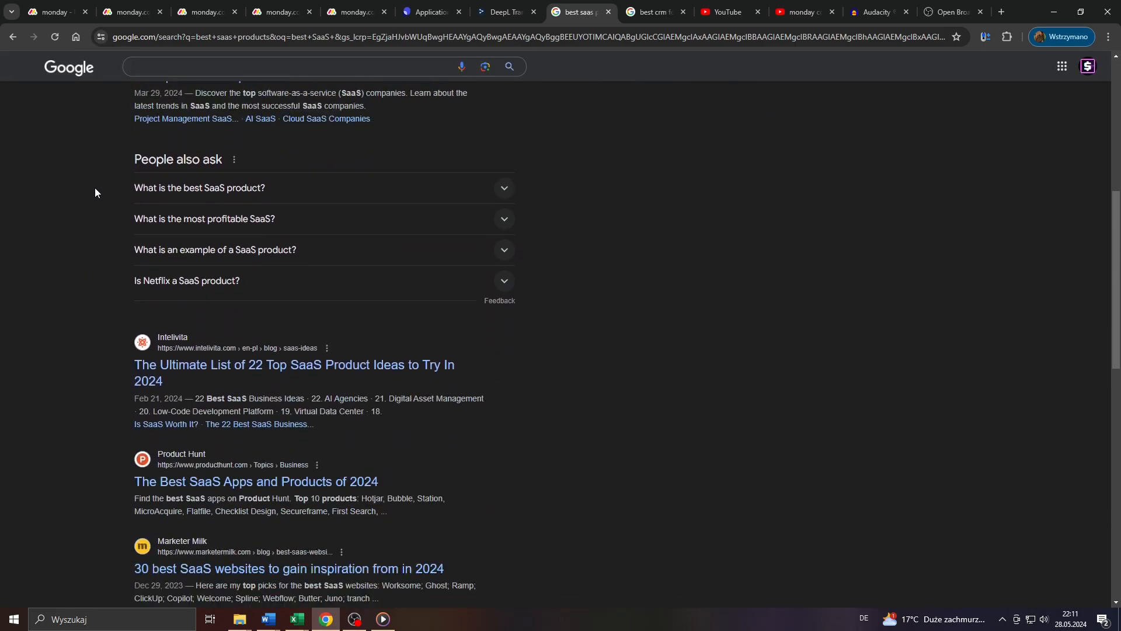
scroll("down", 3)
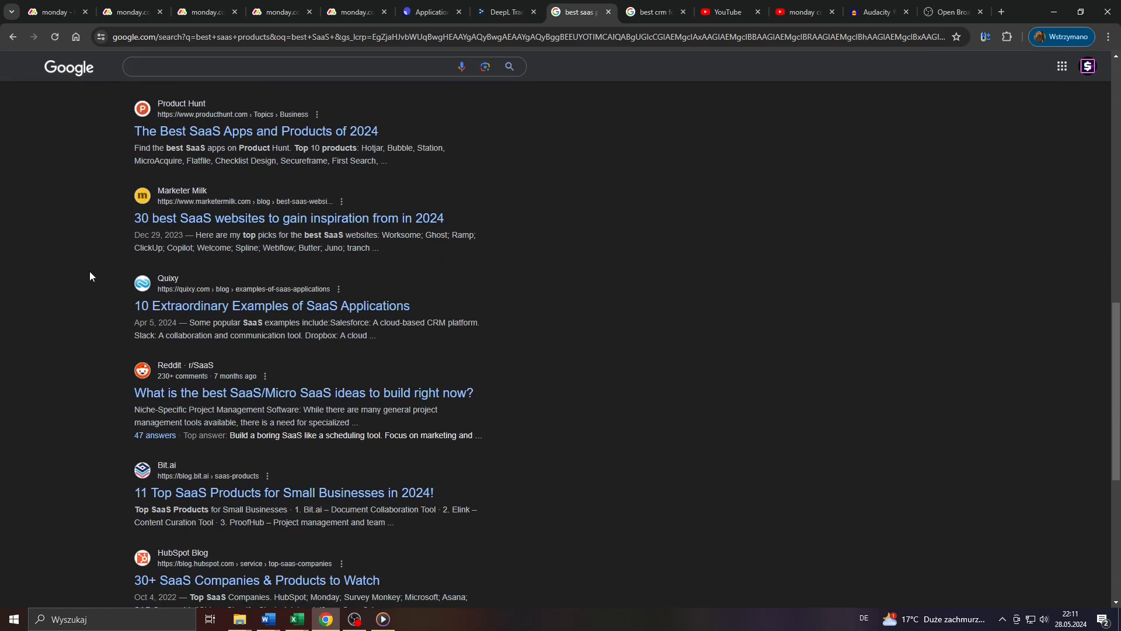
scroll("down", 3)
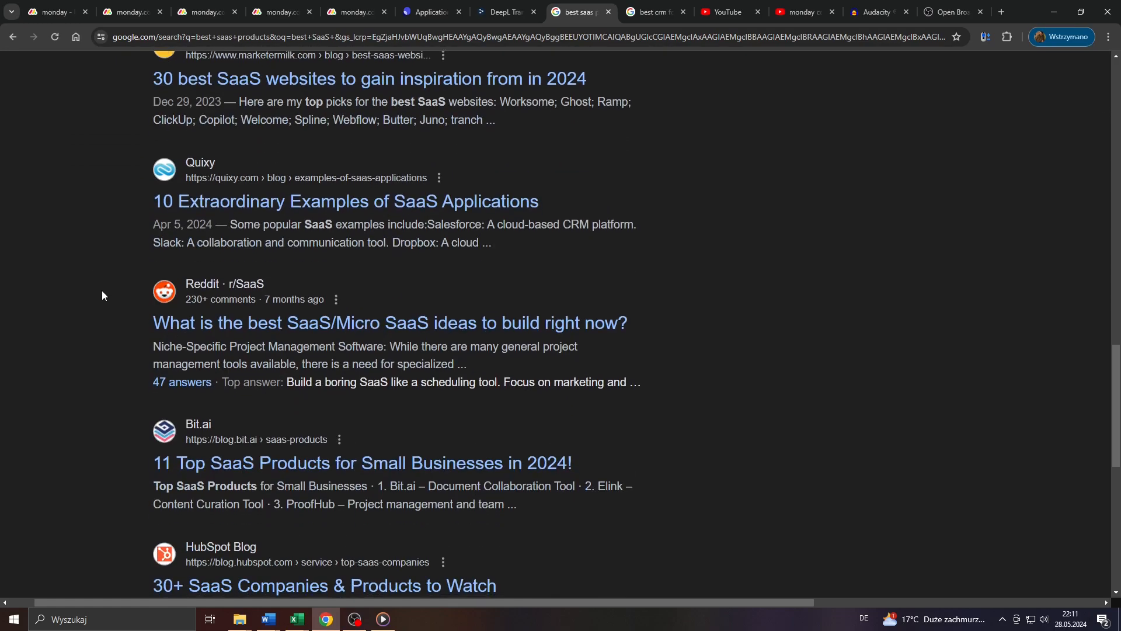
scroll("down", 3)
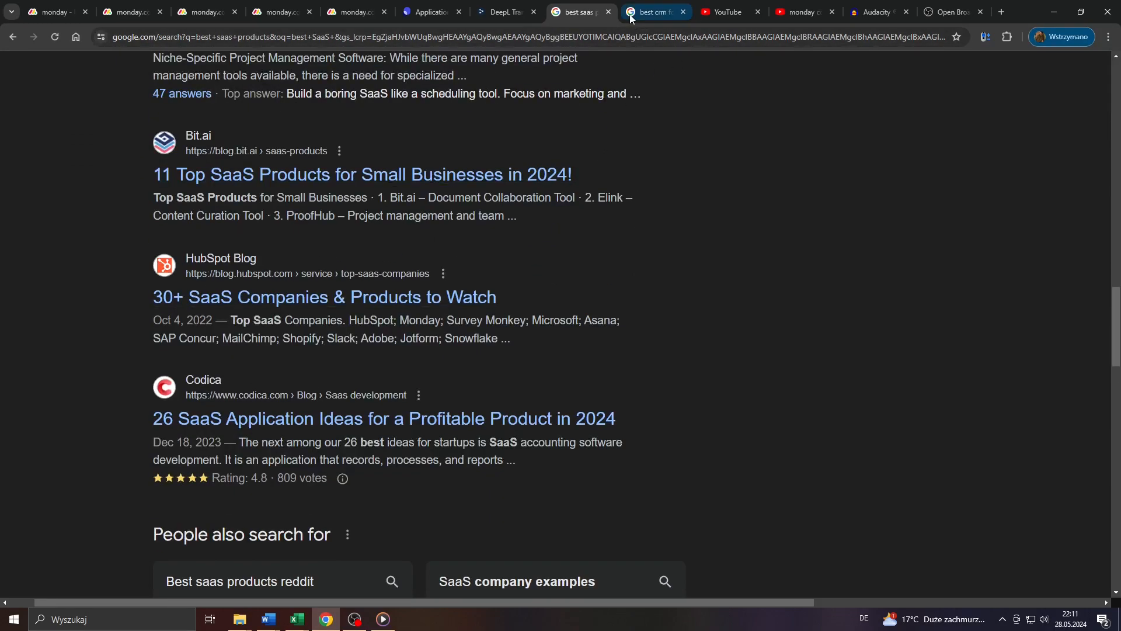
Show the 'best crm for small business' results down to the YouTube Videos section.
left_click(651, 12)
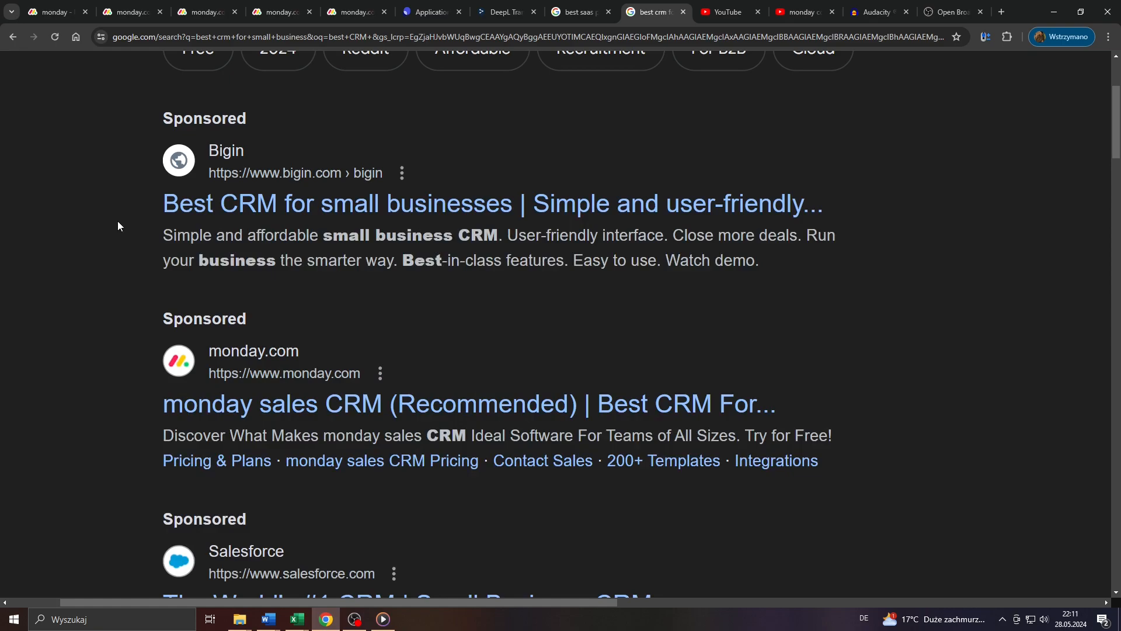
scroll("down", 3)
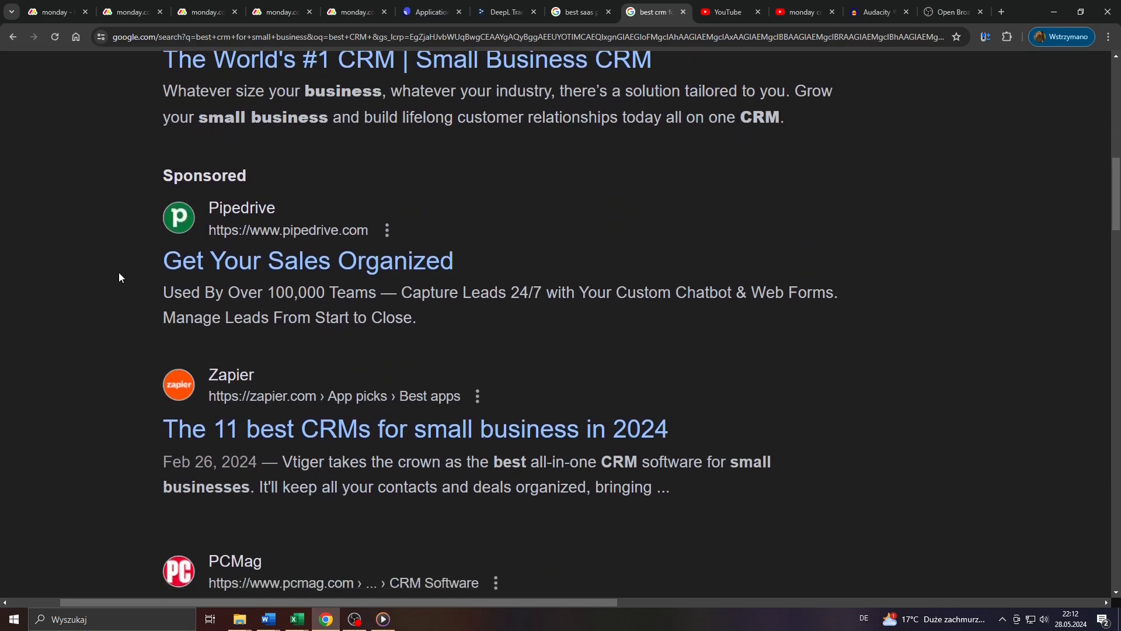
scroll("down", 3)
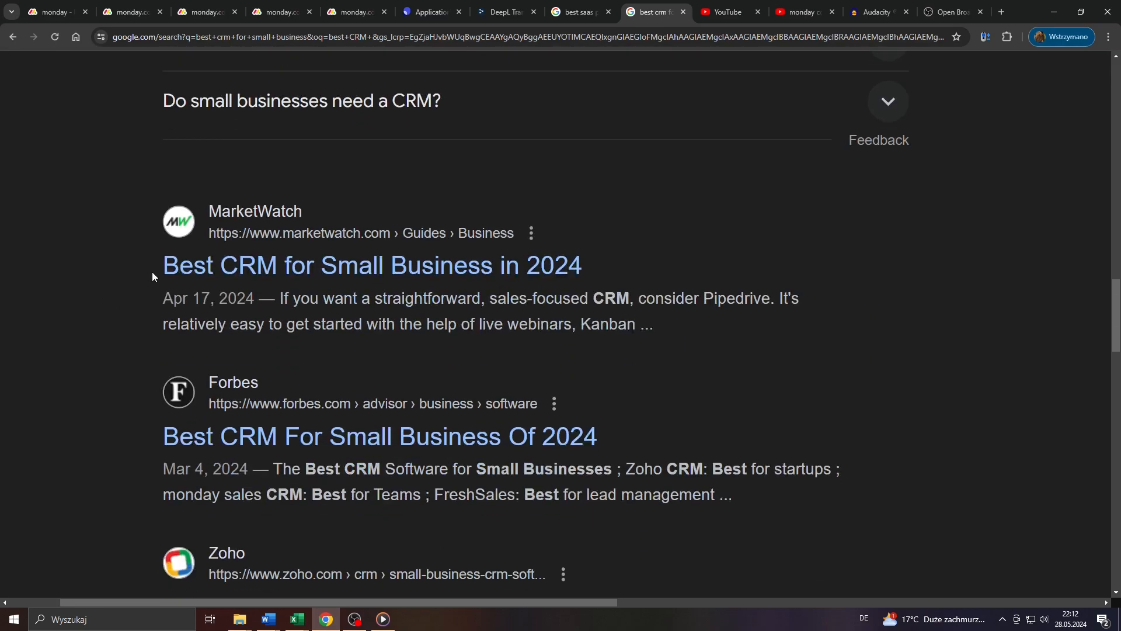
scroll("down", 3)
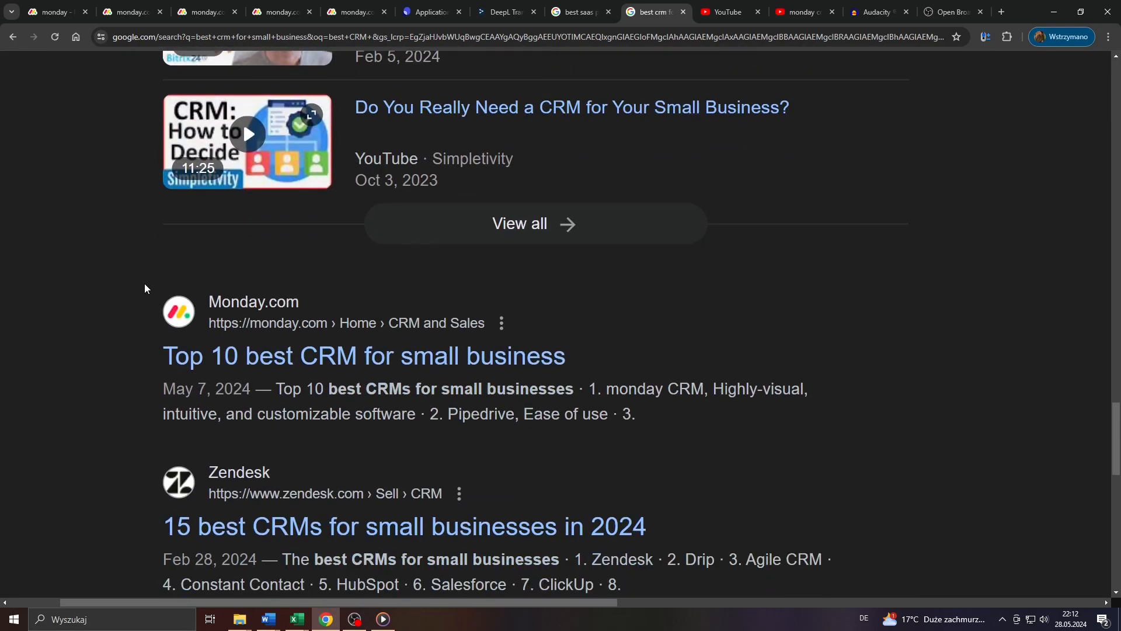
scroll("down", 3)
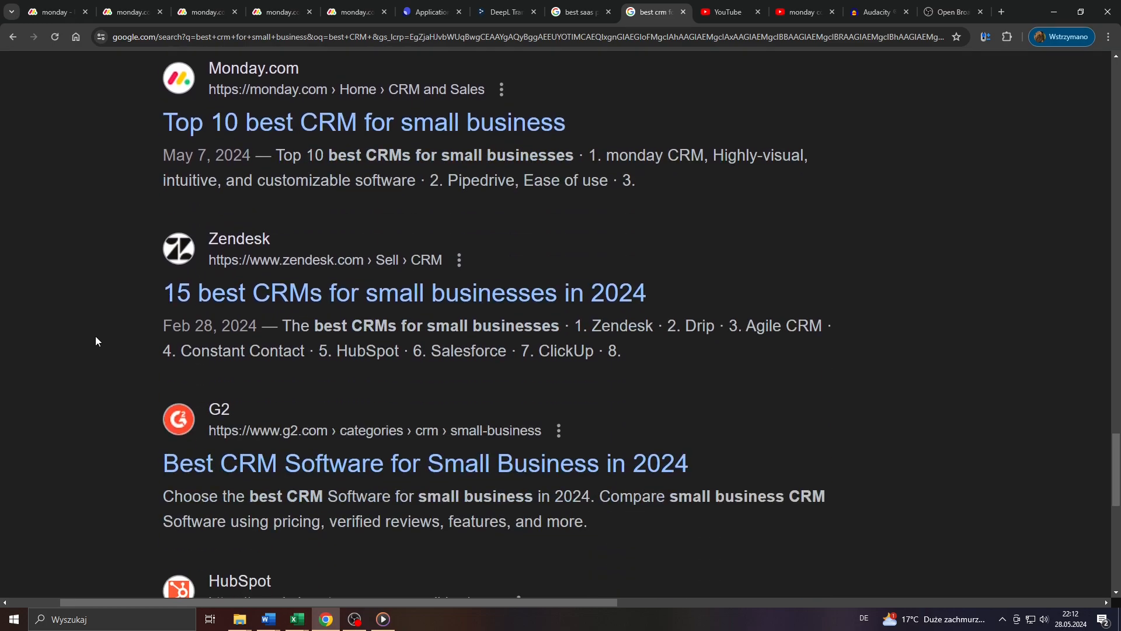
Scroll back up the CRM results past monday.com's top-10 list.
scroll("up", 3)
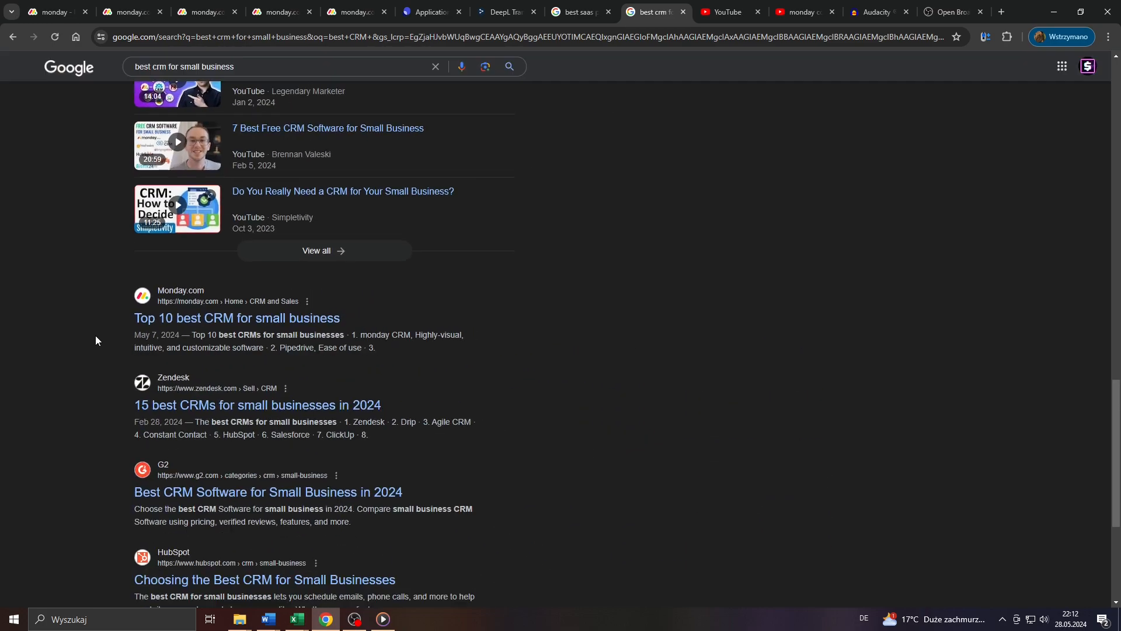
scroll("up", 3)
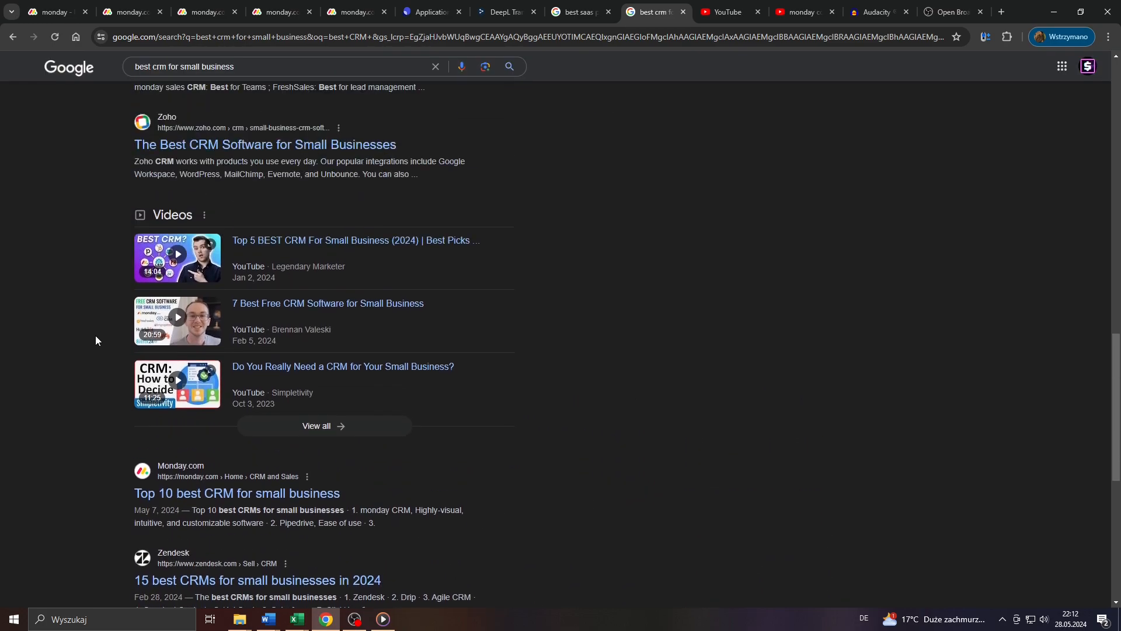
mouse_move(76, 278)
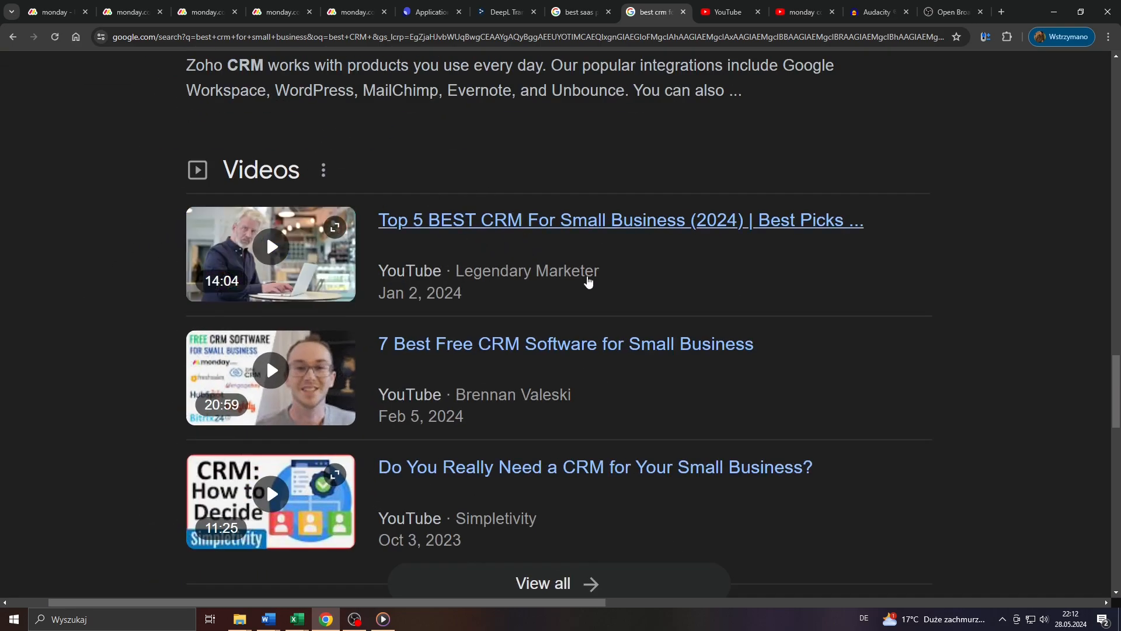
mouse_move(0, 339)
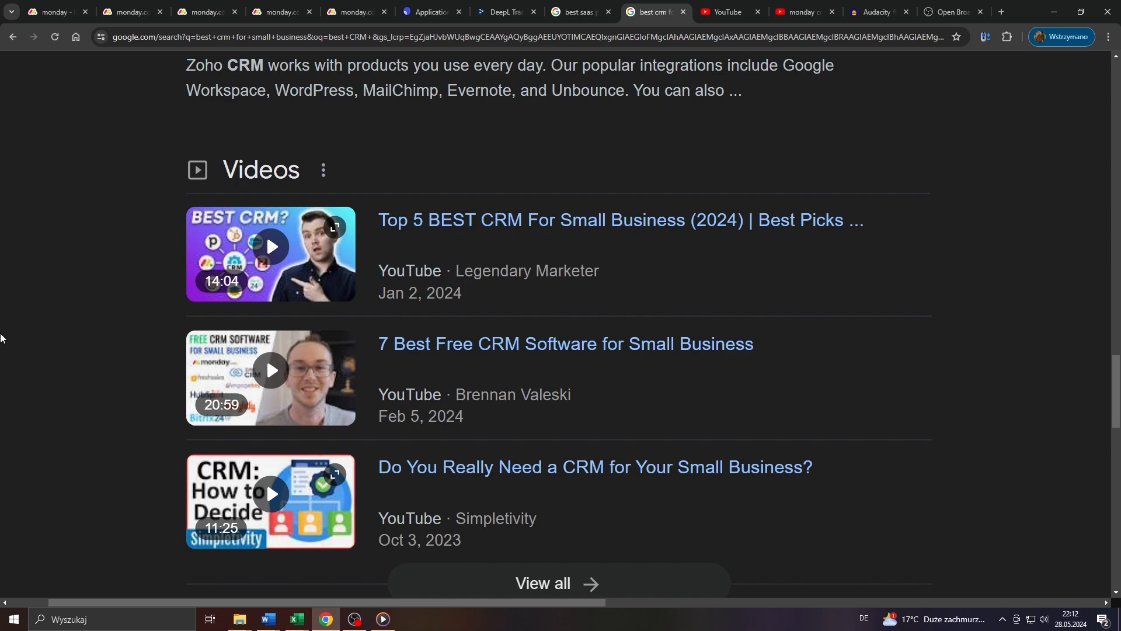
scroll("up", 3)
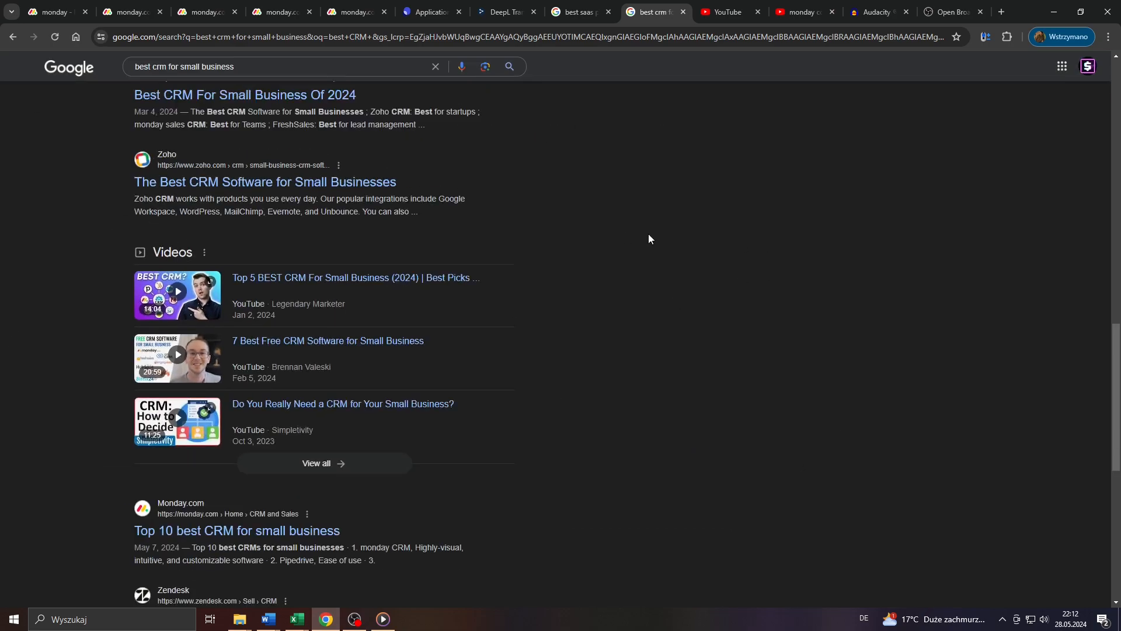
scroll("up", 3)
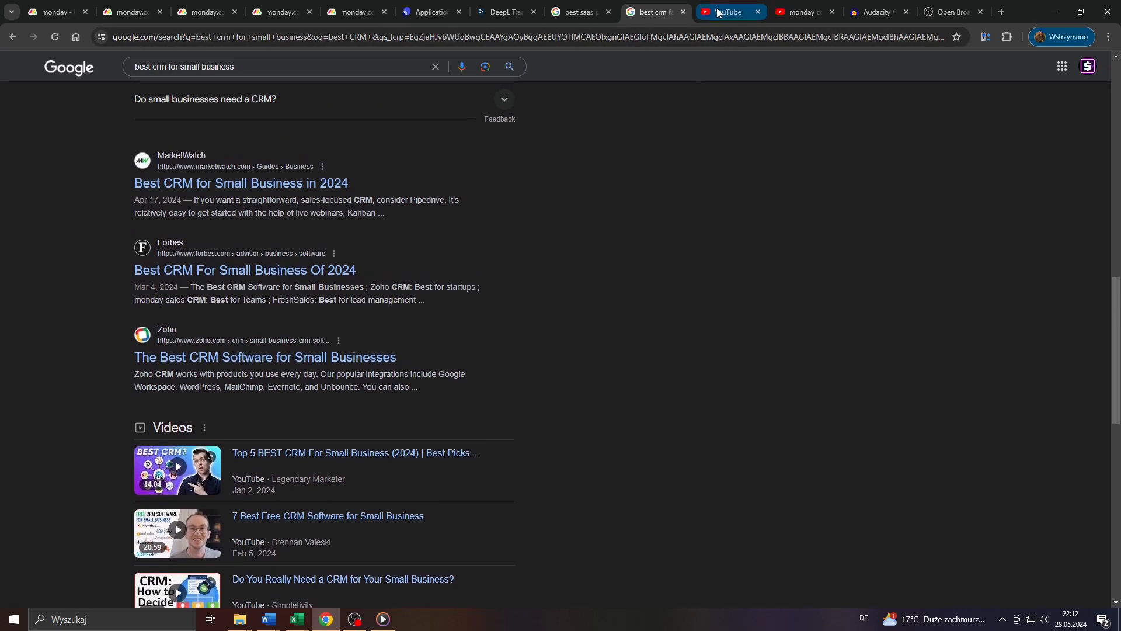
Show the YouTube home feed, then the search results for 'monday com tutorials'.
left_click(727, 12)
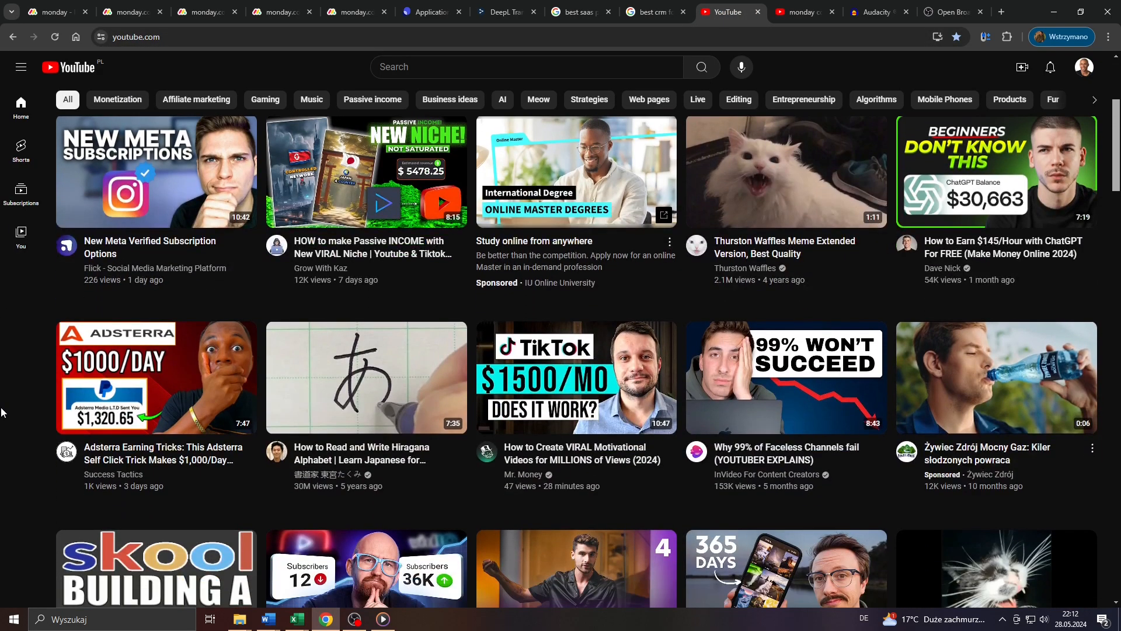
scroll("up", 3)
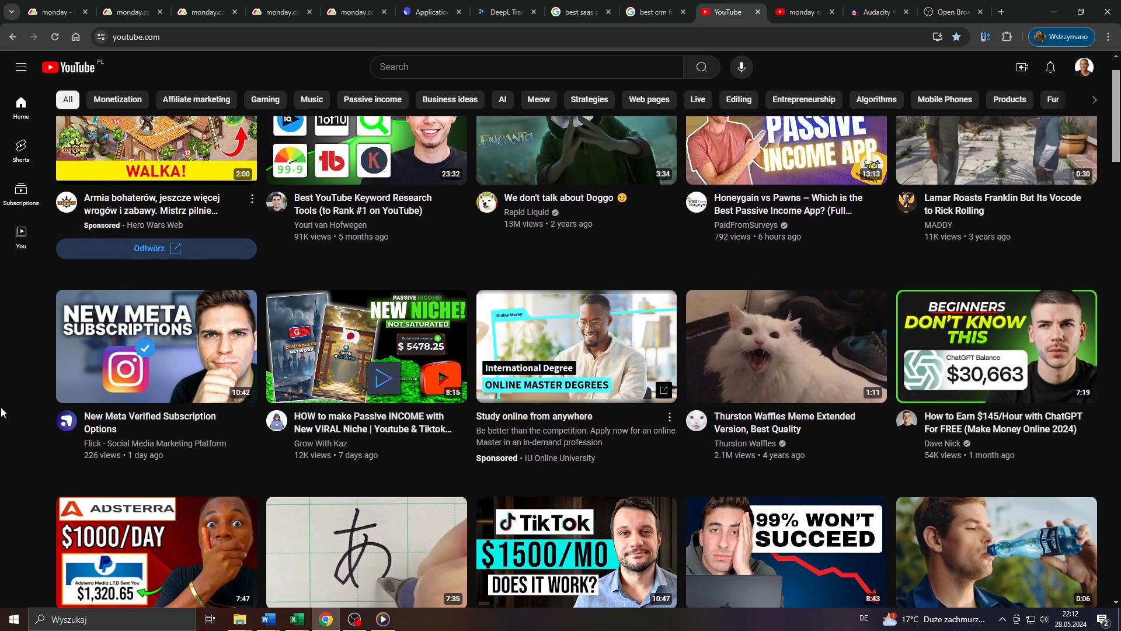
scroll("up", 3)
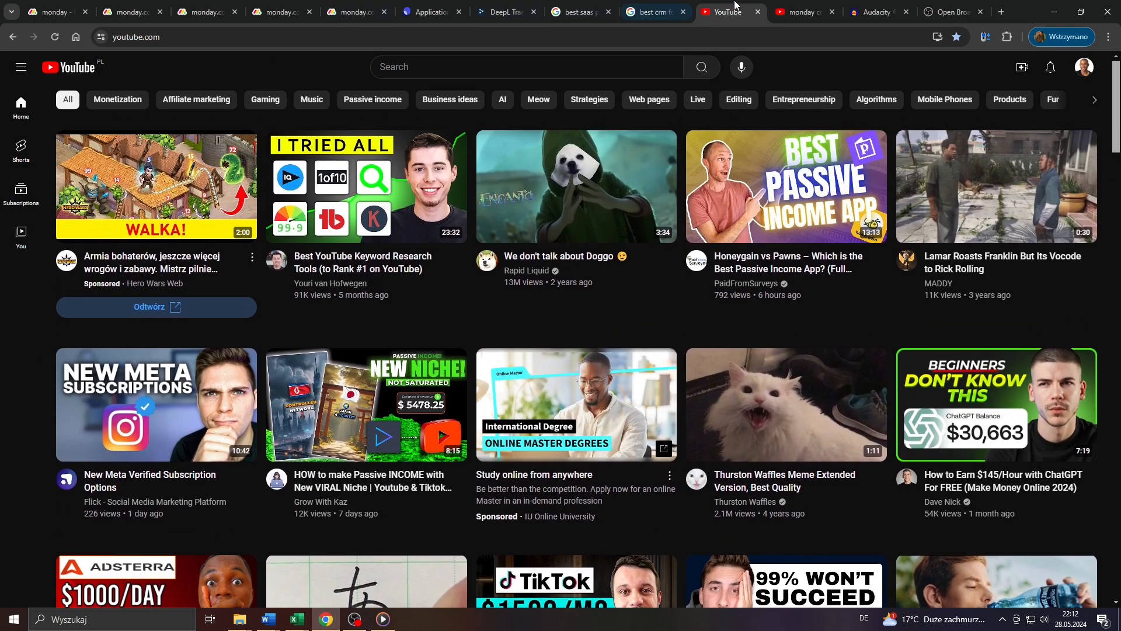
left_click(801, 12)
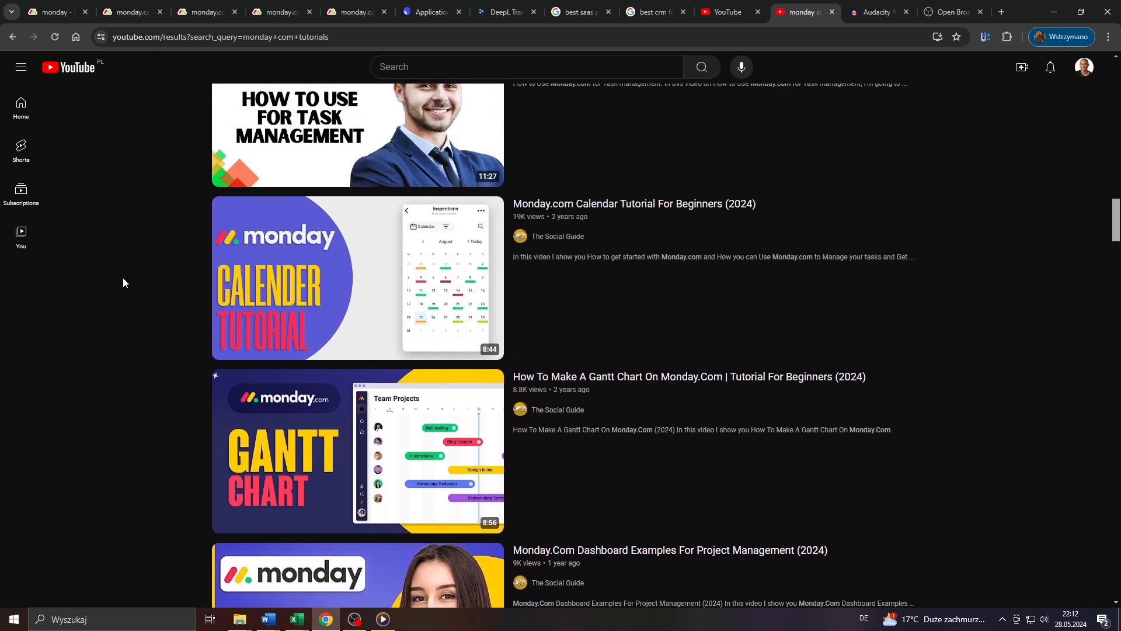
Browse the Calendar, Gantt Chart and Dashboard tutorials down to monday.com's getting-started video.
scroll("up", 3)
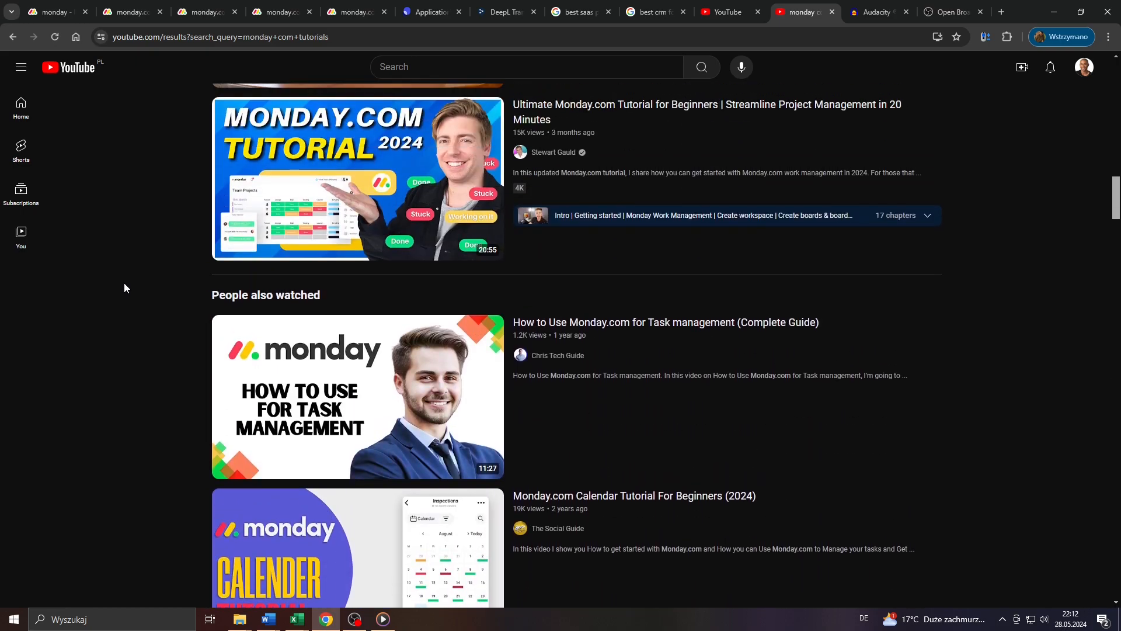
scroll("down", 3)
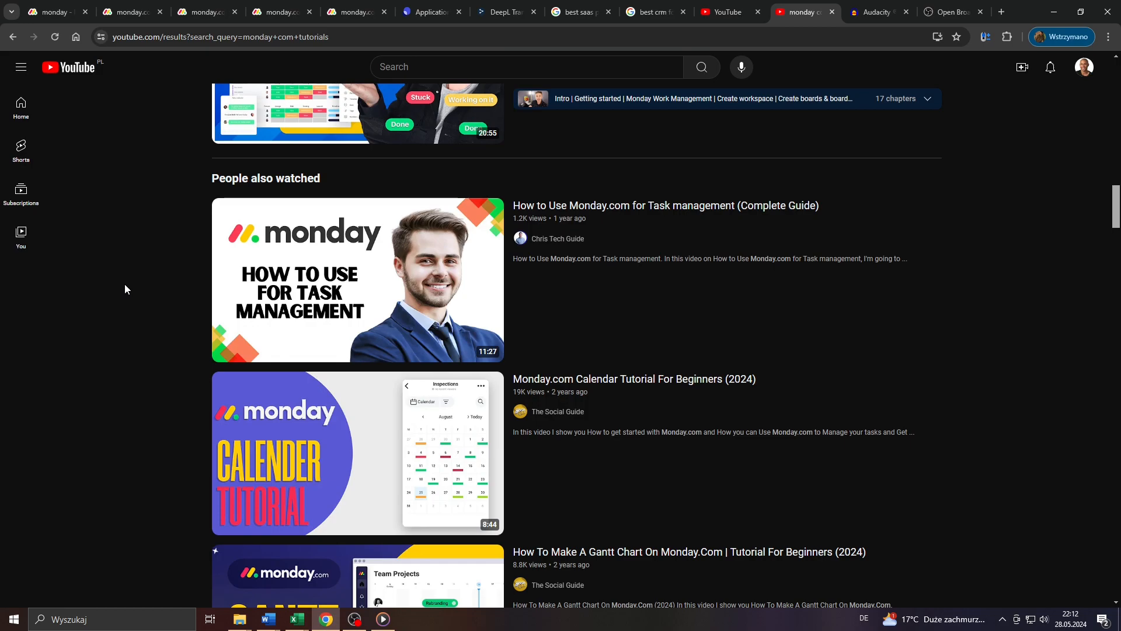
scroll("down", 3)
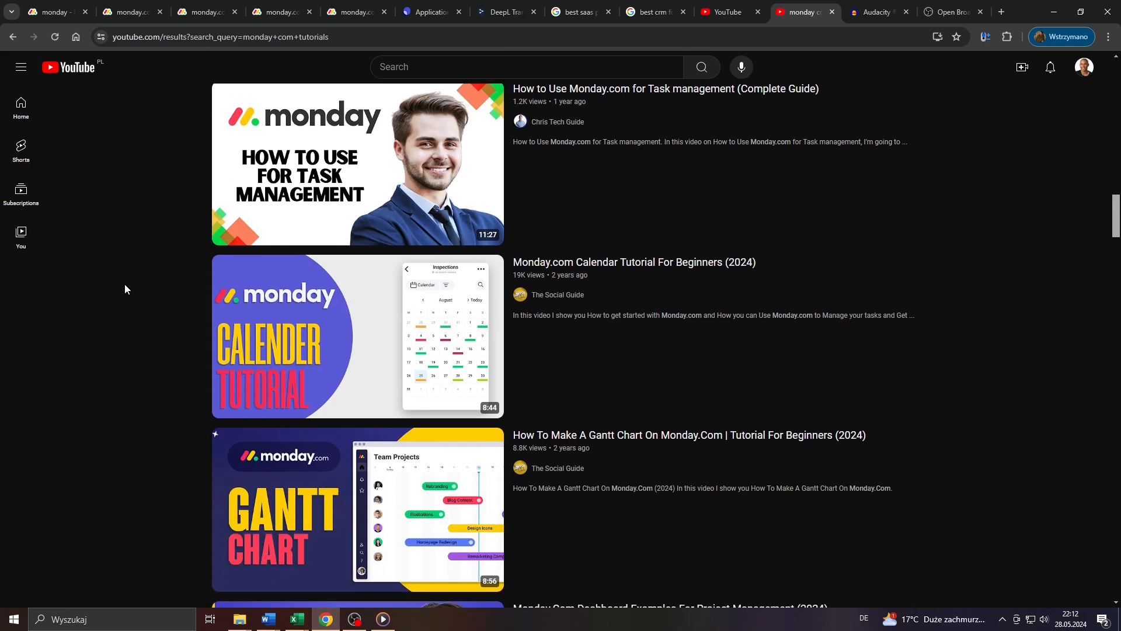
mouse_move(305, 326)
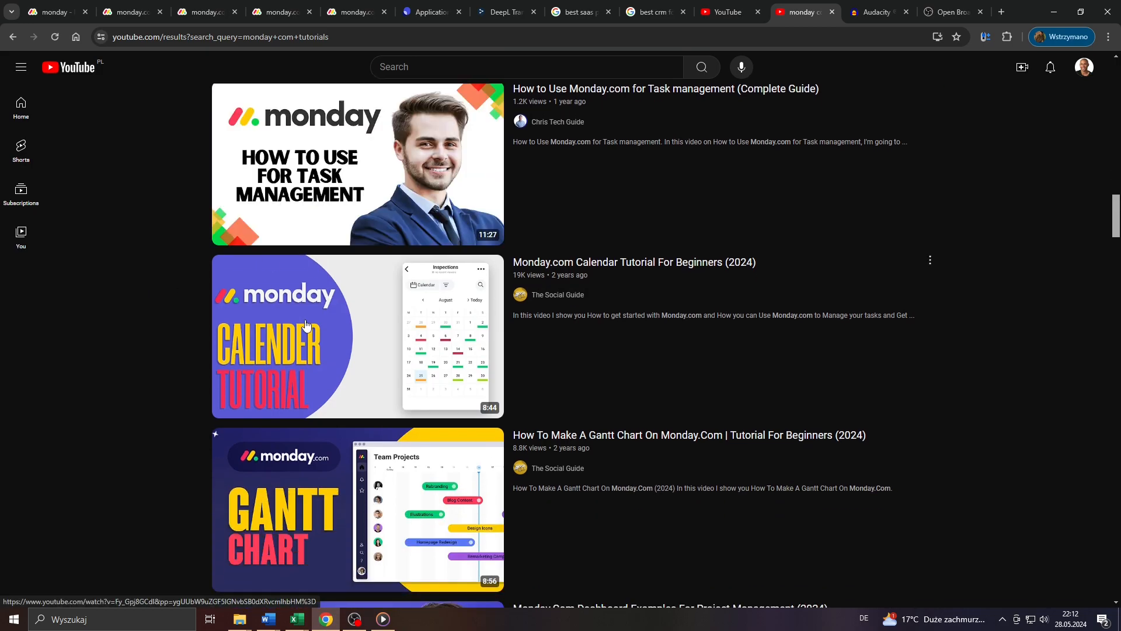
scroll("down", 3)
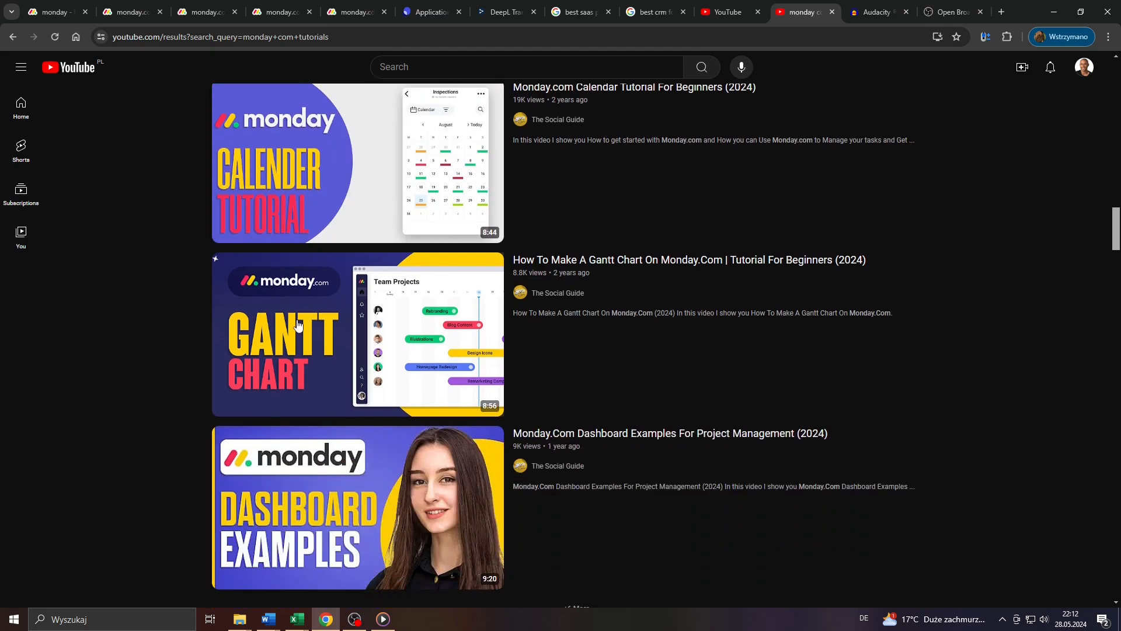
scroll("down", 3)
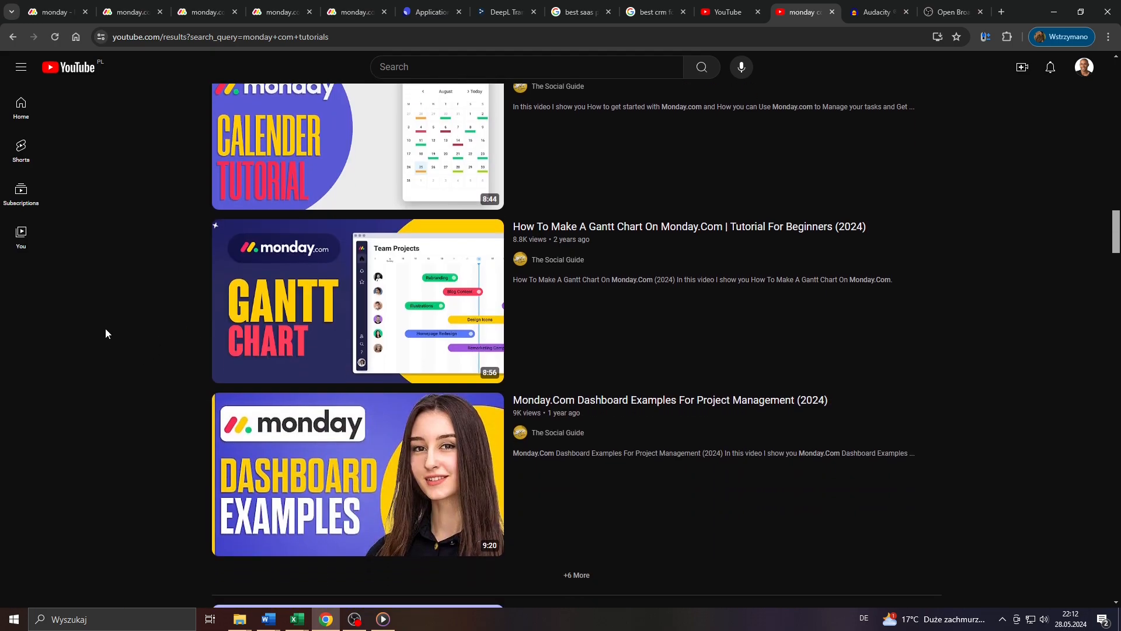
scroll("down", 3)
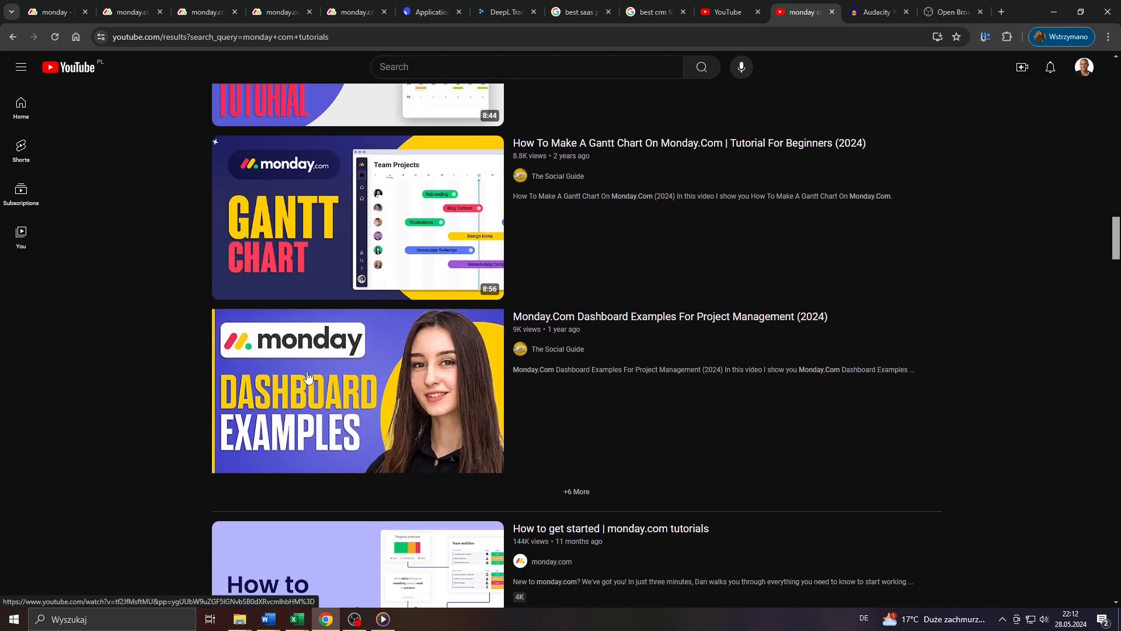
mouse_move(135, 352)
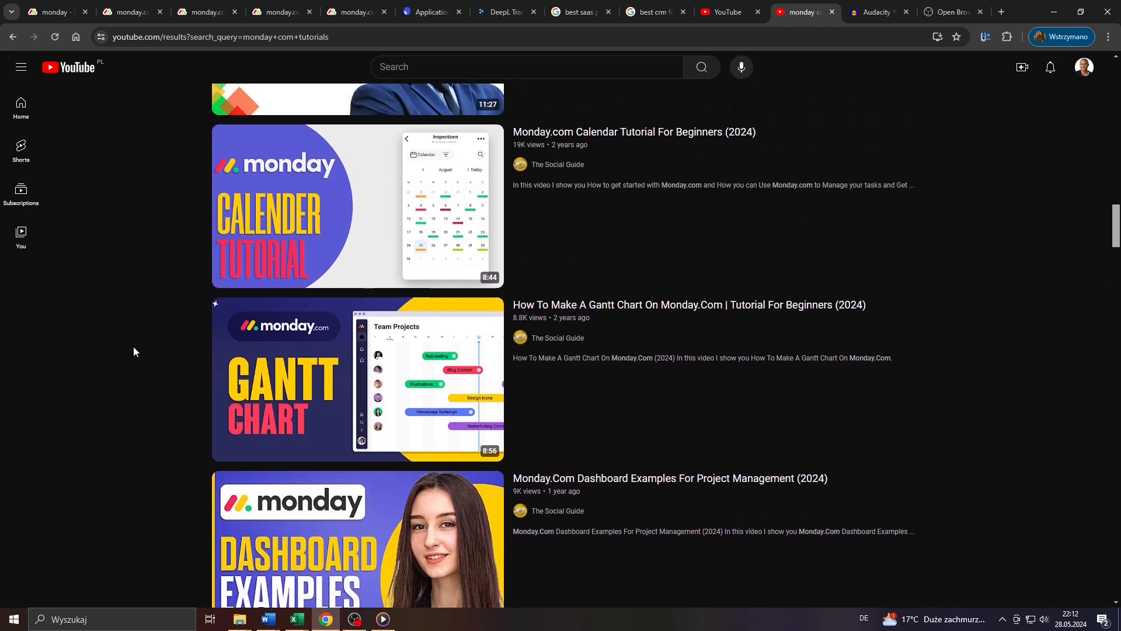
Show the OBS Studio home page, then the Audacity home page.
left_click(953, 12)
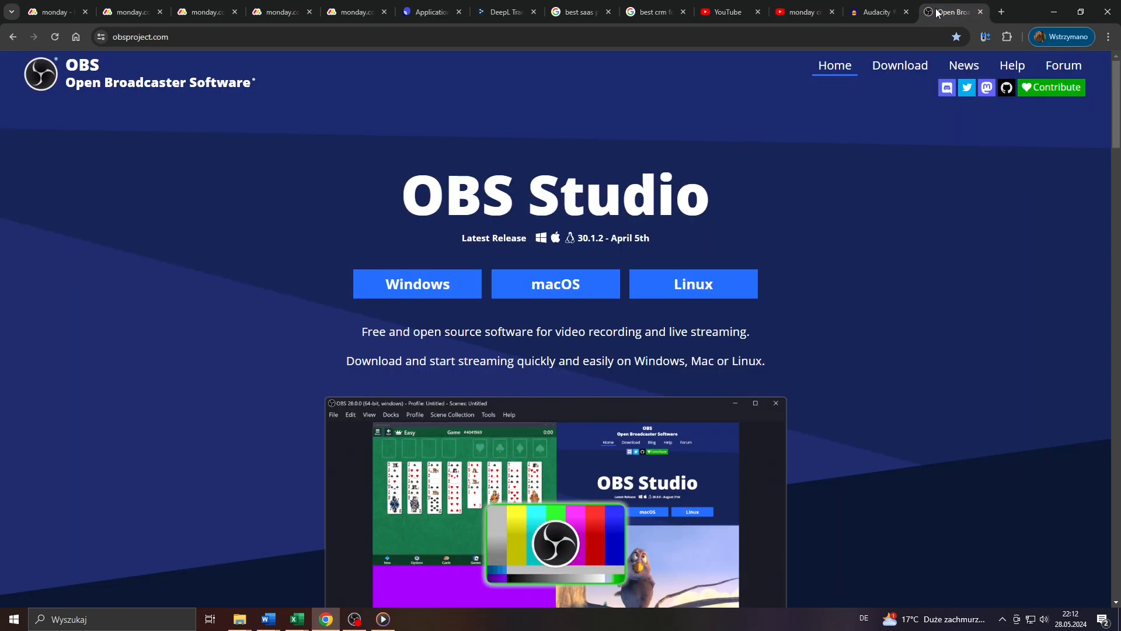
mouse_move(370, 201)
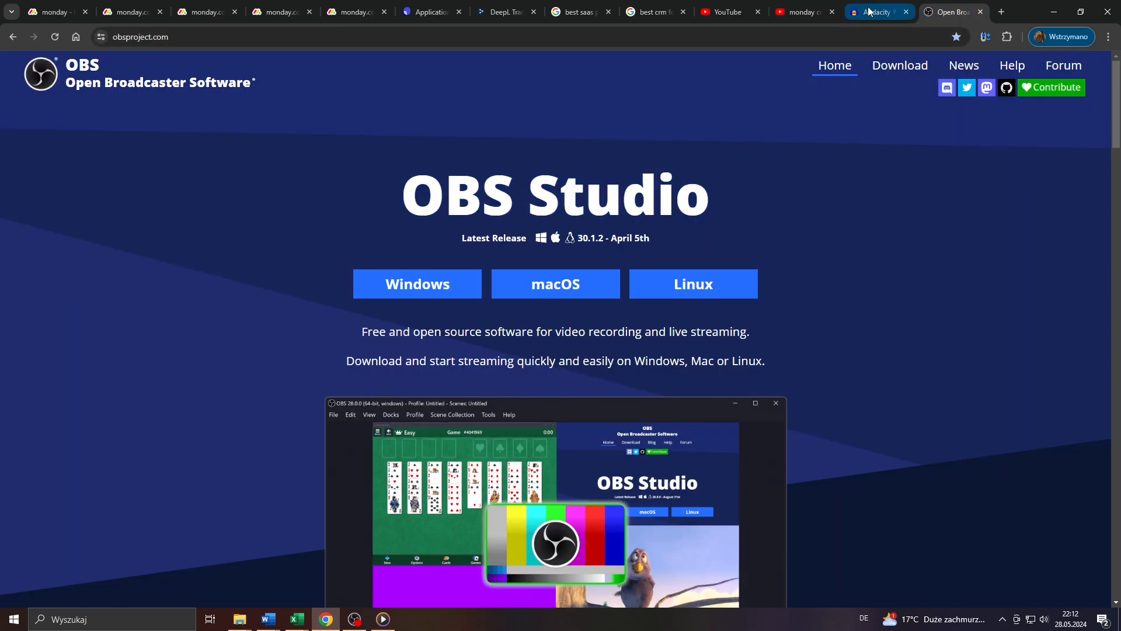
left_click(872, 12)
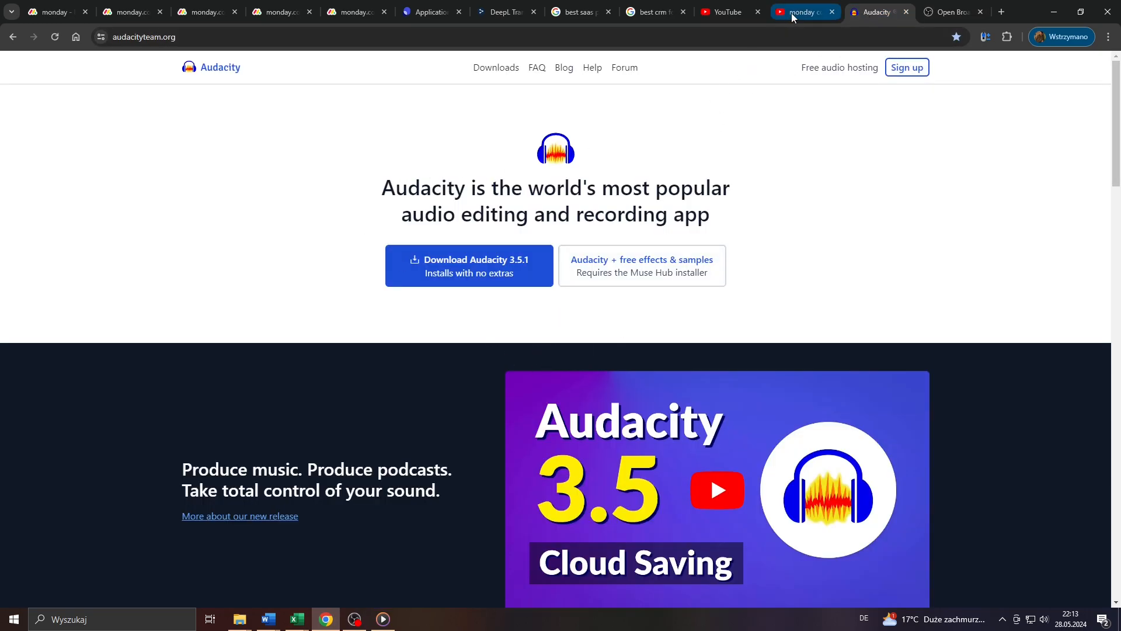
Browse further monday.com tutorial results and Shorts before returning to the PartnerStack listing.
left_click(800, 12)
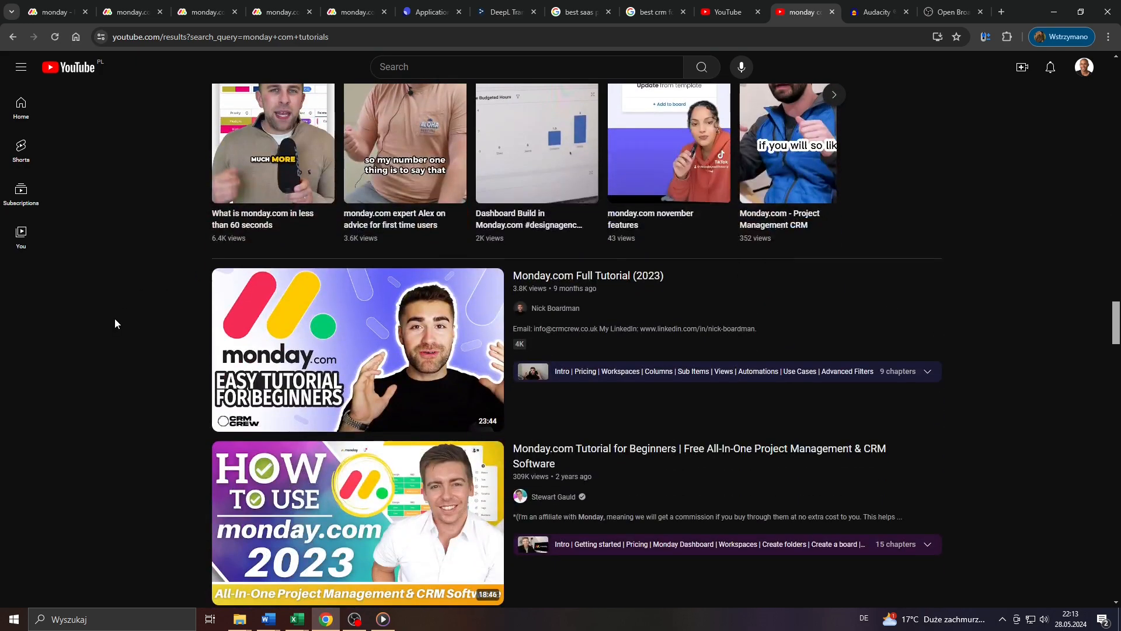
scroll("down", 3)
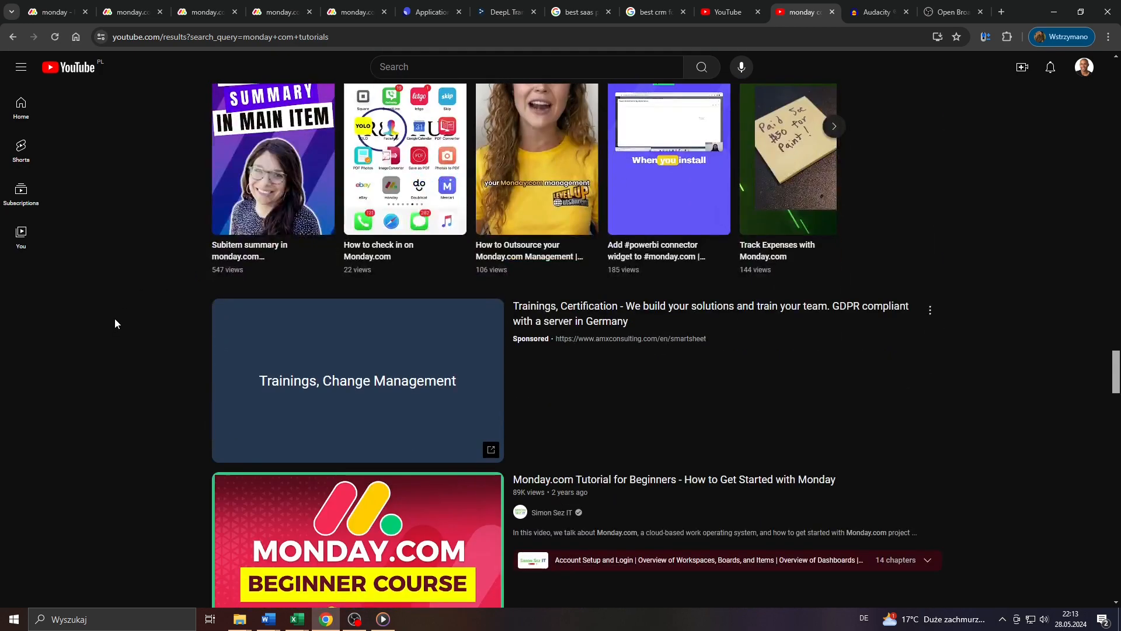
scroll("down", 3)
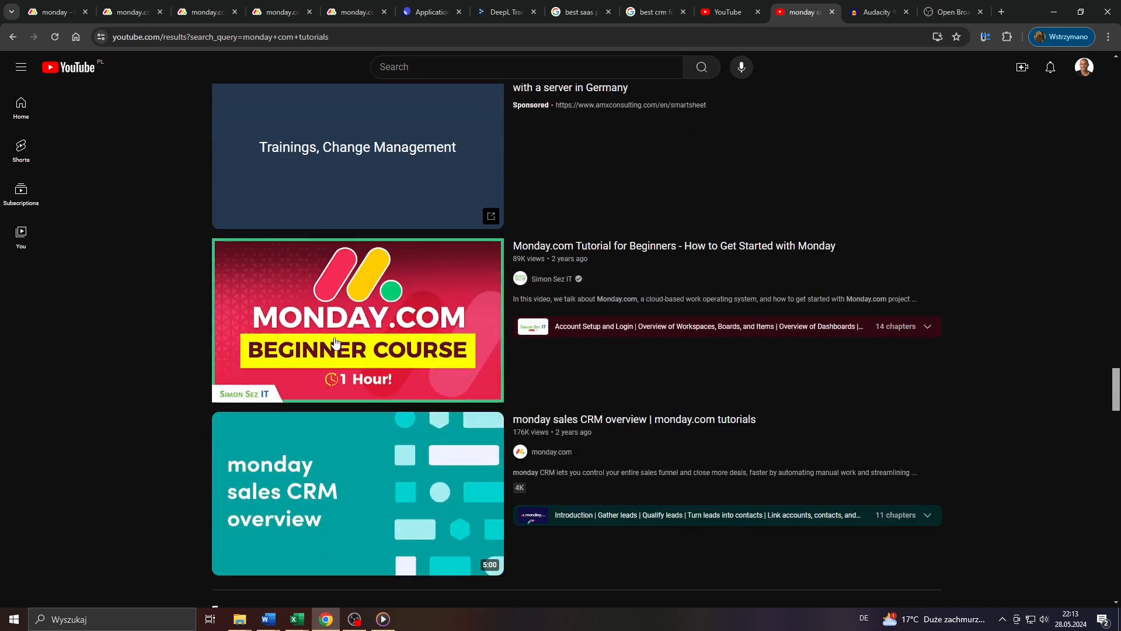
scroll("down", 3)
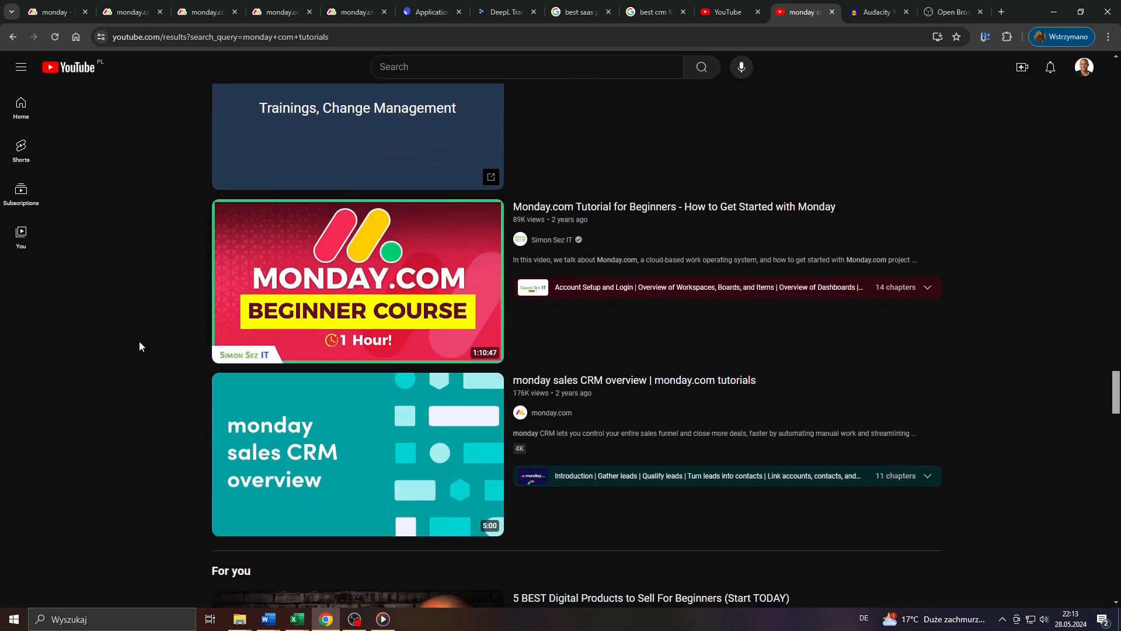
scroll("down", 3)
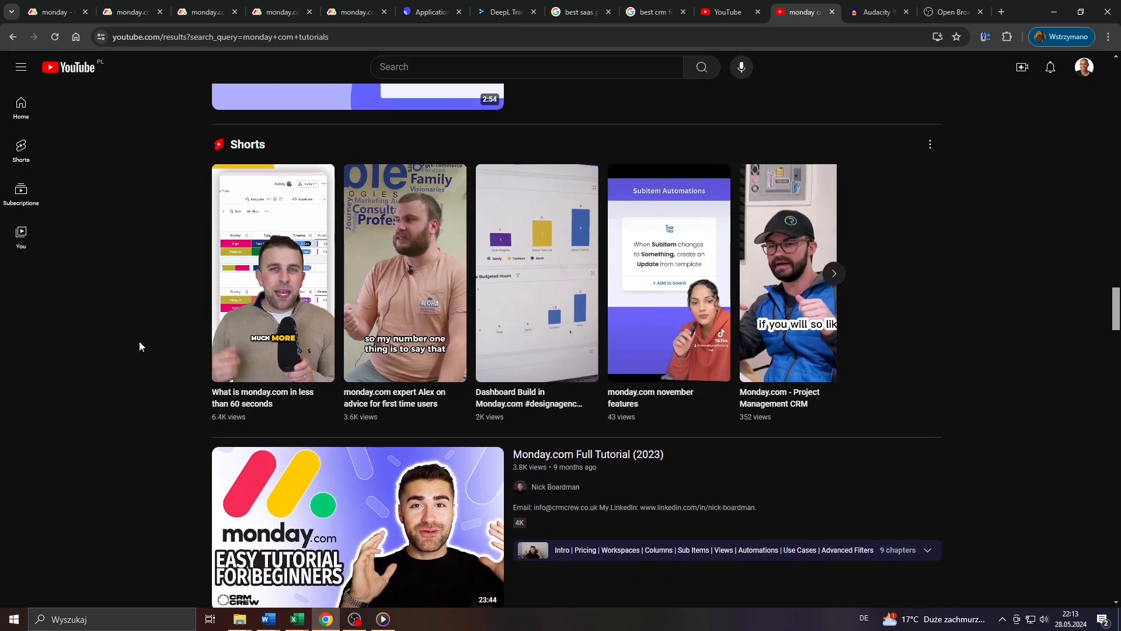
scroll("down", 3)
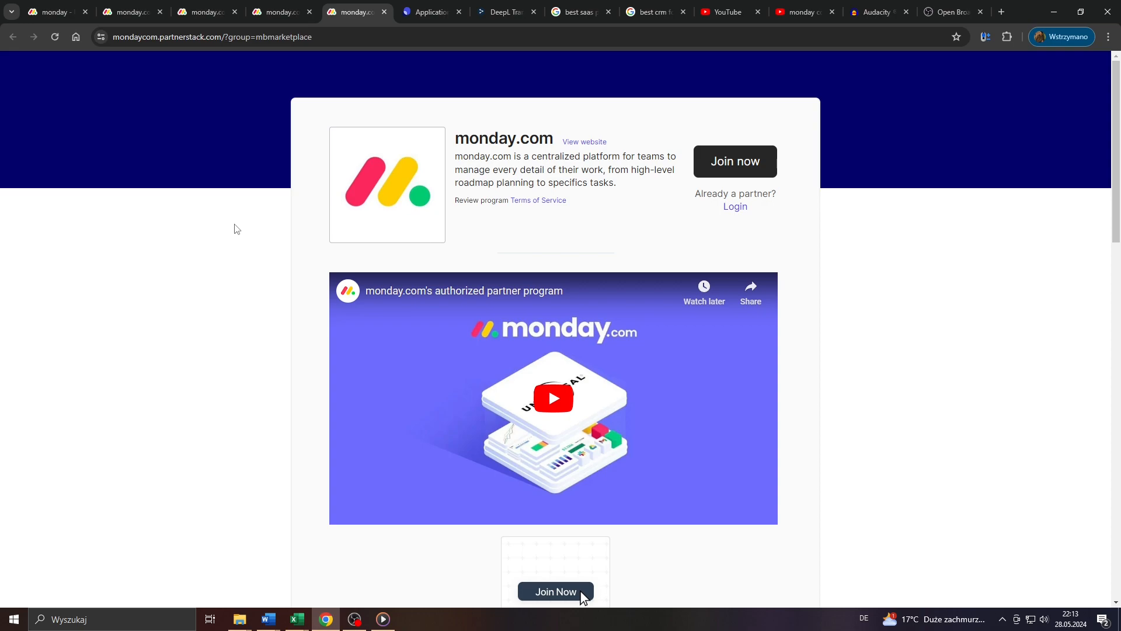
mouse_move(171, 318)
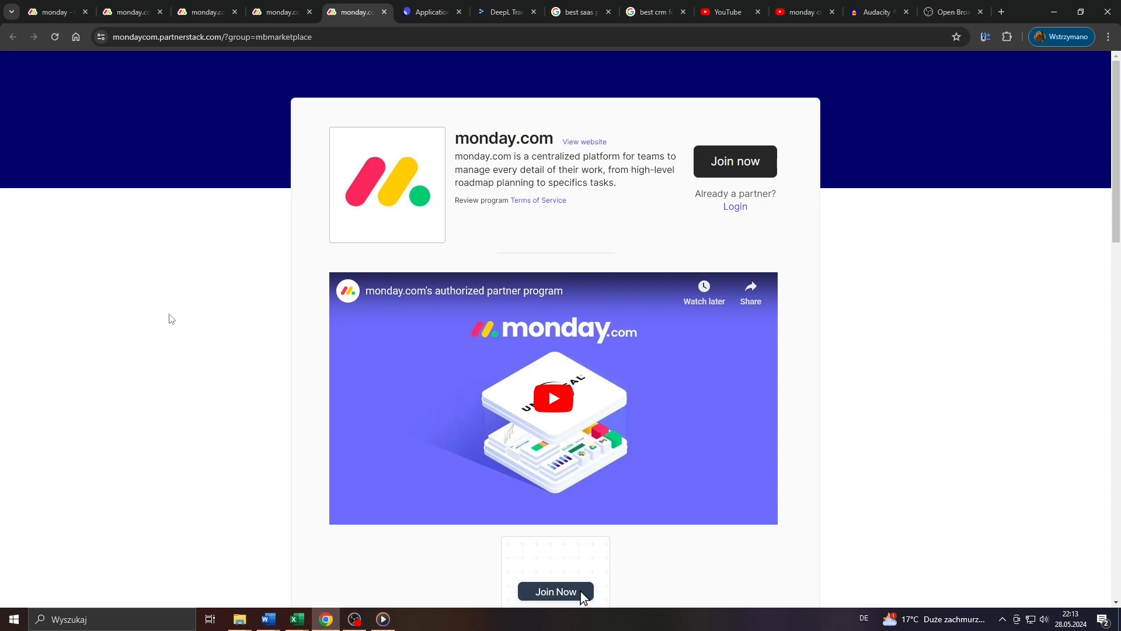